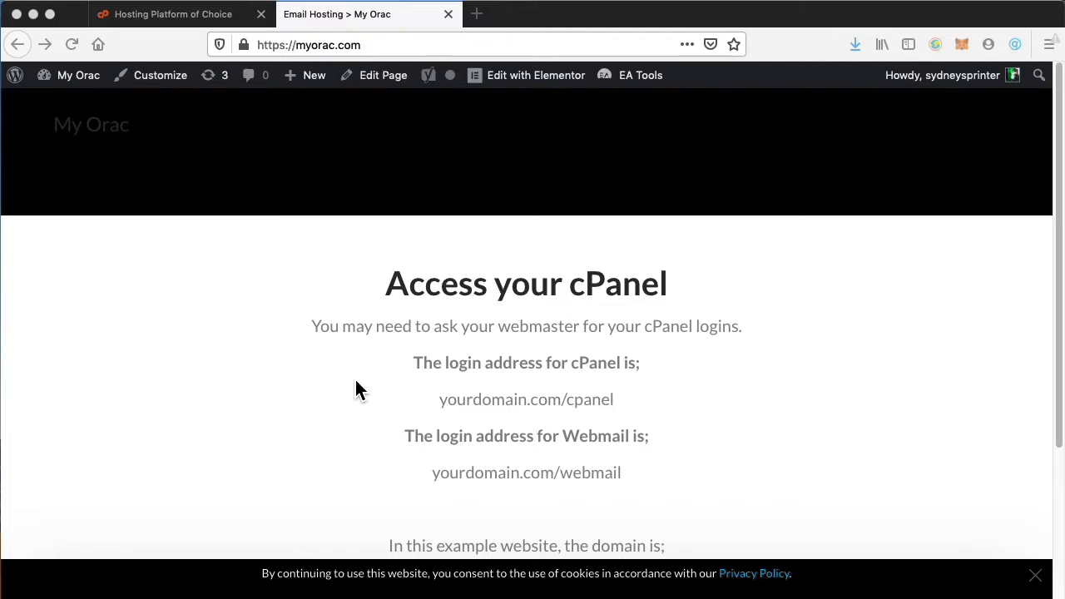
Enter '/cpanel' in the address bar and bring up the site's matching cPanel suggestions
click(317, 45)
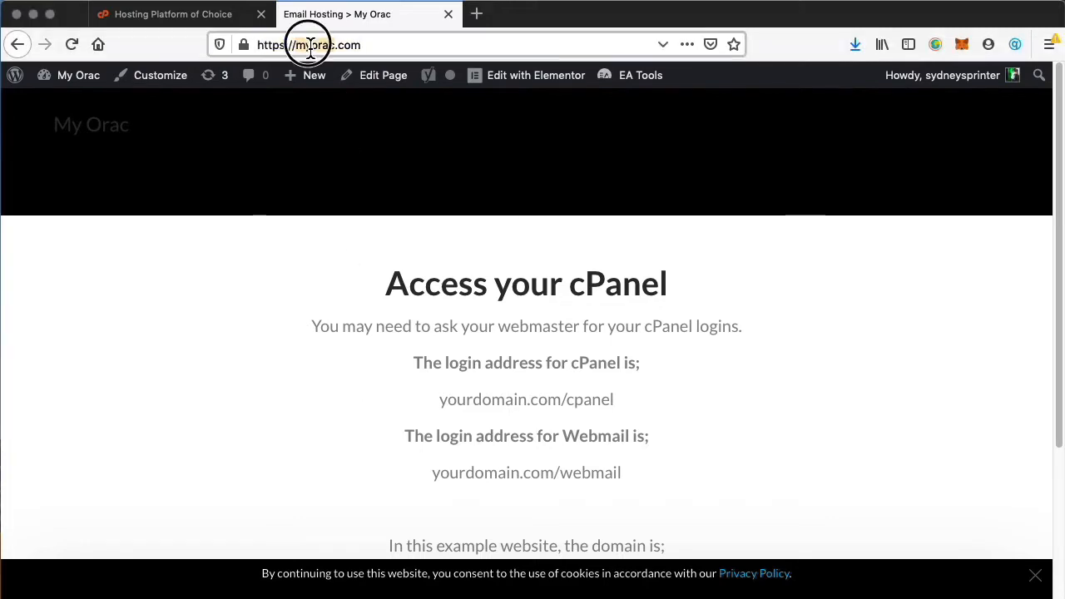
click(310, 44)
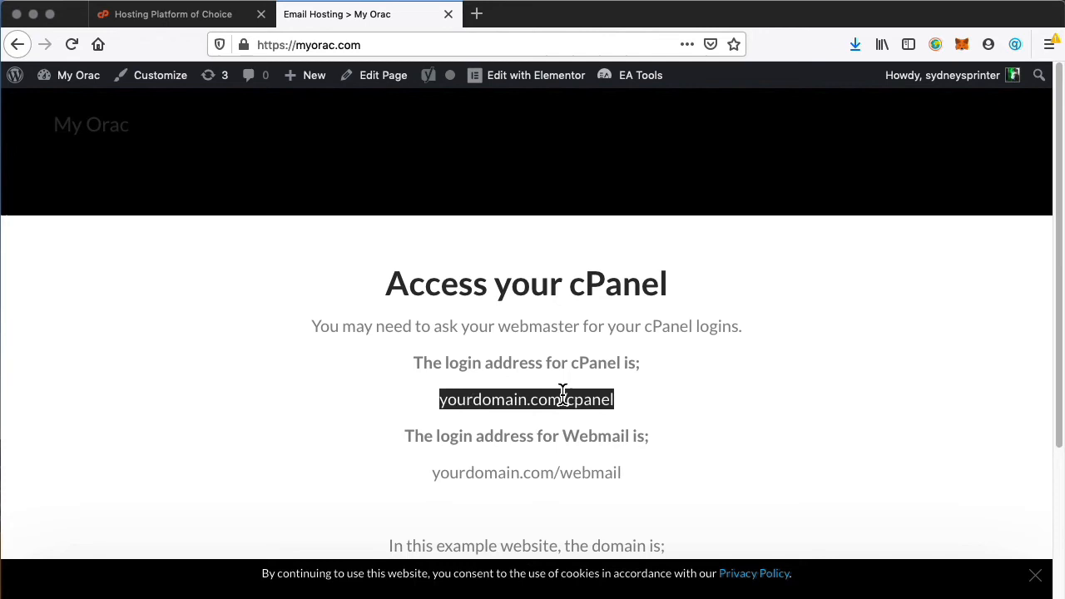
click(588, 407)
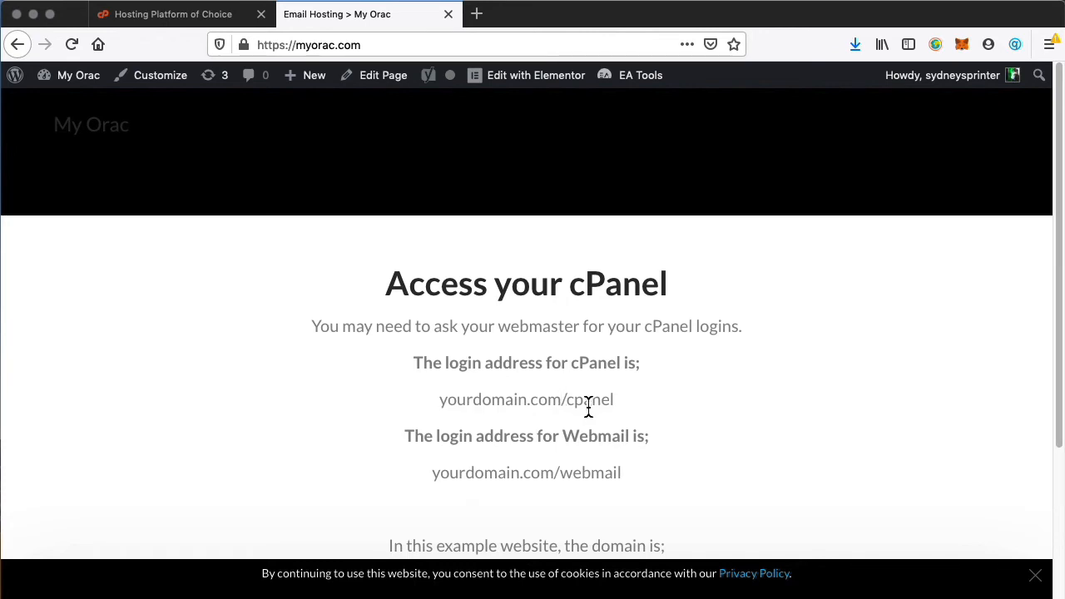
double_click(588, 399)
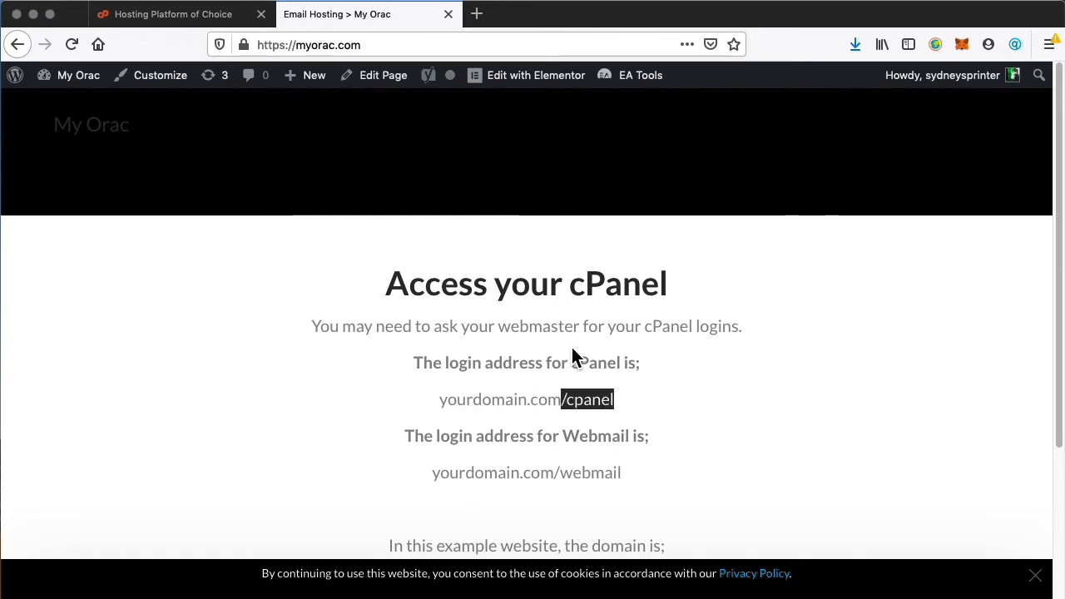
text(/cpanel)
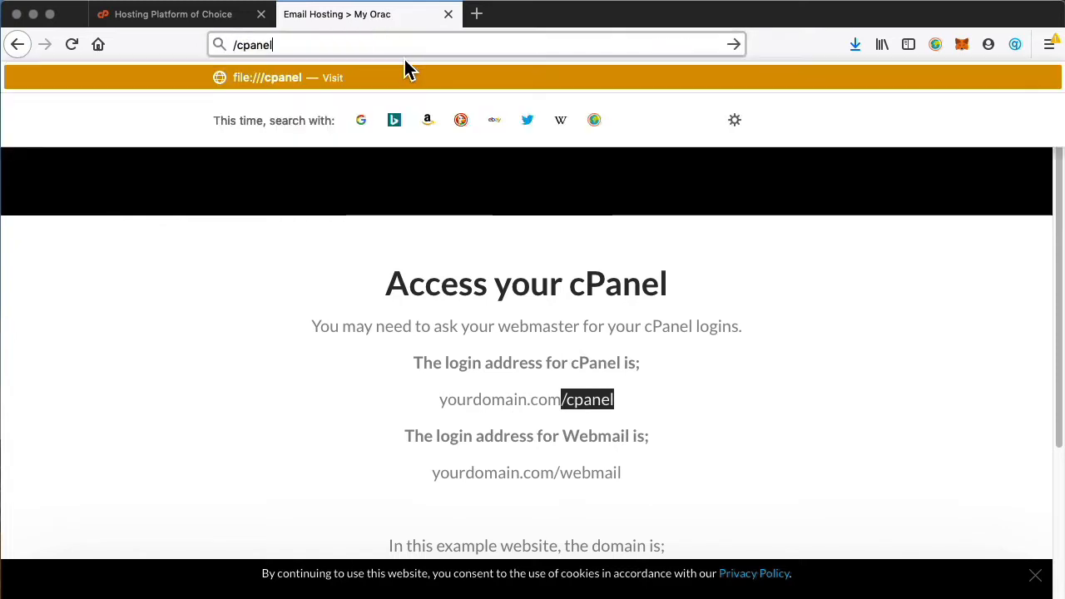
click(475, 44)
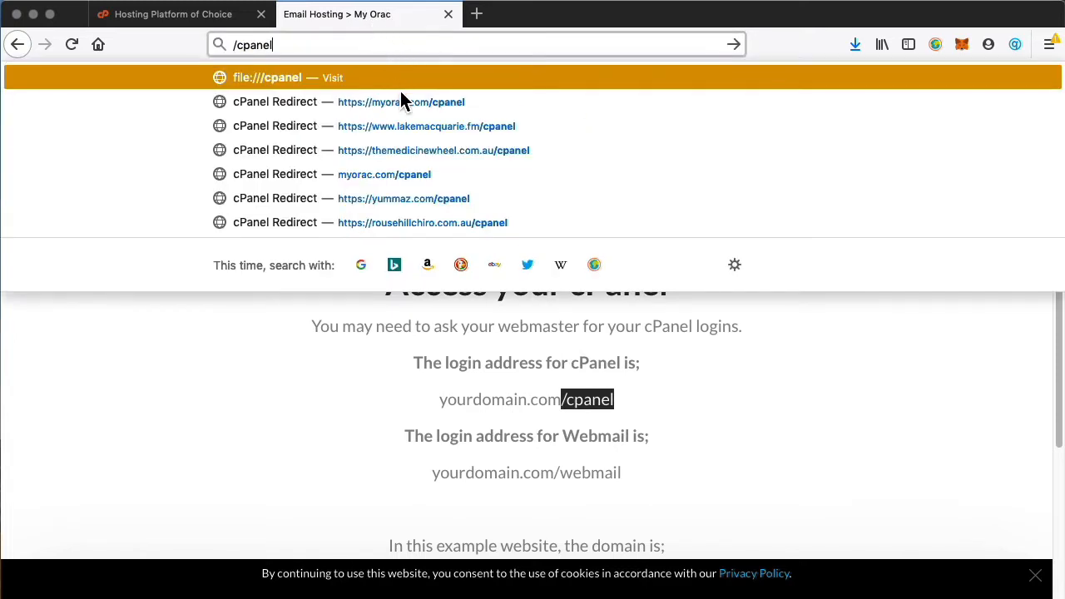
Log in at myorac.com/cpanel and scroll the dashboard down to the Email section
click(384, 101)
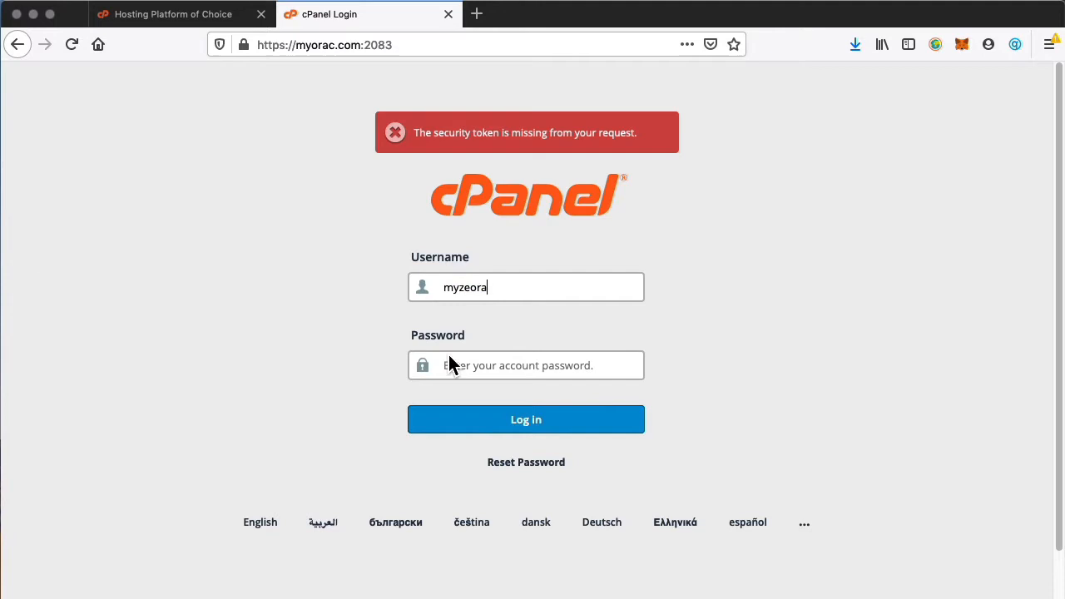
click(526, 419)
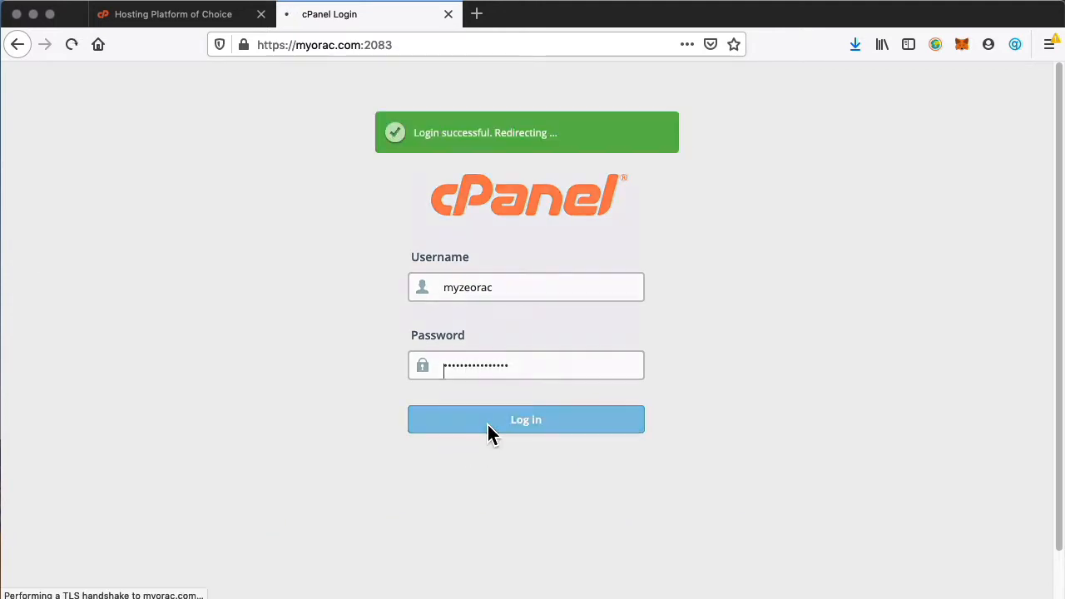
click(525, 420)
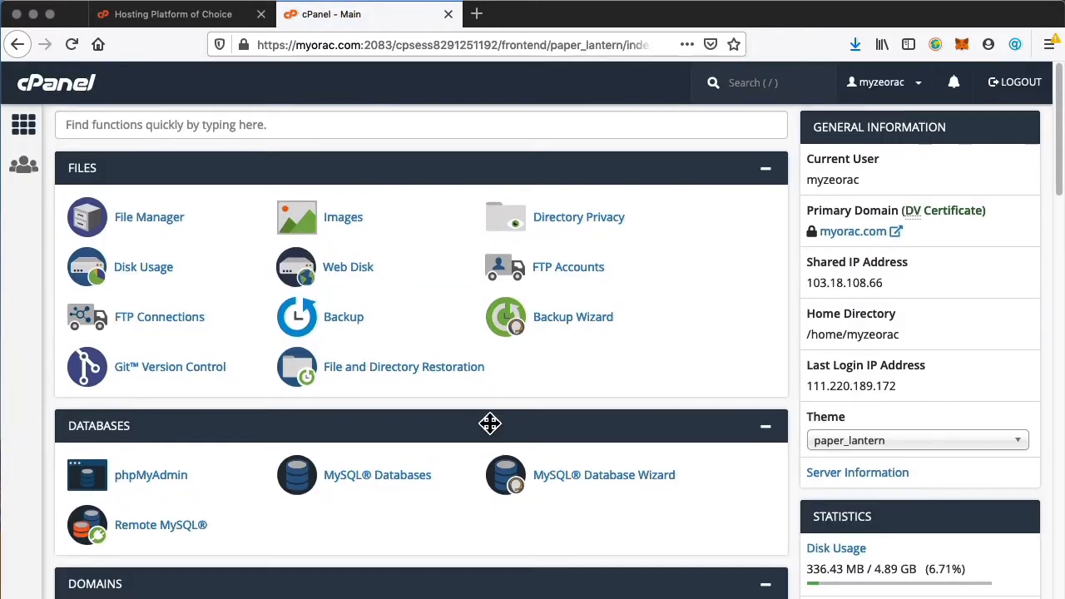
scroll(down, 3)
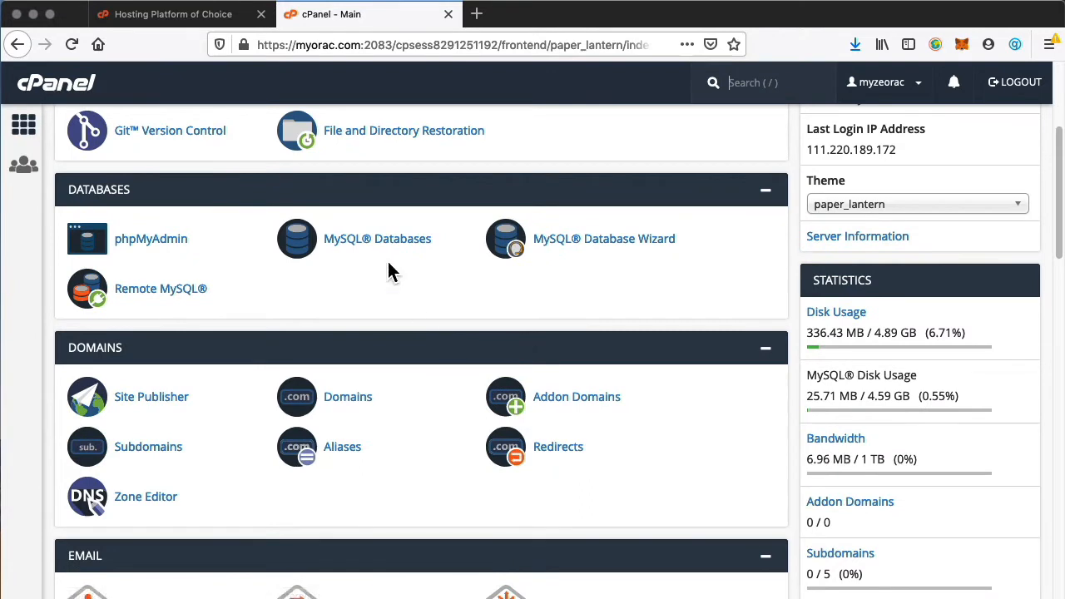
scroll(down, 3)
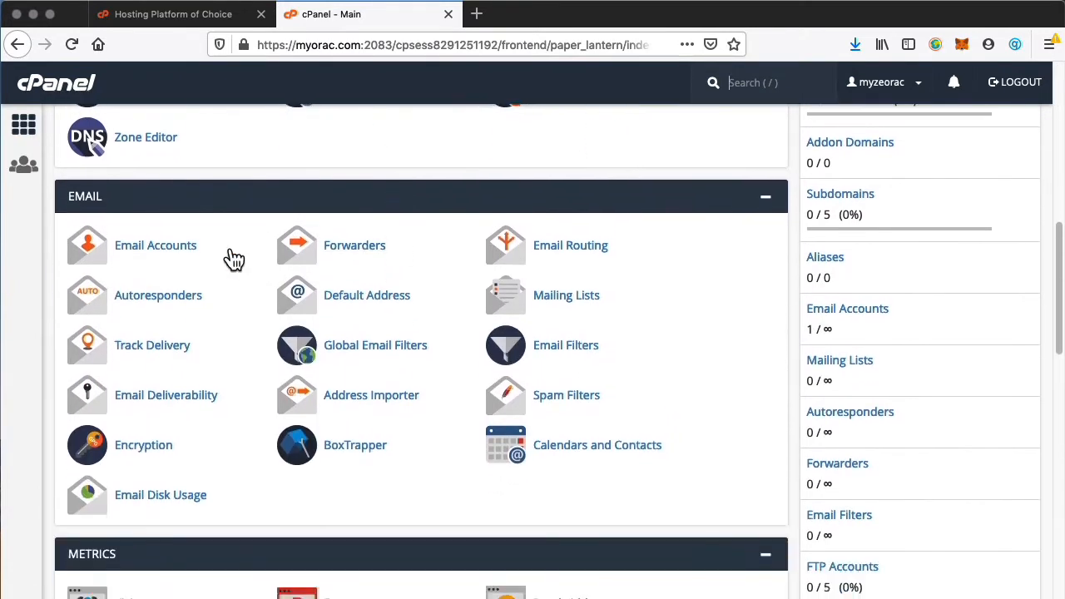
click(156, 244)
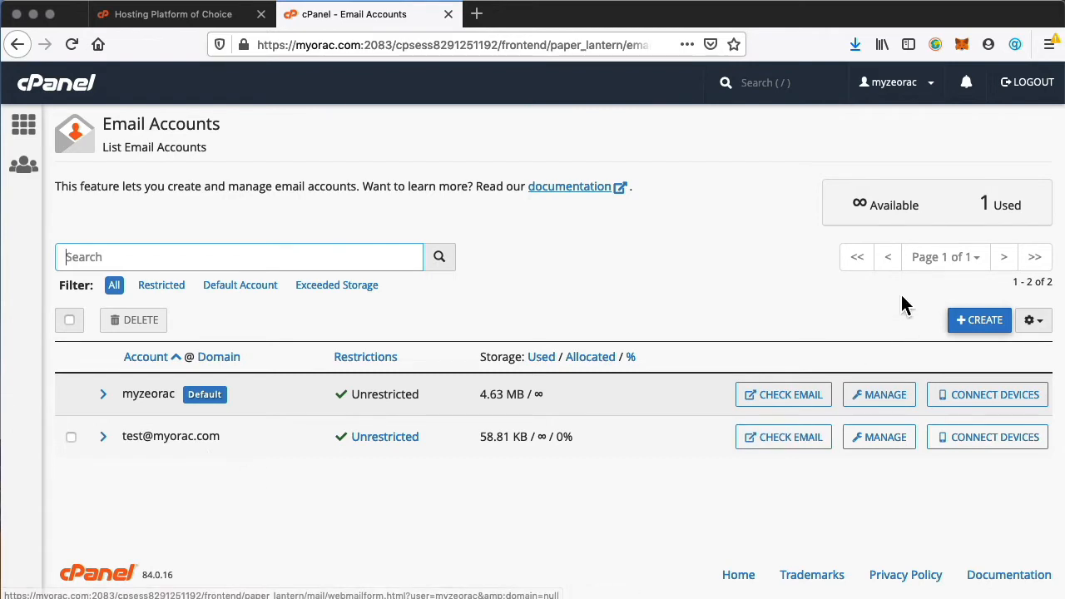
mouse_move(979, 320)
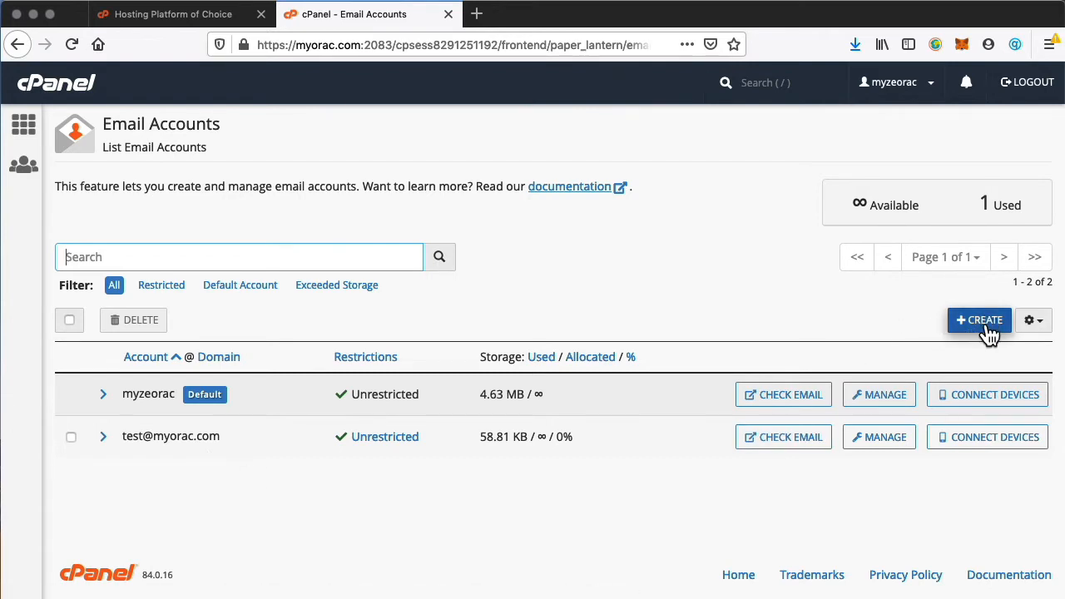
mouse_move(983, 330)
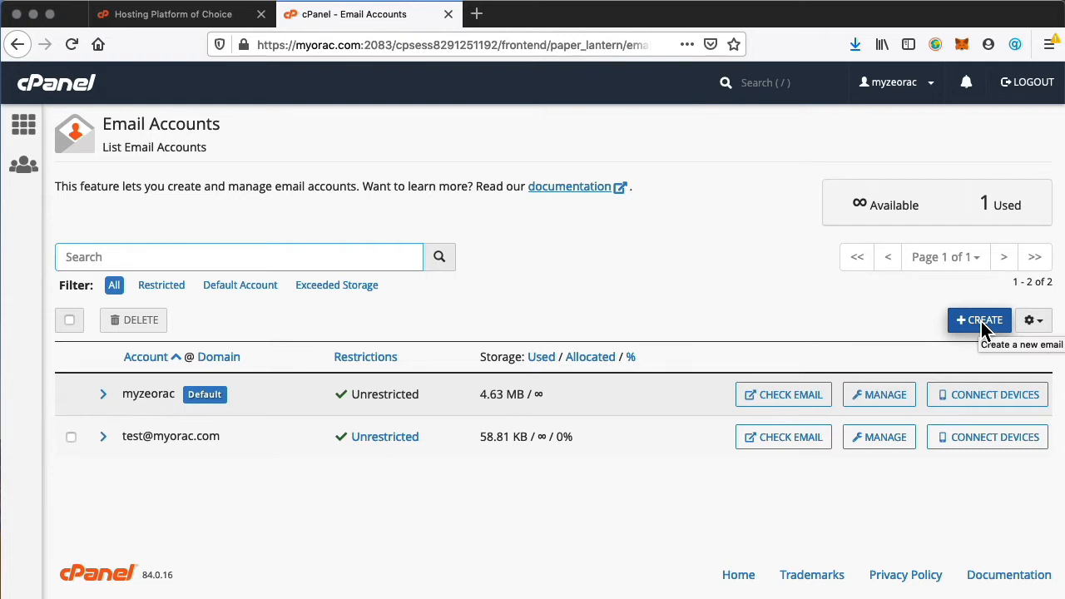
mouse_move(493, 539)
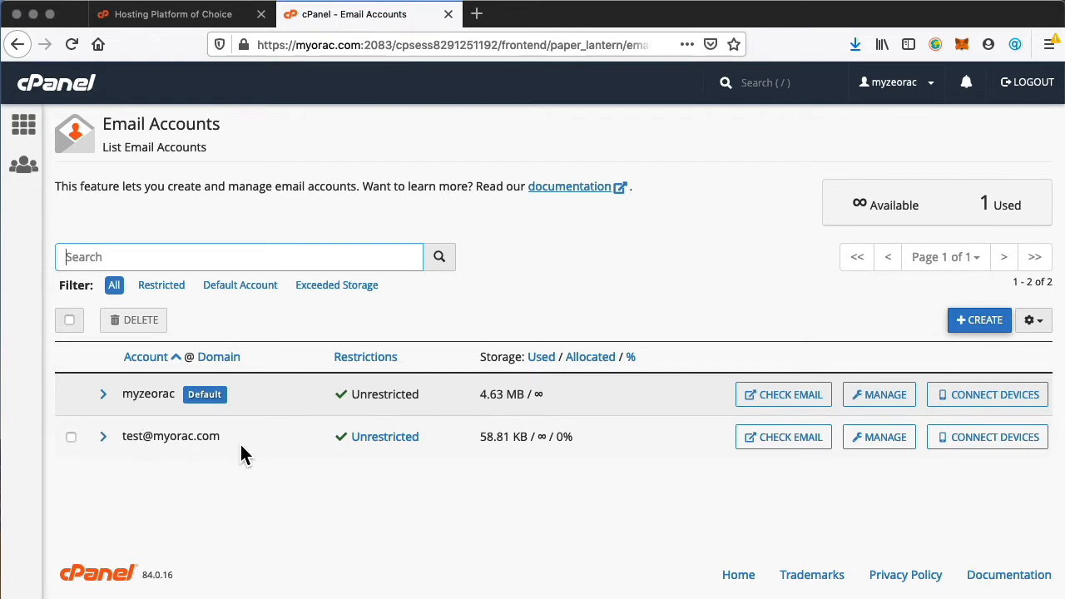
mouse_move(782, 437)
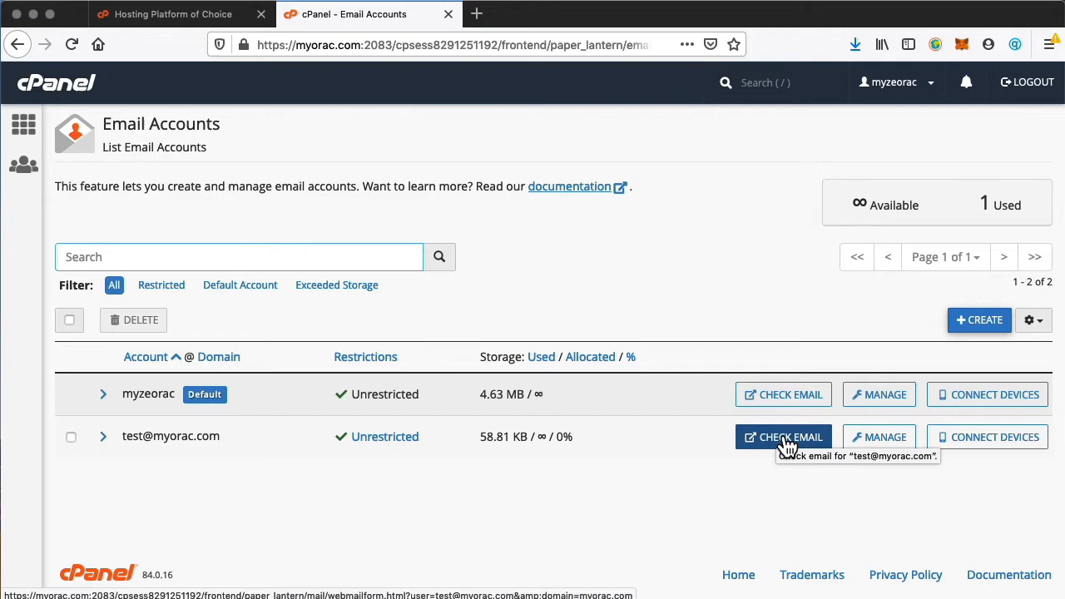
click(782, 437)
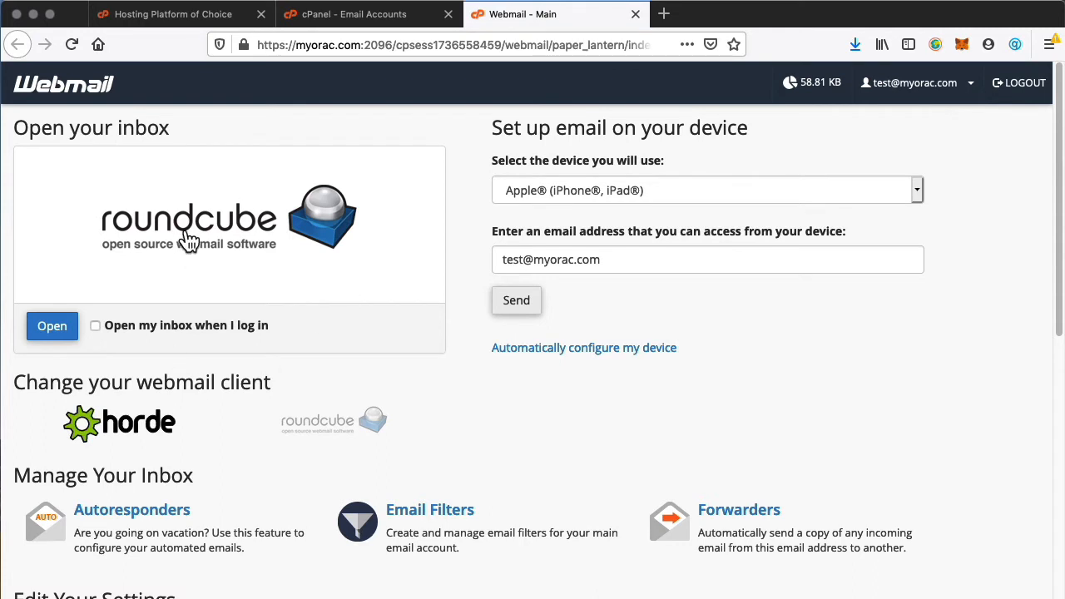
mouse_move(190, 237)
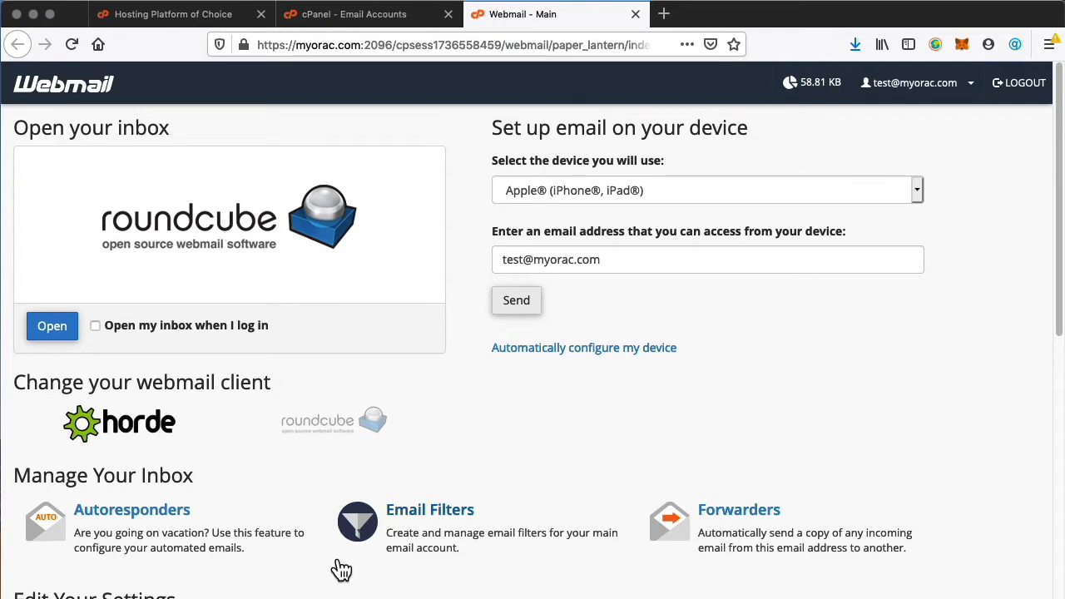
scroll(down, 3)
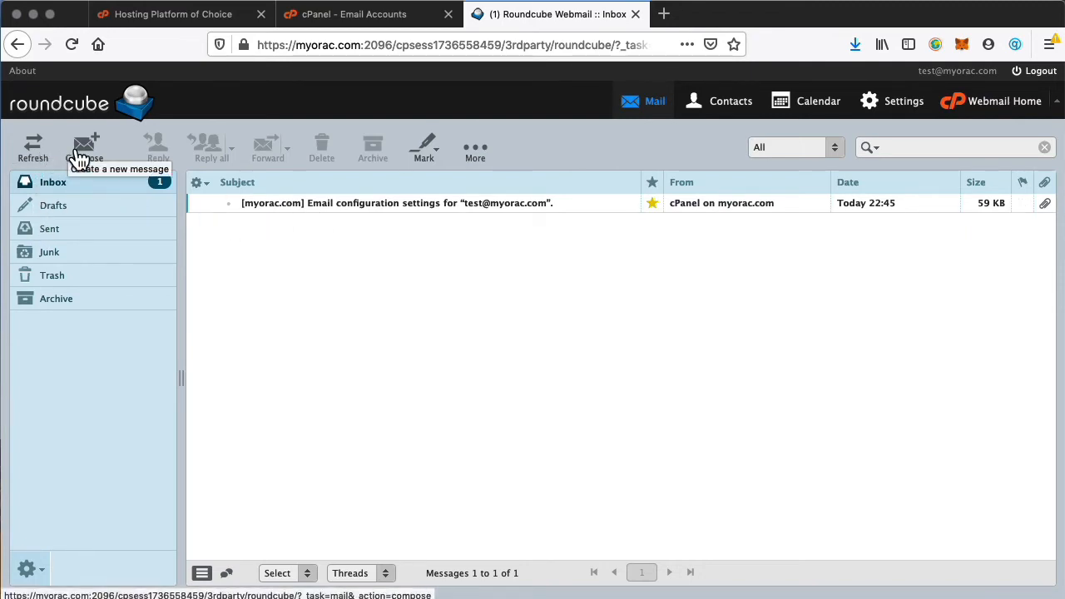
mouse_move(516, 33)
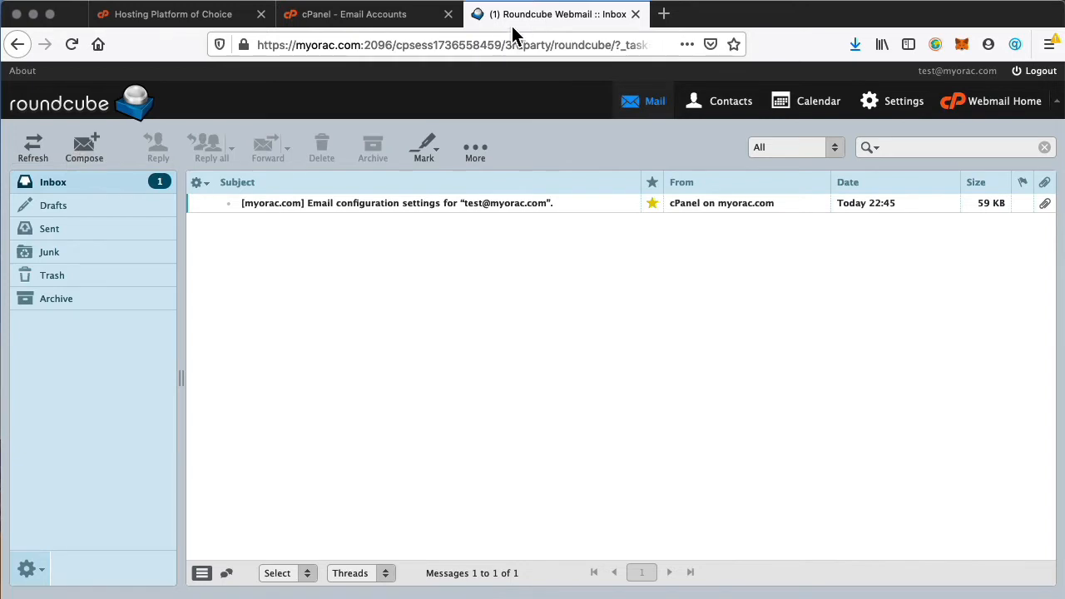
mouse_move(534, 27)
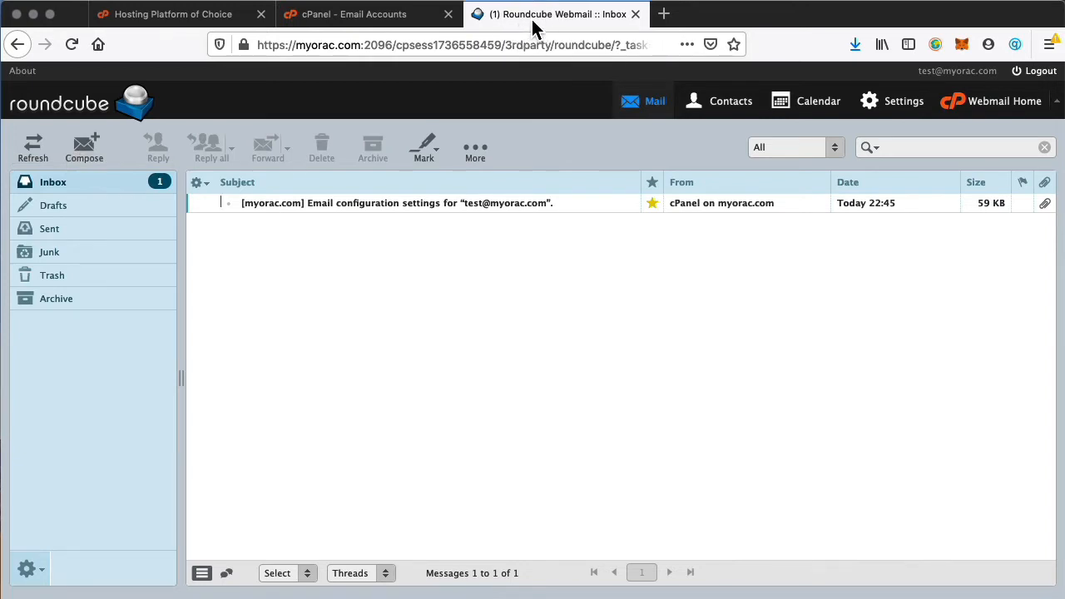
mouse_move(664, 14)
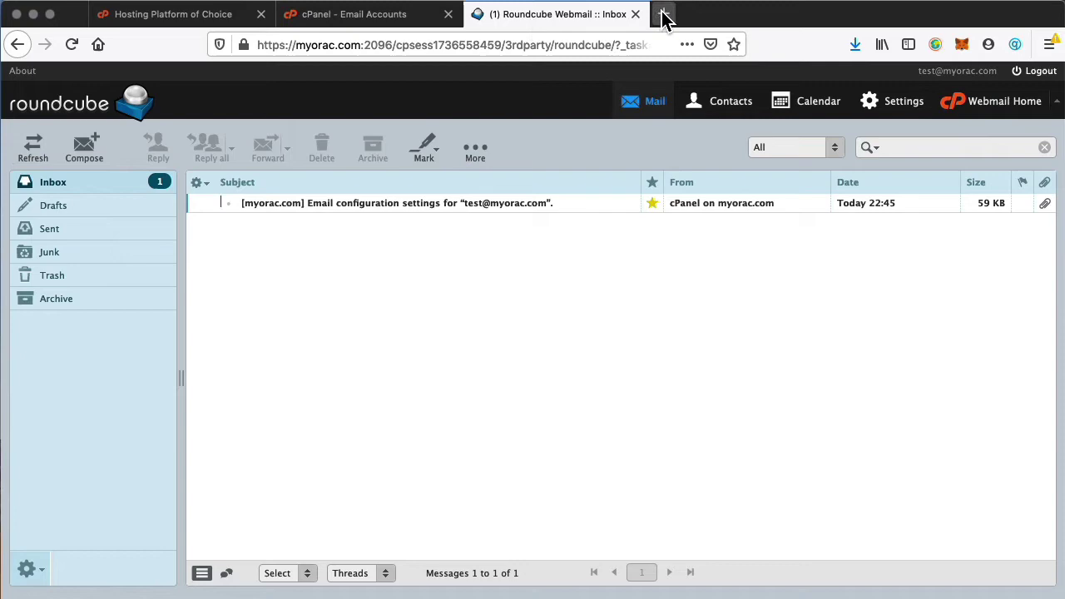
Load myorac.com/webmail in a new browser tab
click(672, 15)
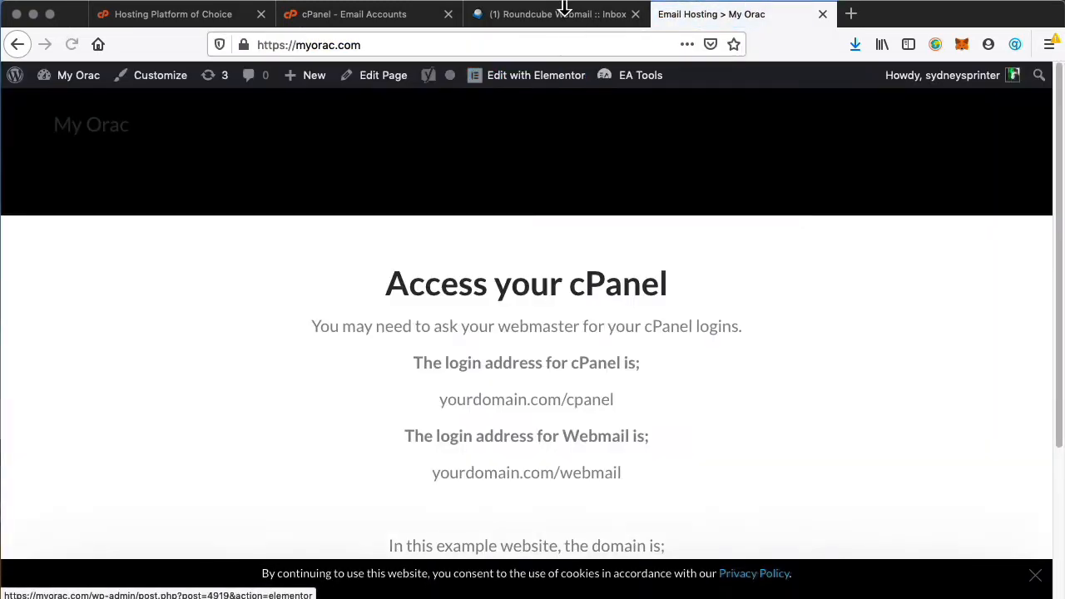
click(409, 45)
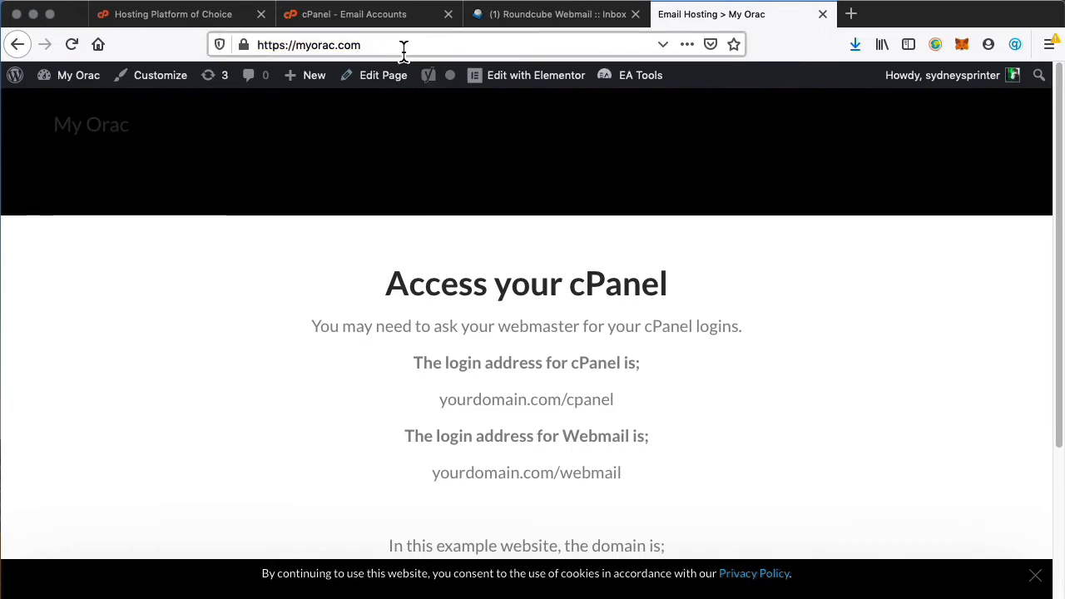
click(403, 45)
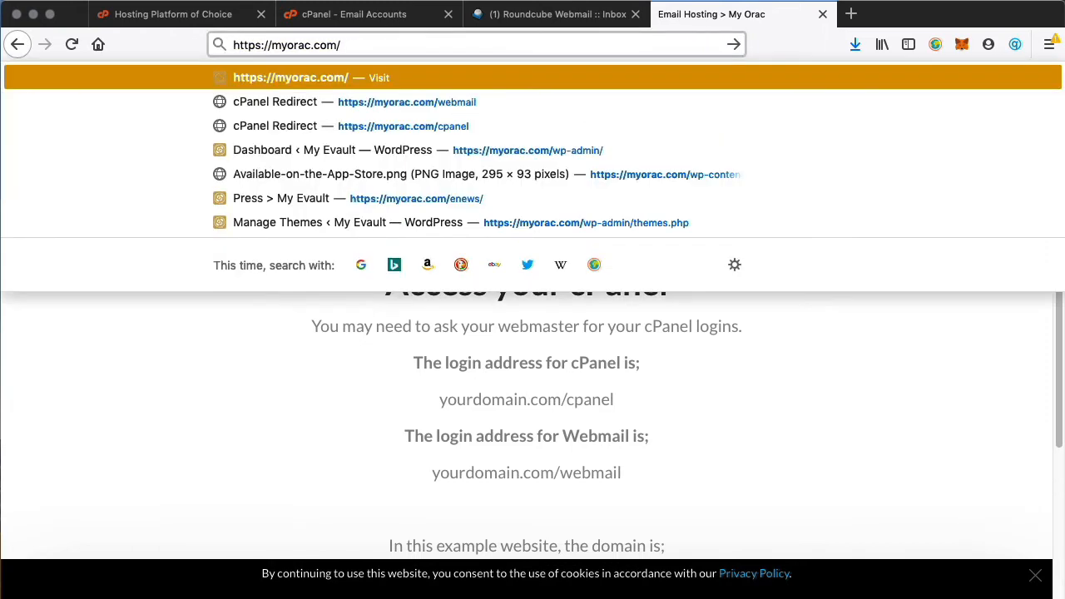
click(407, 101)
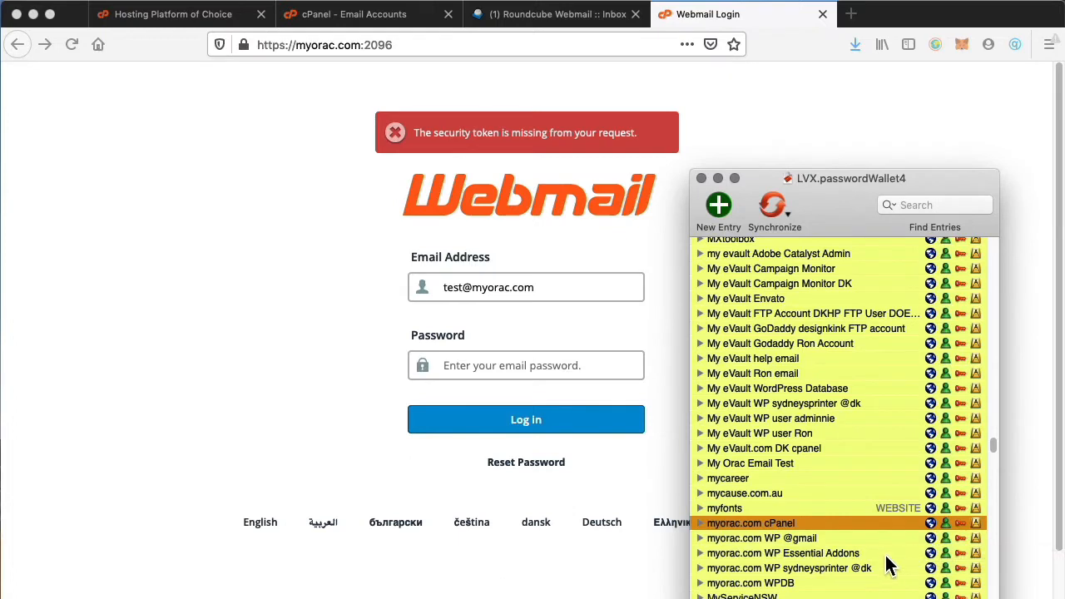
scroll(down, 3)
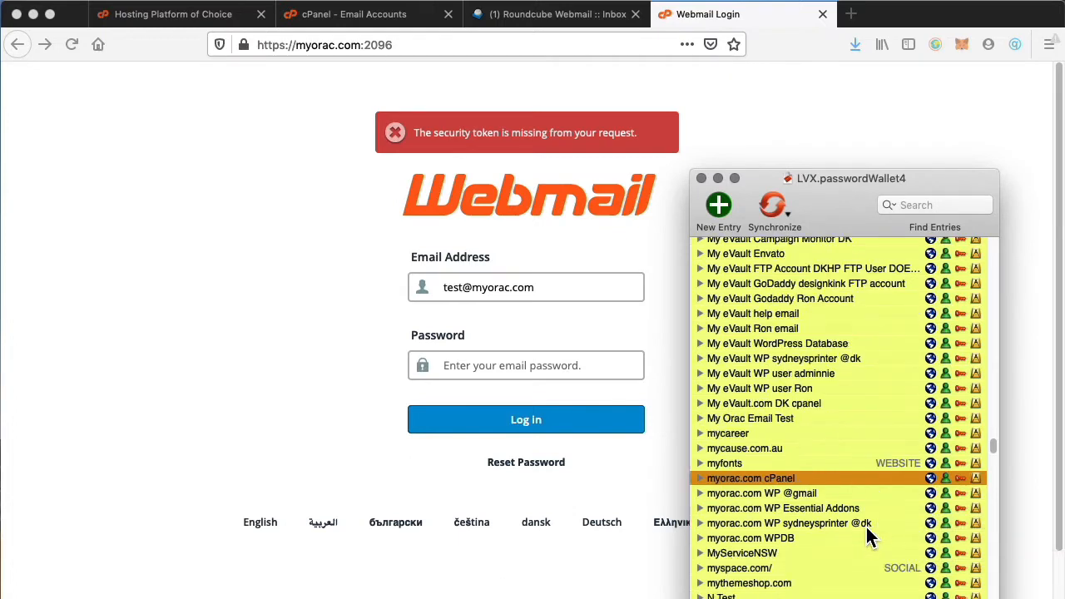
scroll(down, 3)
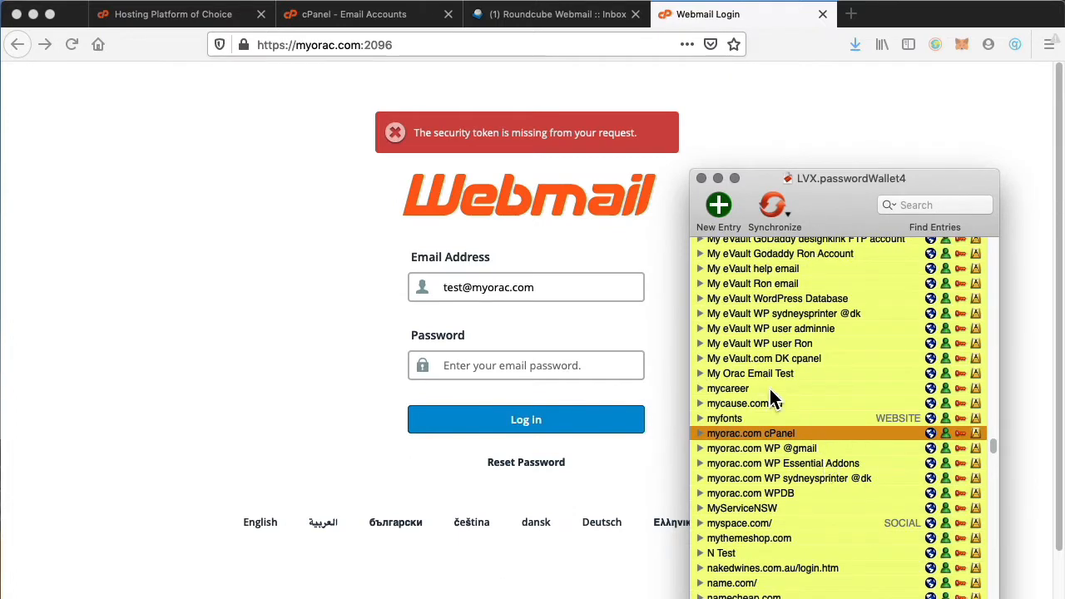
click(749, 373)
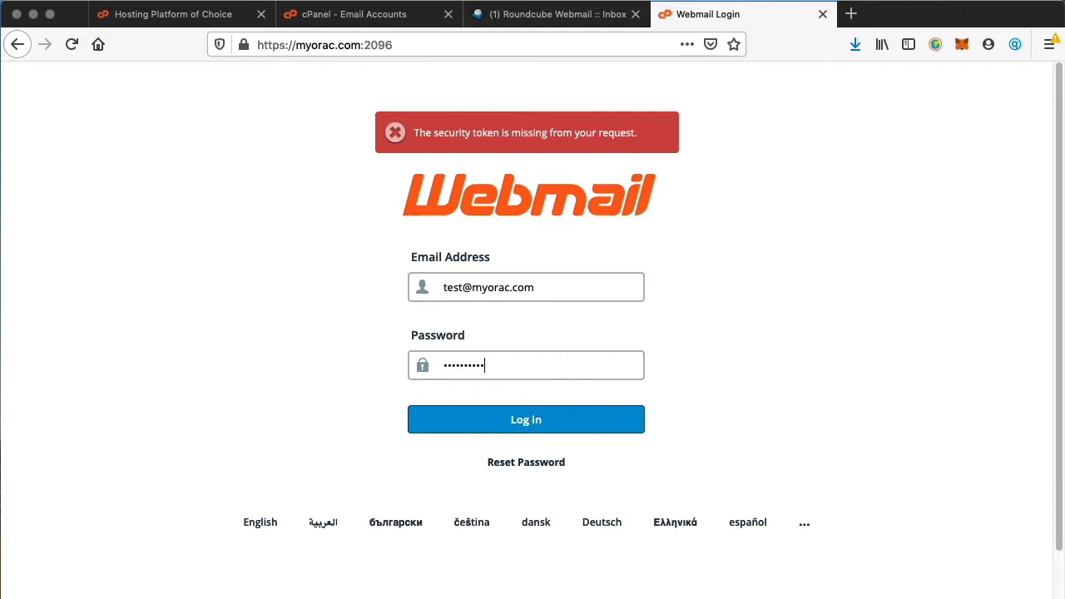
click(526, 419)
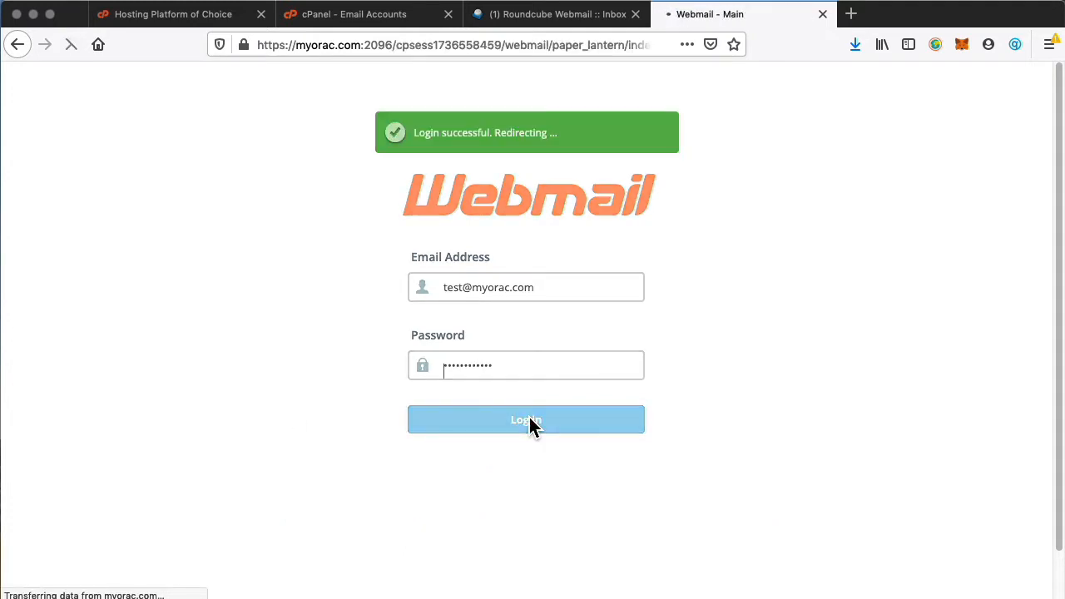
click(525, 420)
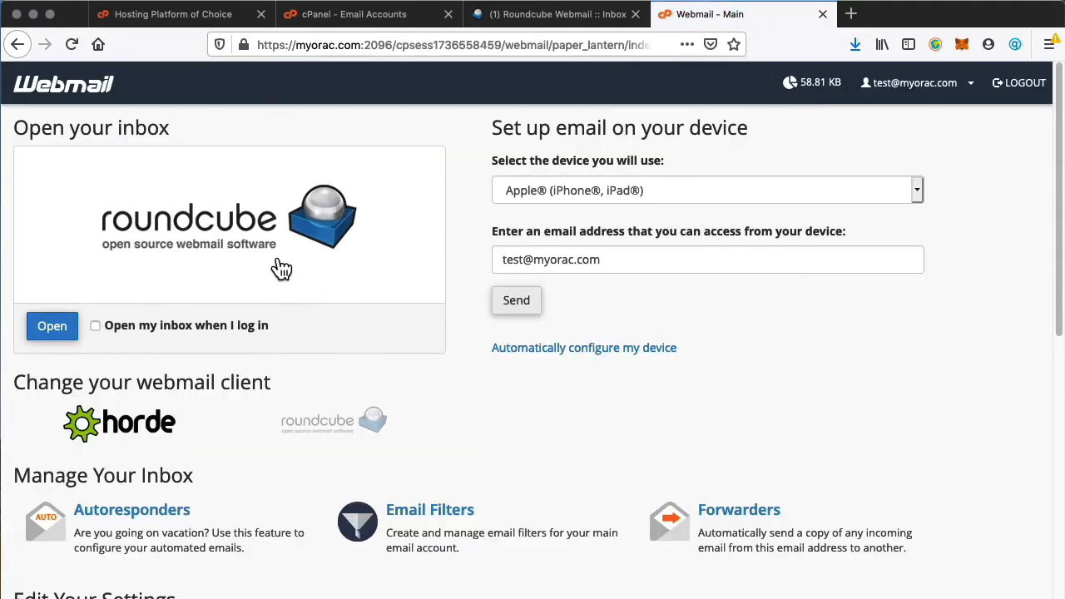
mouse_move(282, 268)
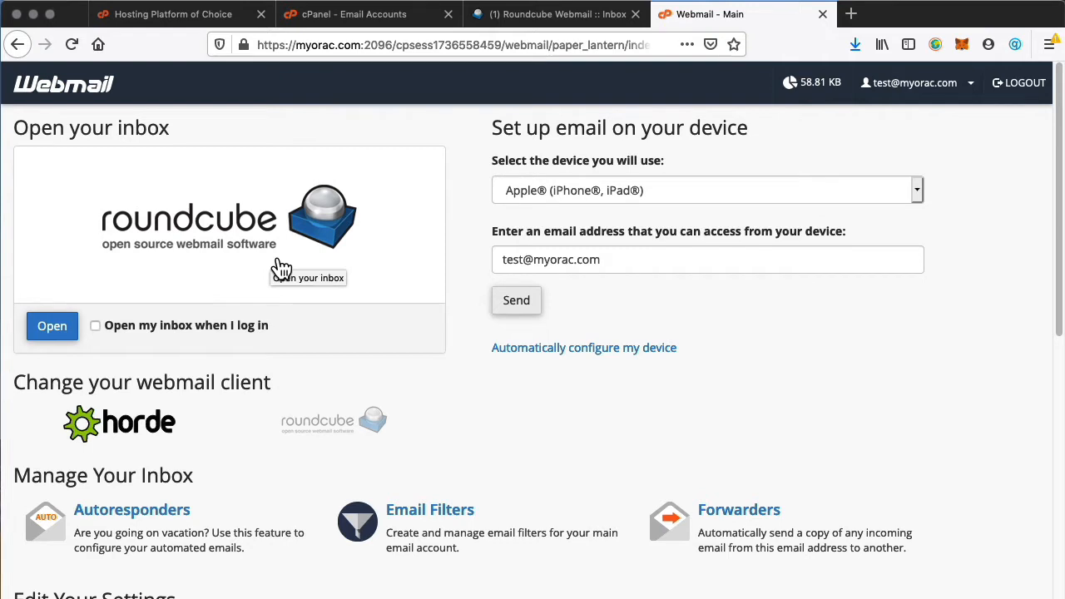
click(52, 326)
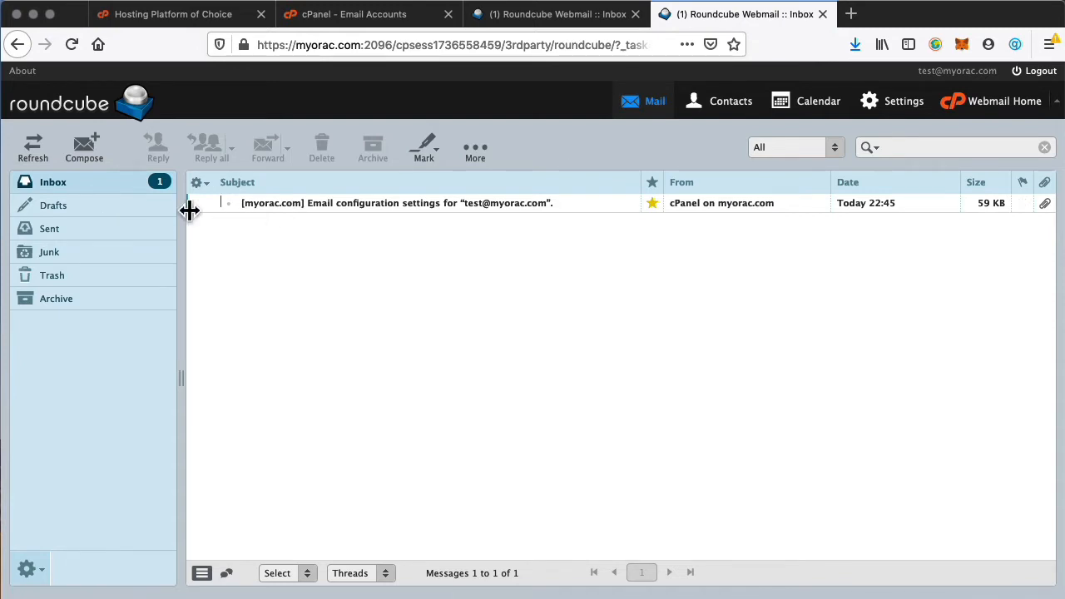
Compose a new email to the Hotmail address with subject 'Test message Friday'
click(83, 147)
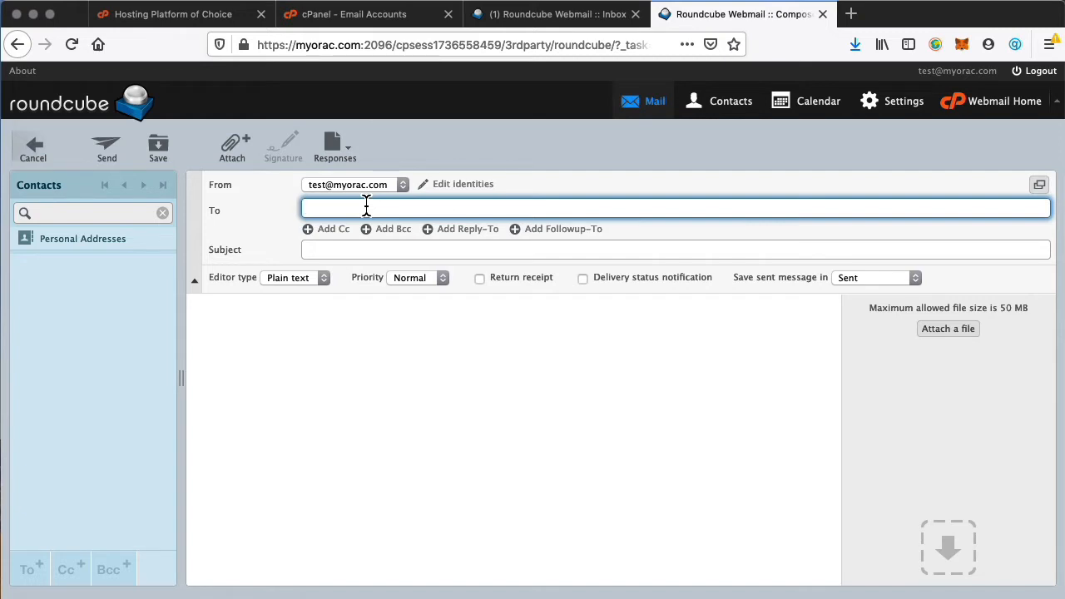
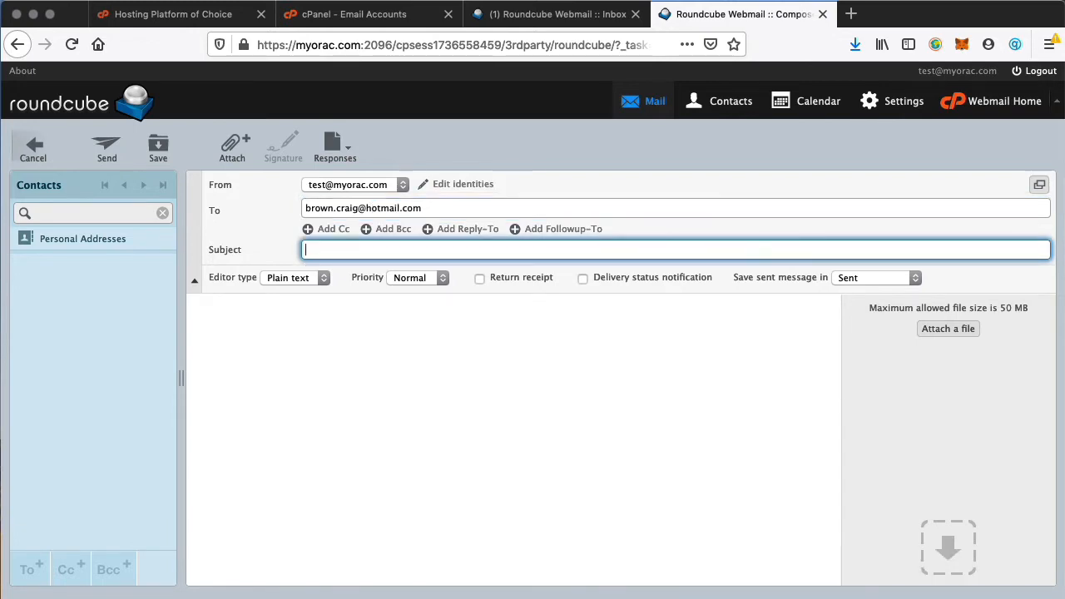
text(Test message Friday)
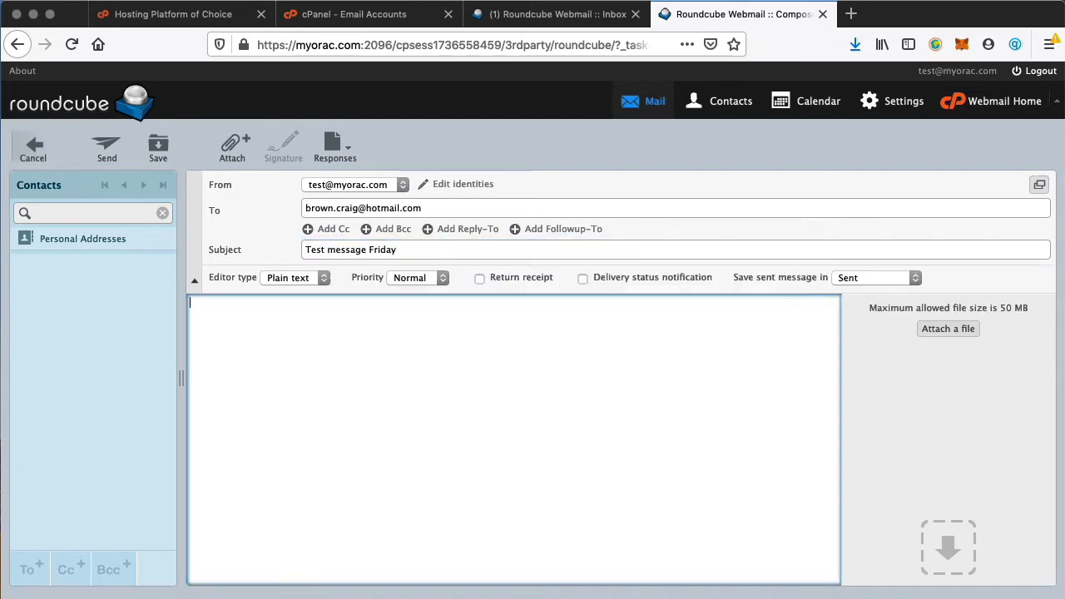
Write 'test' as the body and attach the 1972 Mercury Marquis JPG
text(test)
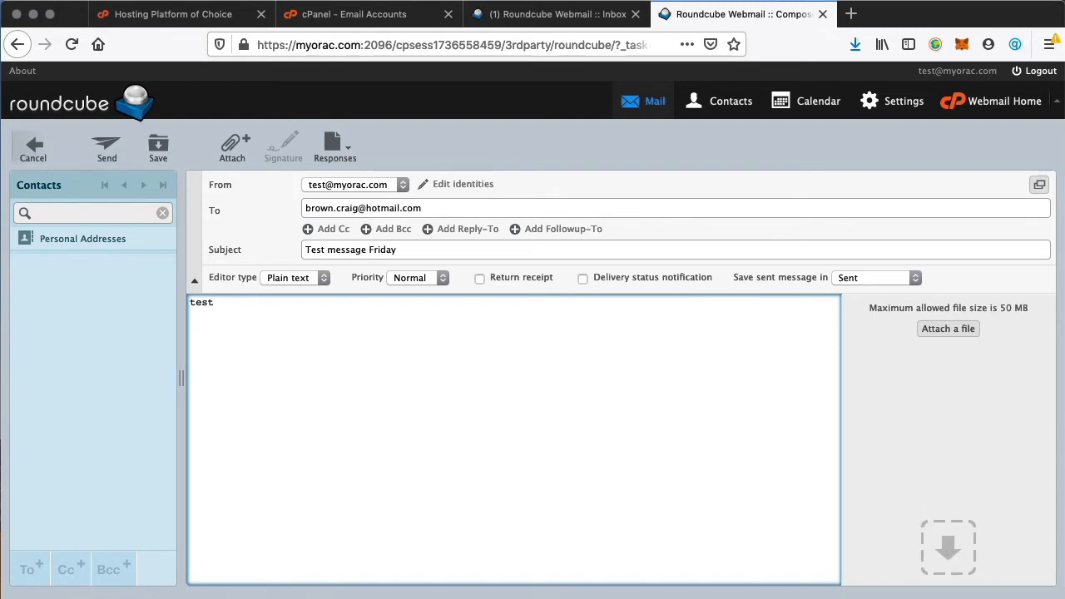
click(947, 328)
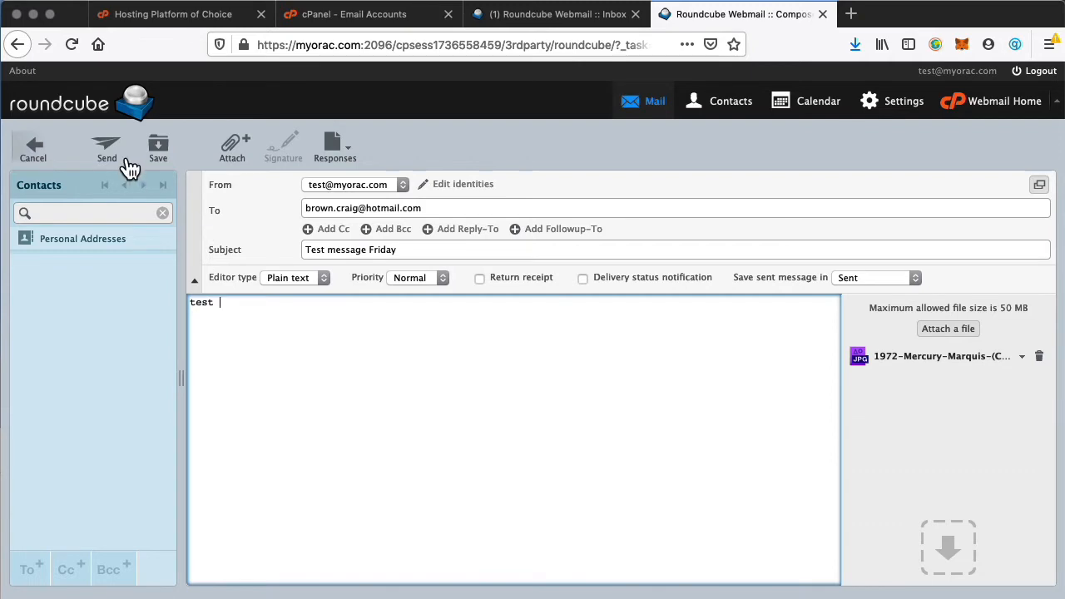
Send the test message with its attachment and land back in the inbox
click(106, 141)
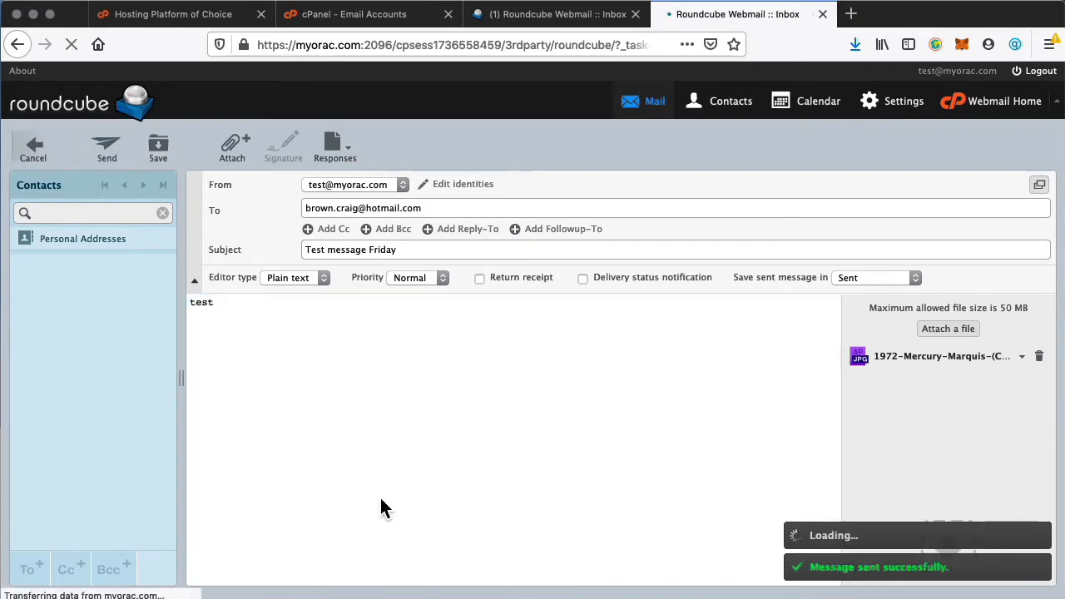
click(106, 148)
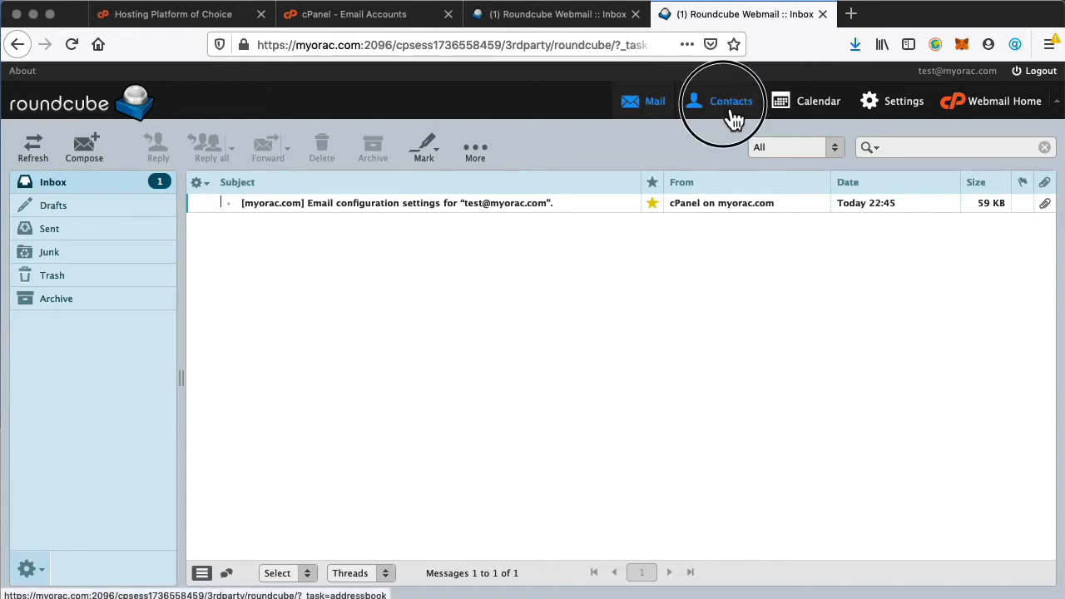
Switch to Contacts, showing the empty Personal Addresses group
click(730, 101)
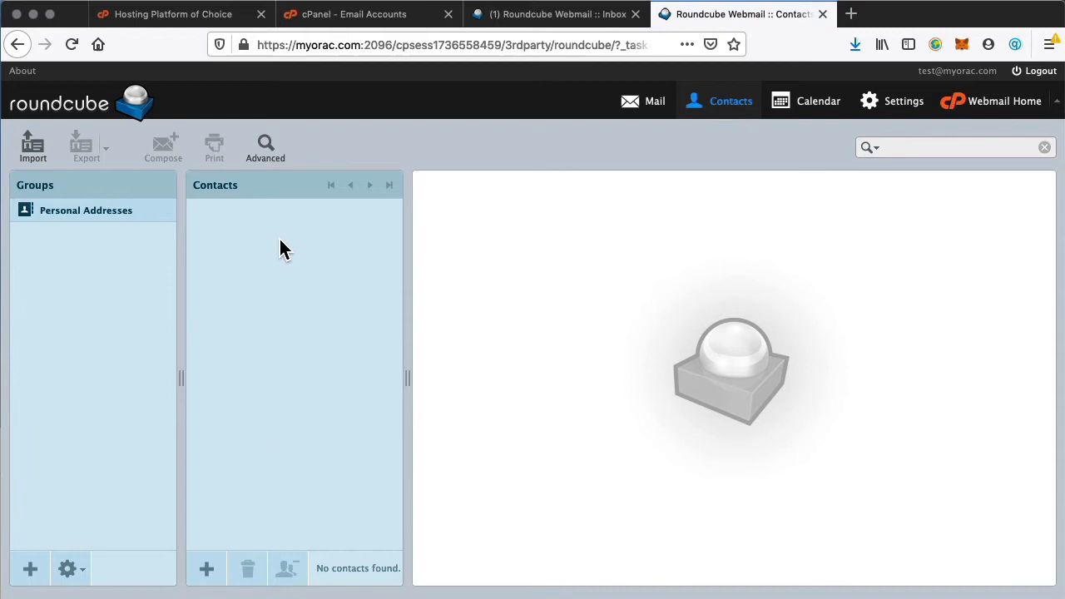
mouse_move(261, 234)
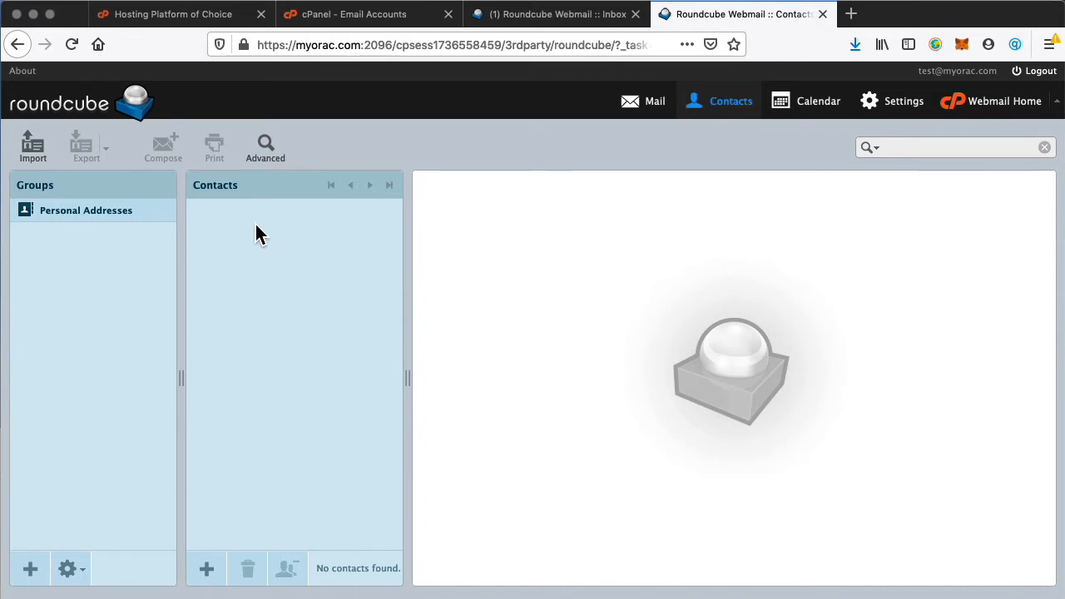
mouse_move(266, 267)
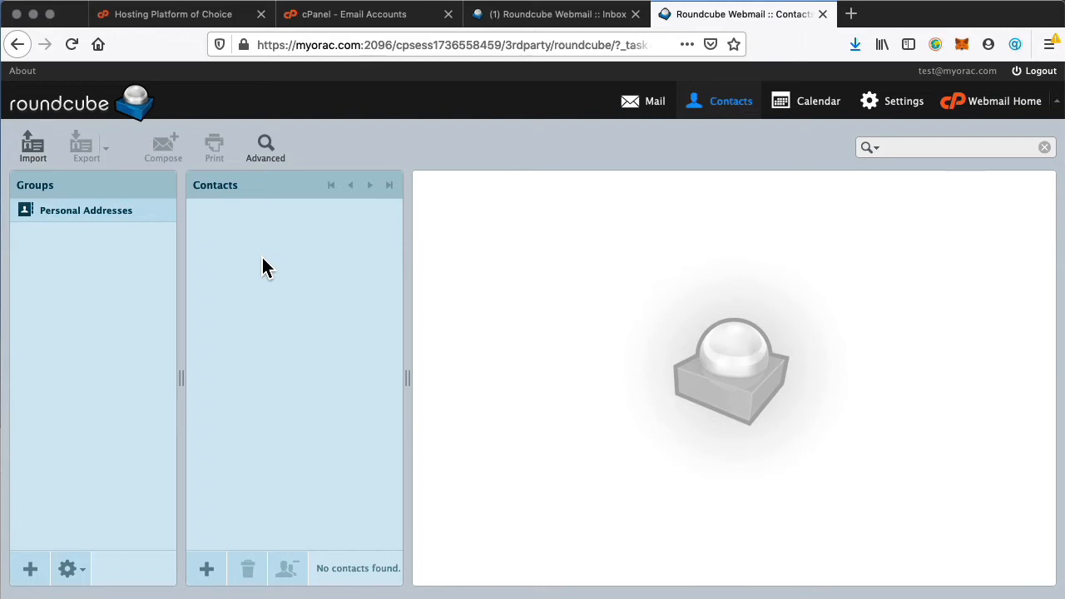
mouse_move(278, 287)
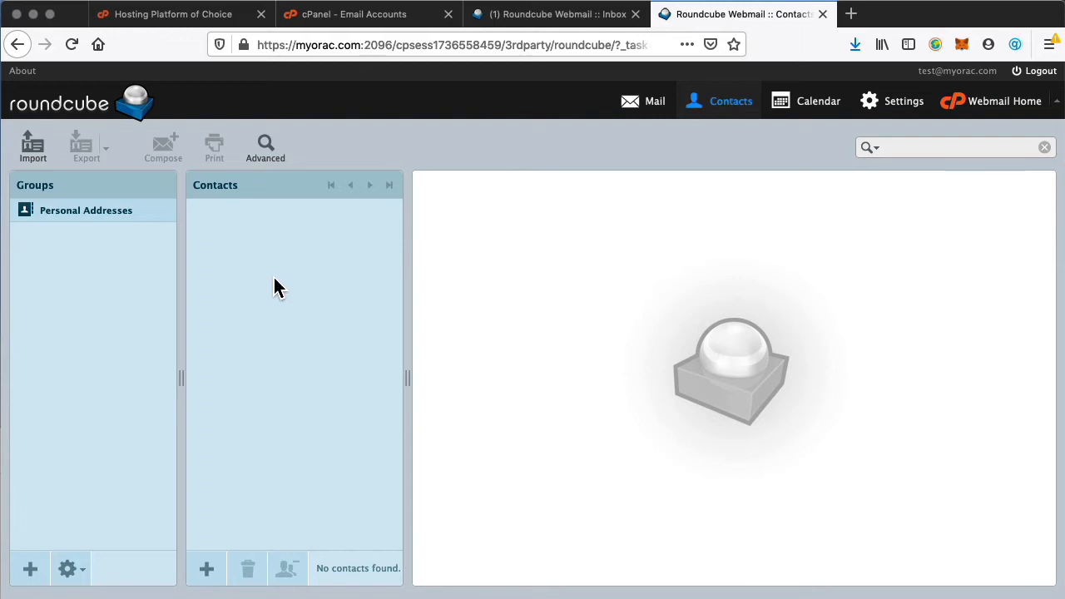
mouse_move(298, 303)
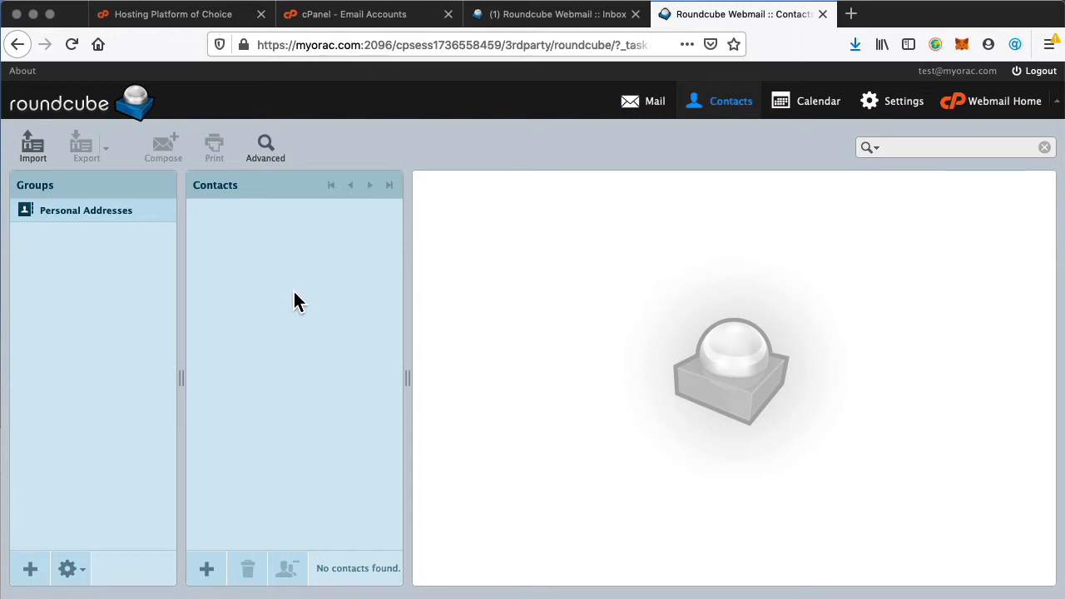
mouse_move(237, 233)
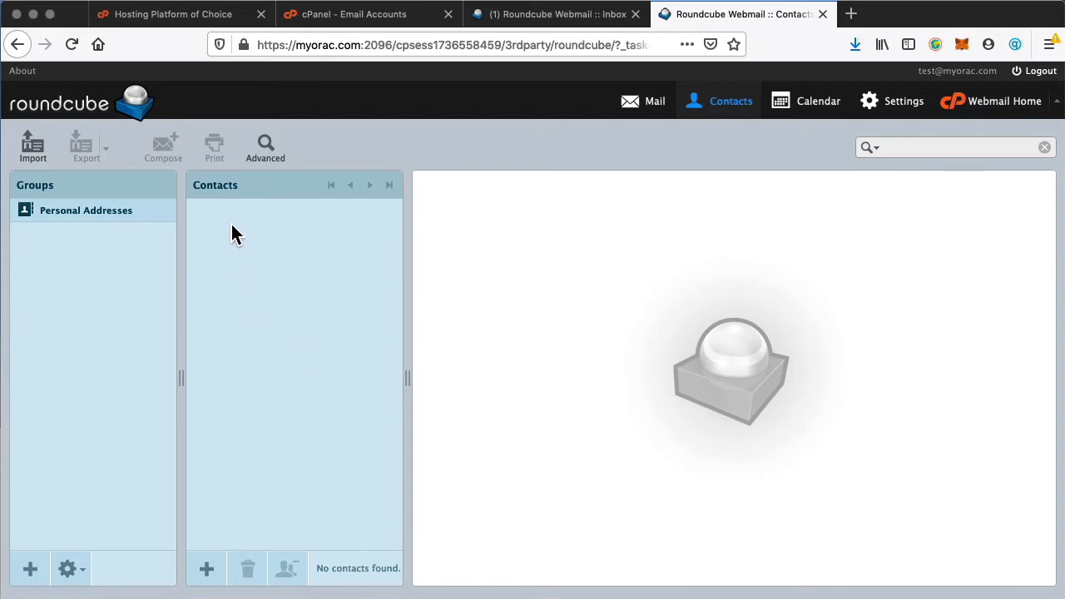
mouse_move(214, 219)
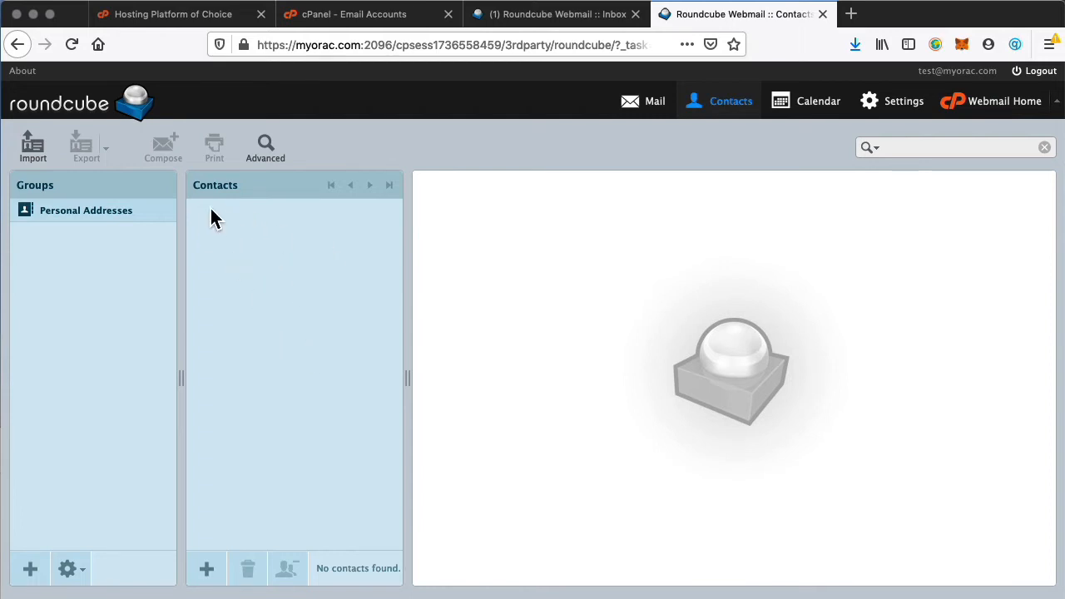
mouse_move(219, 262)
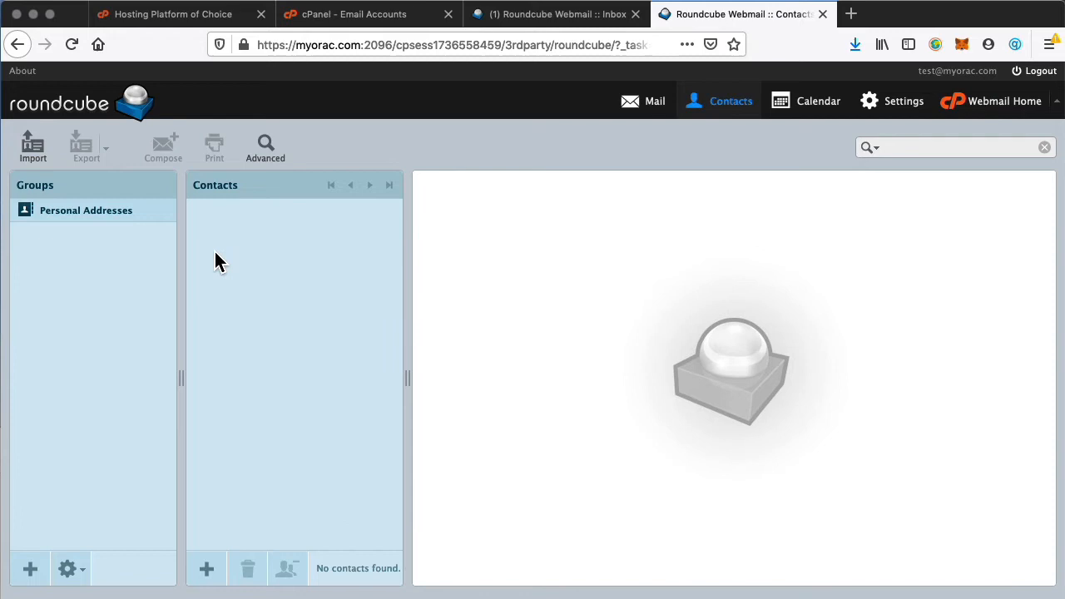
mouse_move(275, 341)
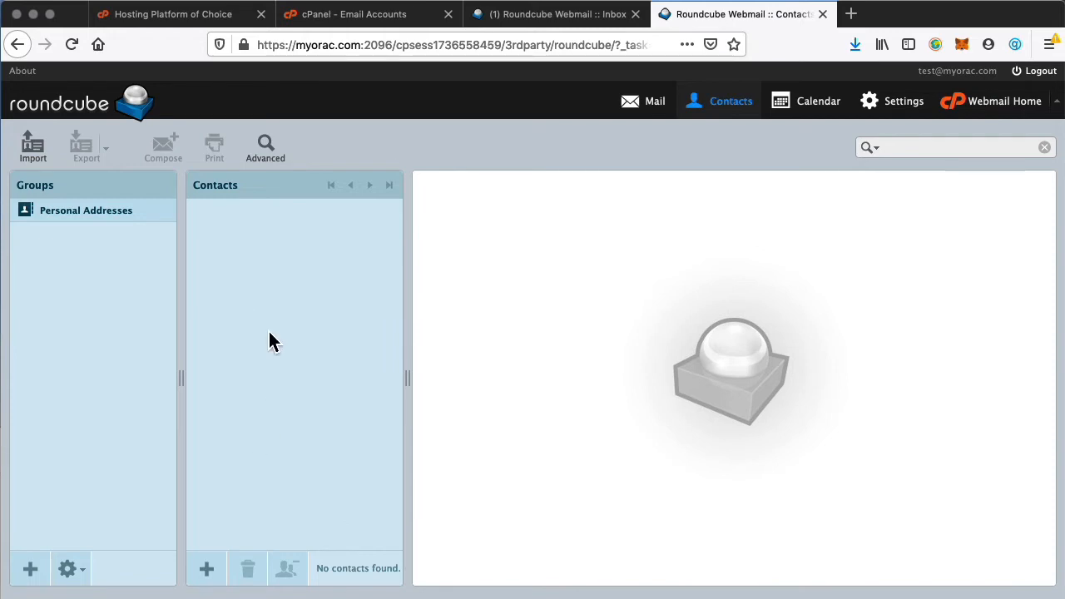
mouse_move(792, 112)
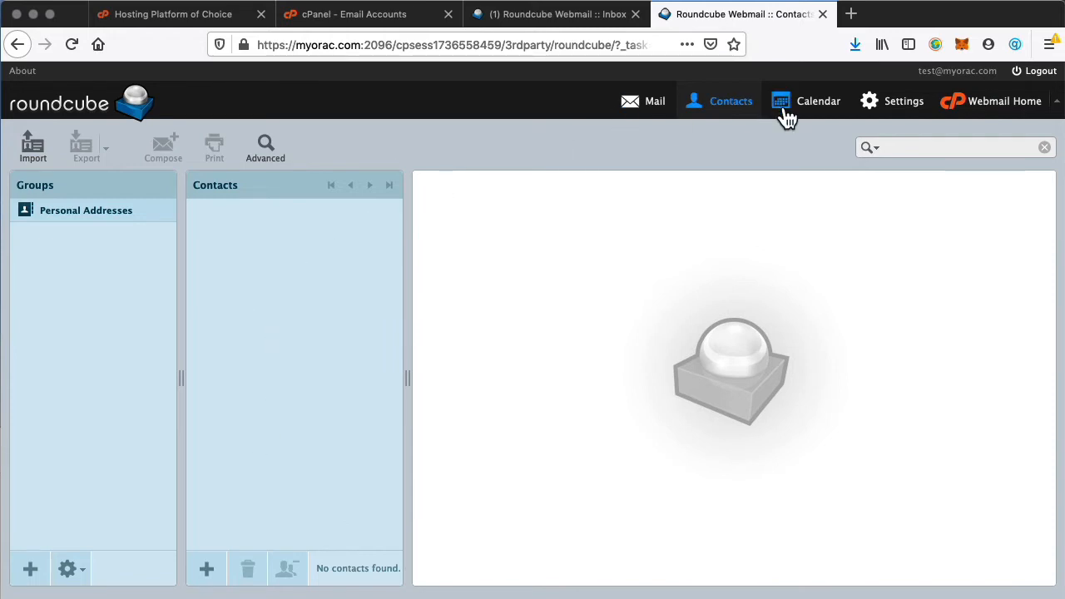
View the week calendar briefly, then go to Settings Preferences
click(818, 101)
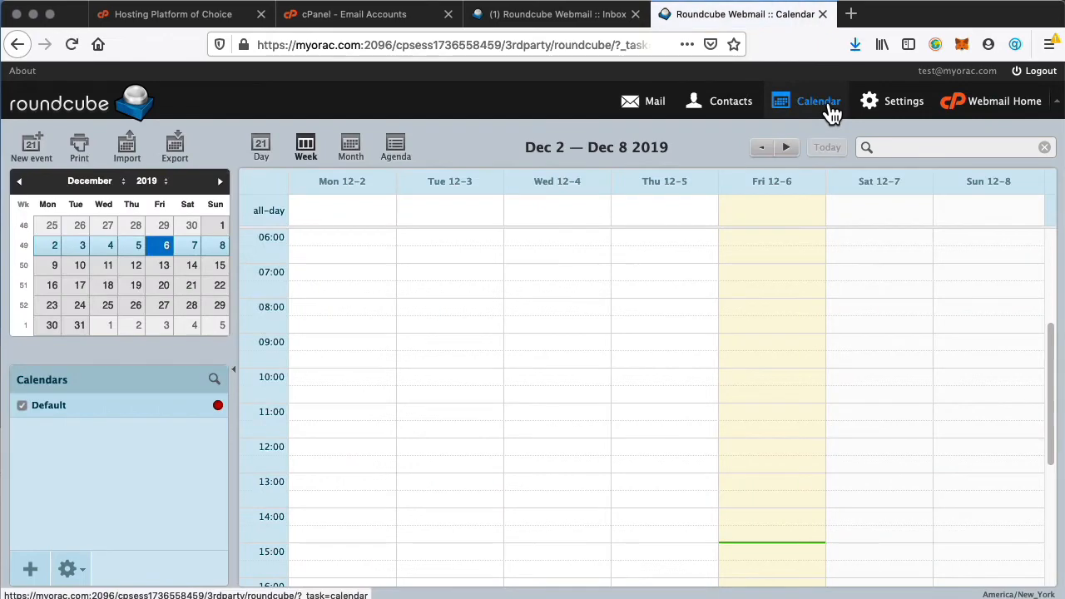
click(903, 101)
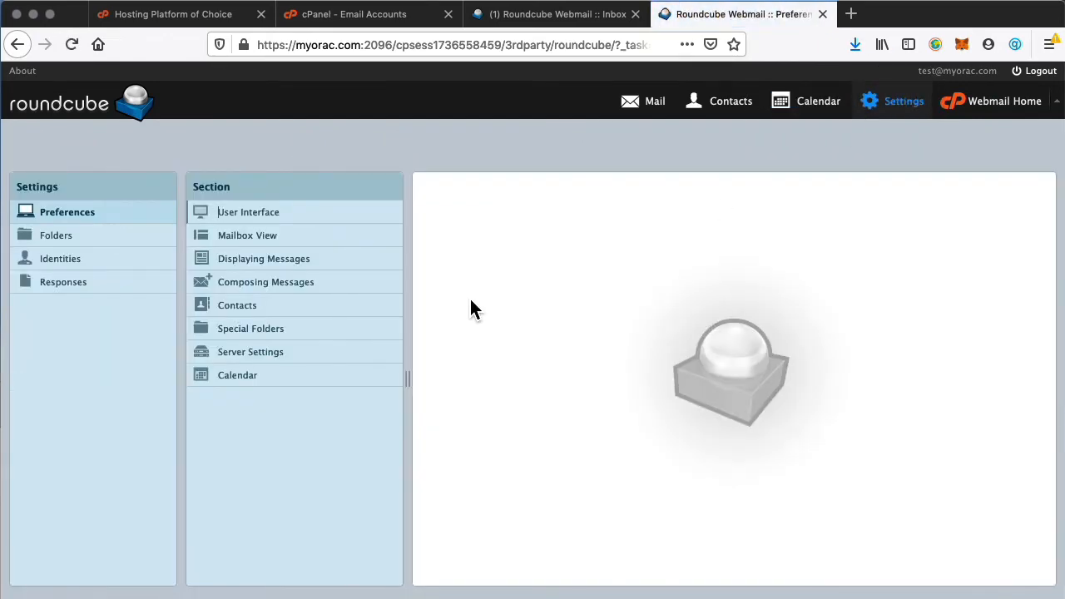
mouse_move(734, 140)
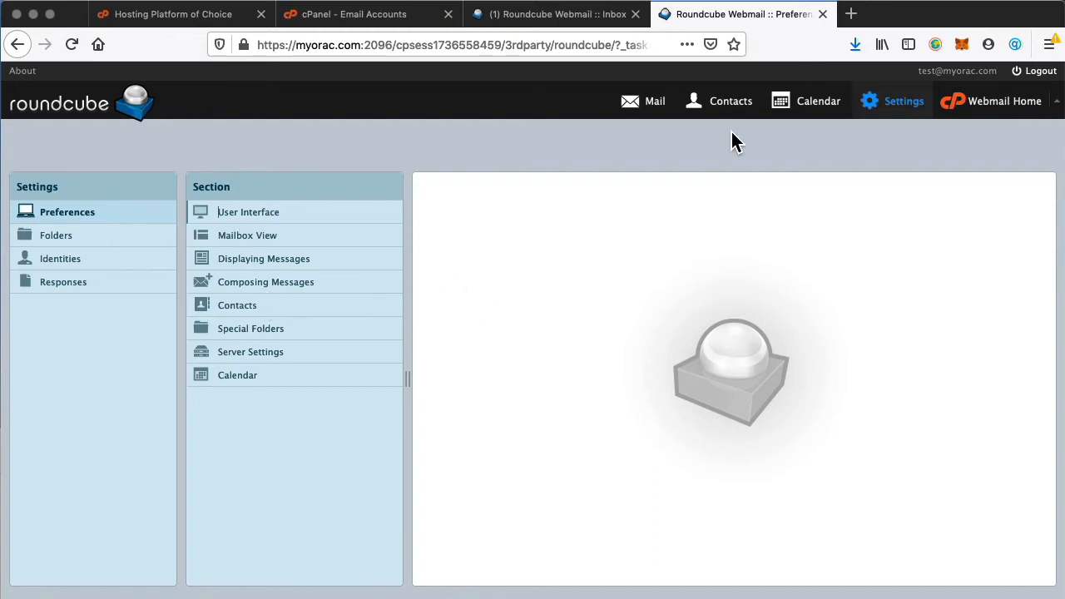
mouse_move(652, 126)
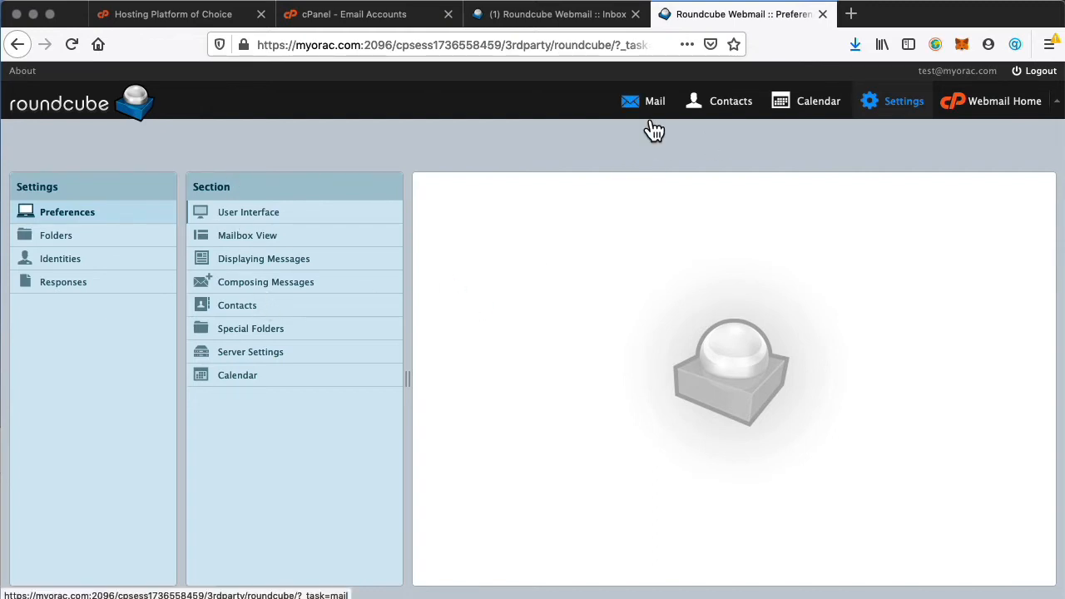
Start a new message from the inbox with Cc and Bcc recipient lines added
click(655, 101)
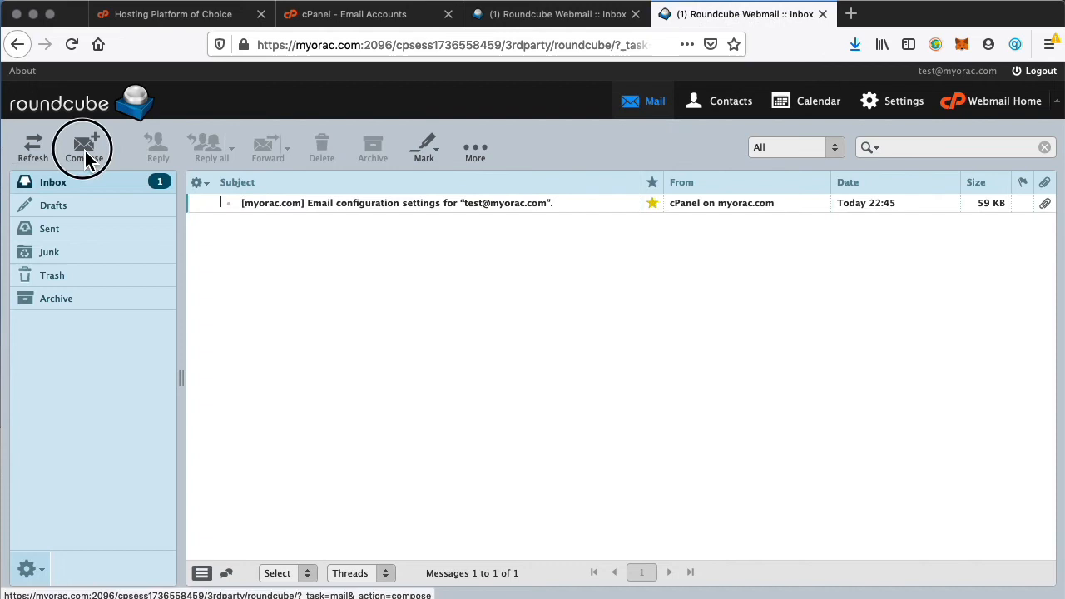
click(83, 141)
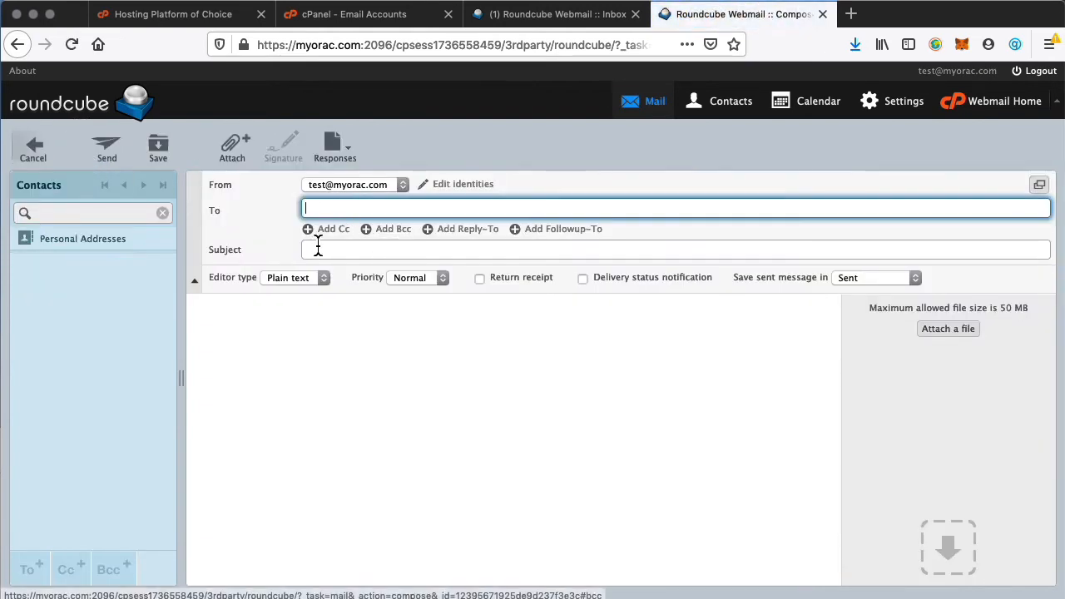
click(325, 228)
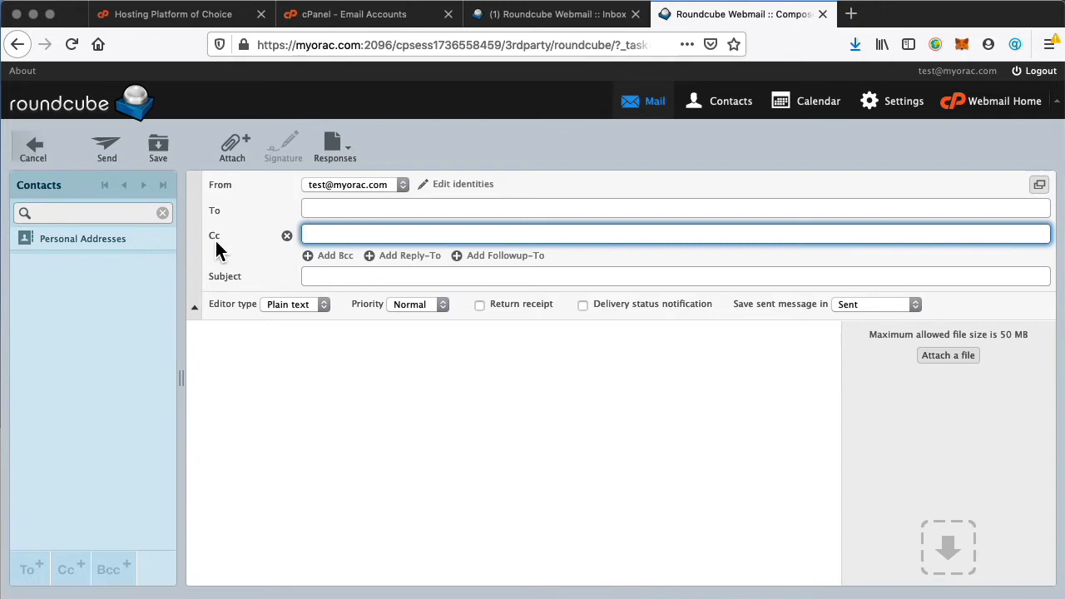
mouse_move(335, 268)
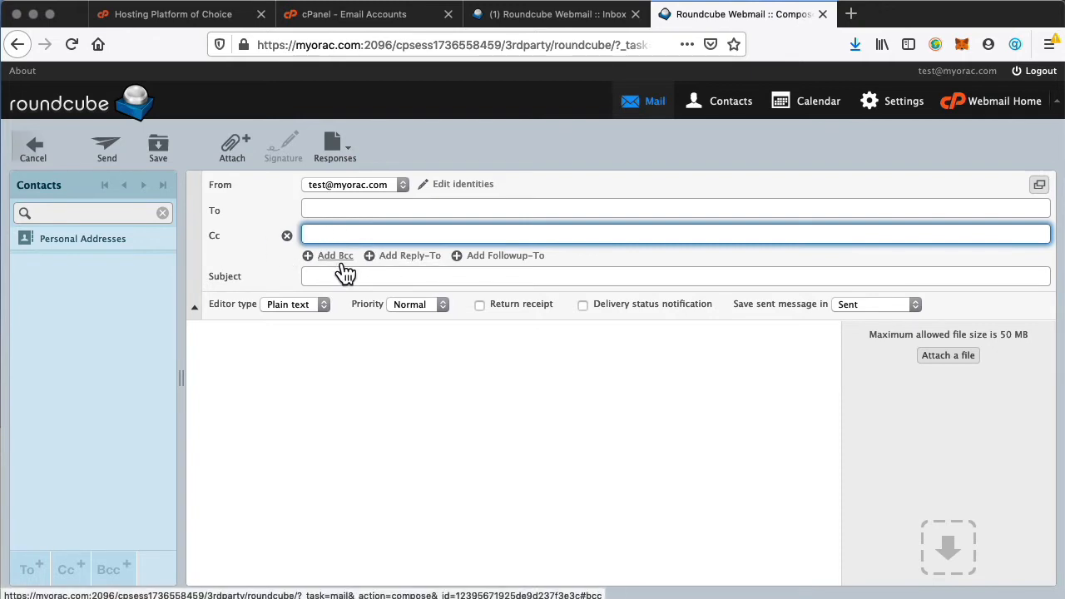
click(335, 255)
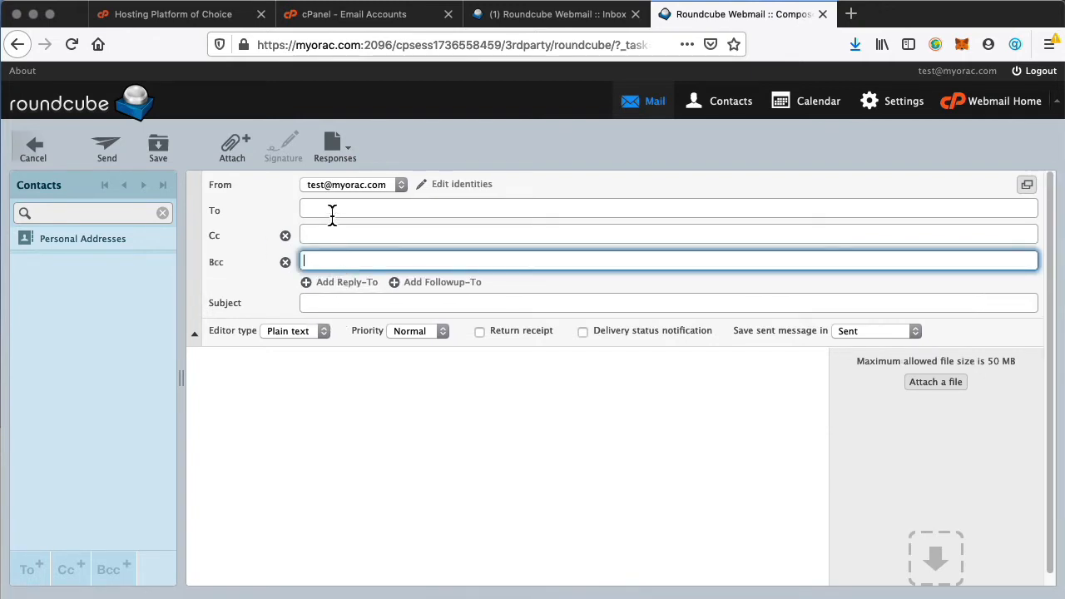
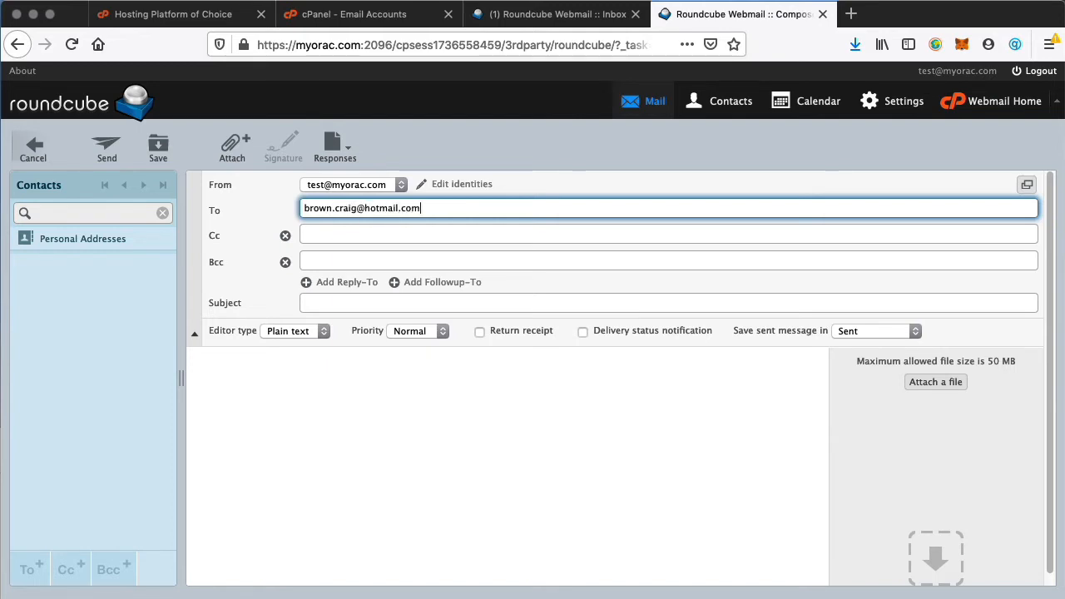
click(351, 234)
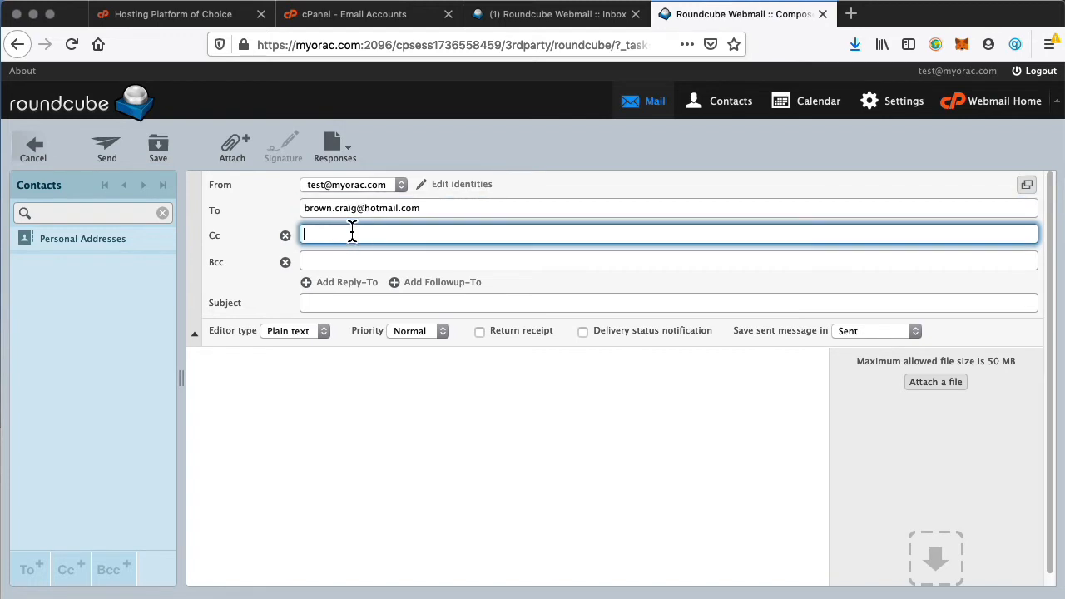
mouse_move(394, 233)
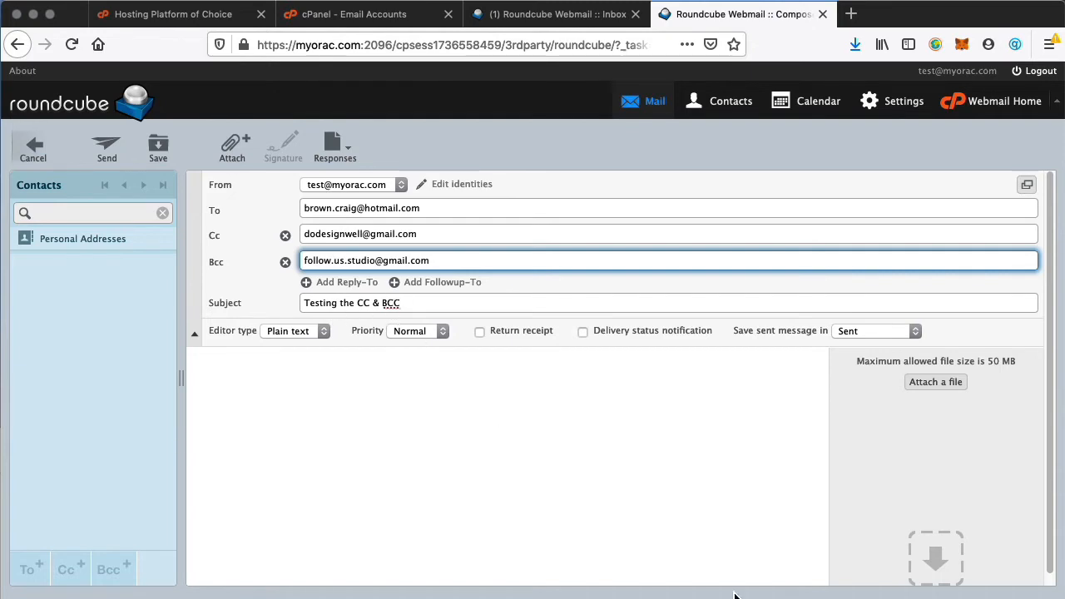
Write hello as the body of the Testing the CC & BCC message
click(935, 381)
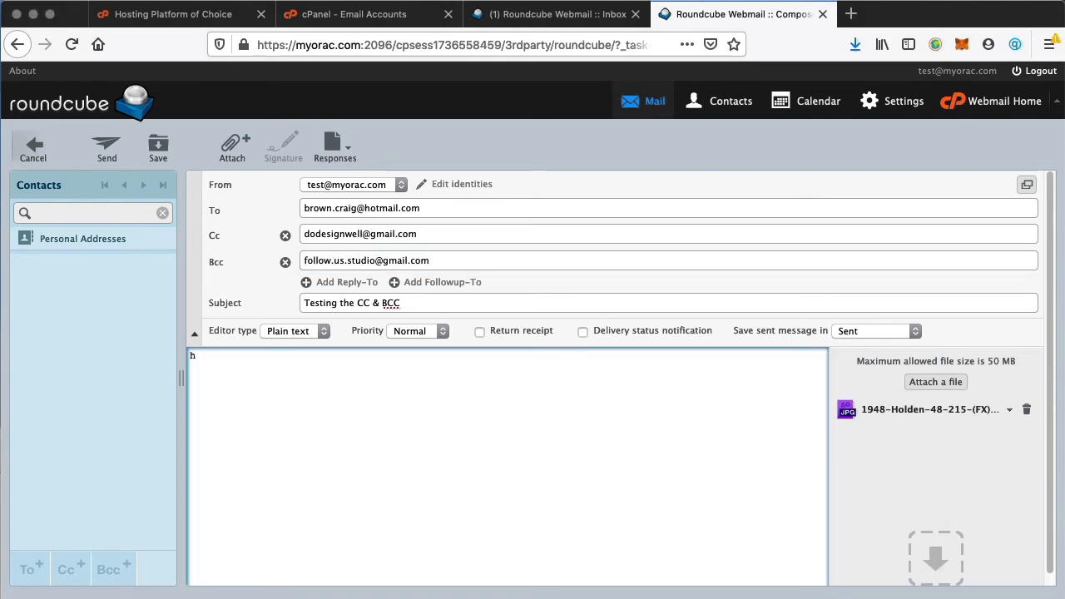
text(ello)
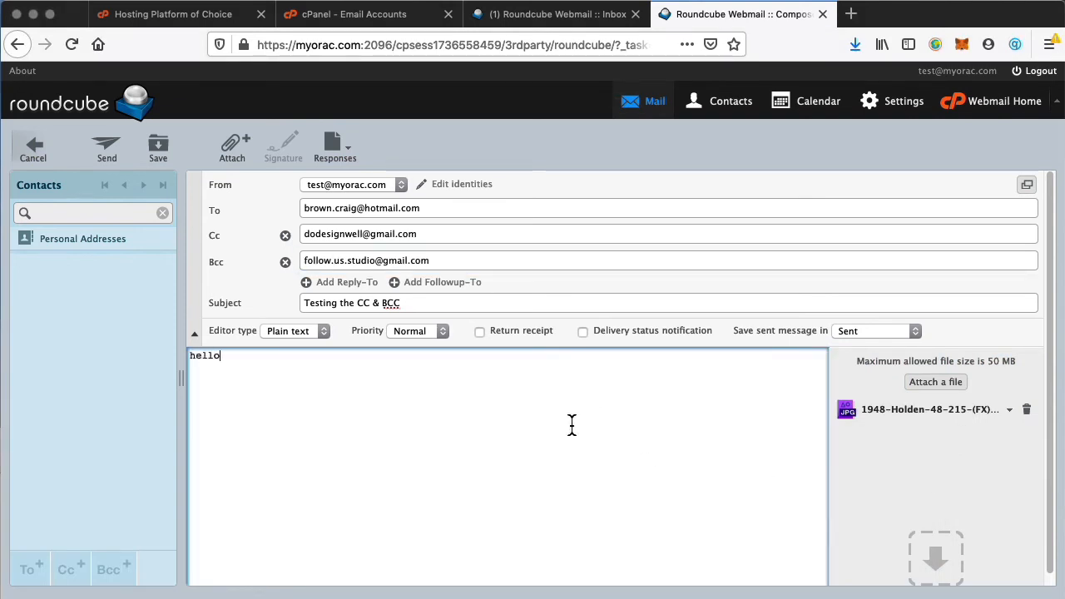
mouse_move(145, 181)
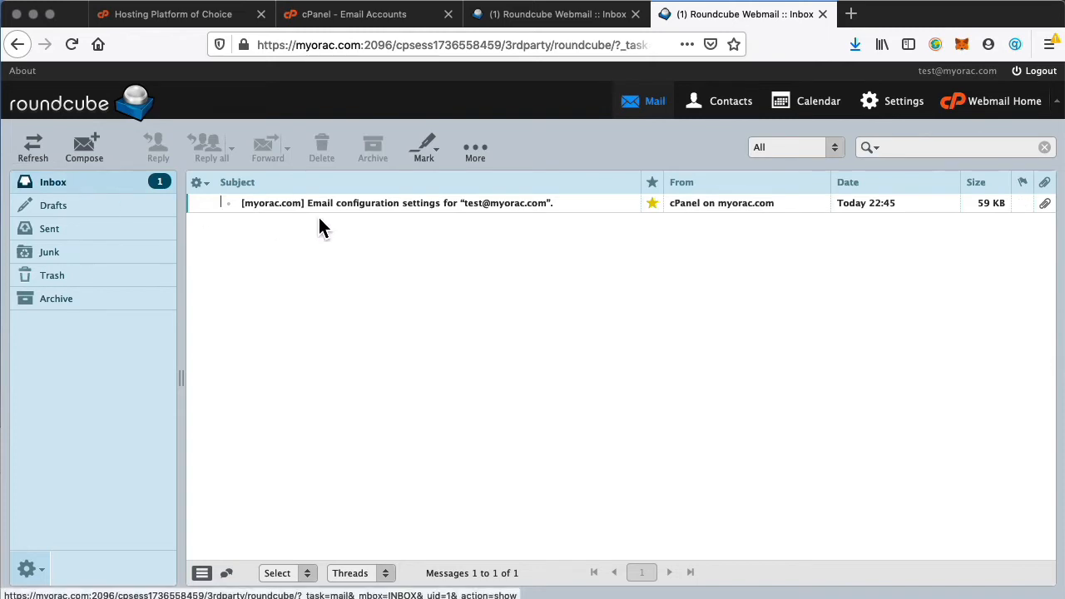
mouse_move(314, 213)
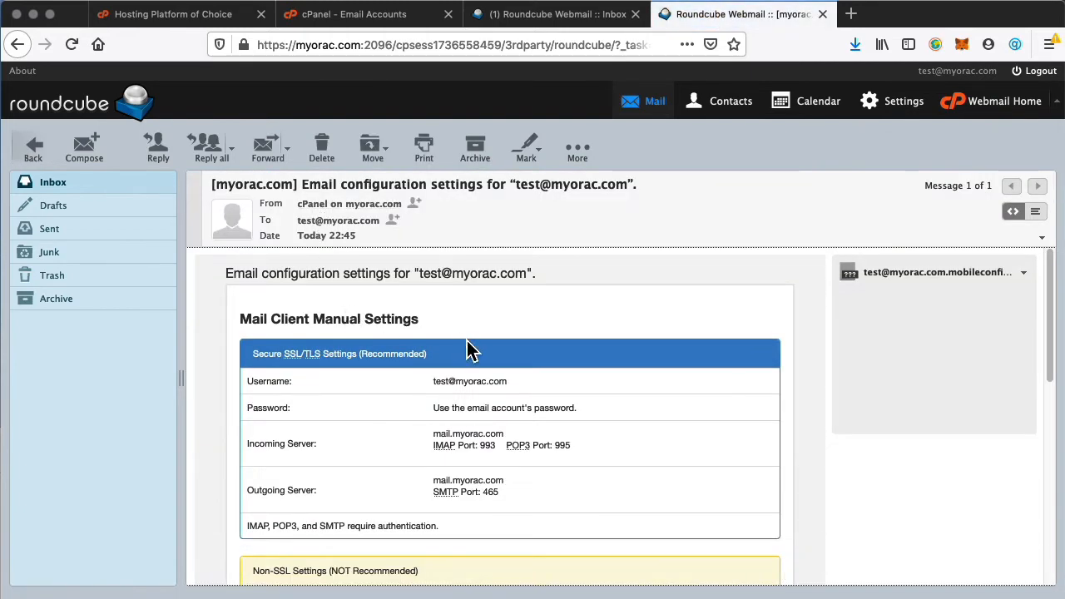
mouse_move(442, 405)
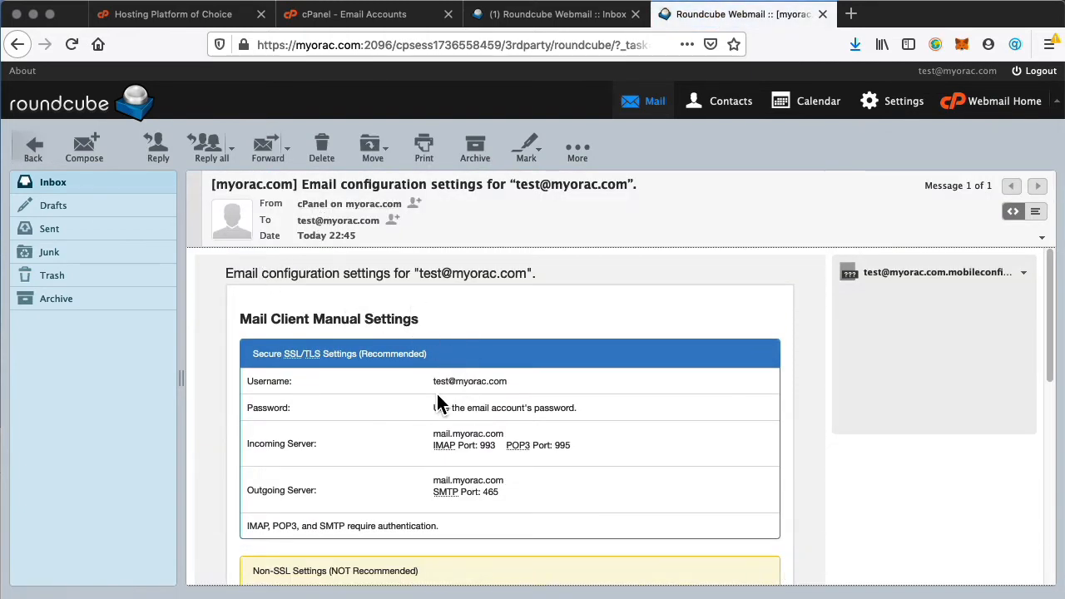
Read through the cPanel configuration settings email and return to the Inbox list
scroll(down, 3)
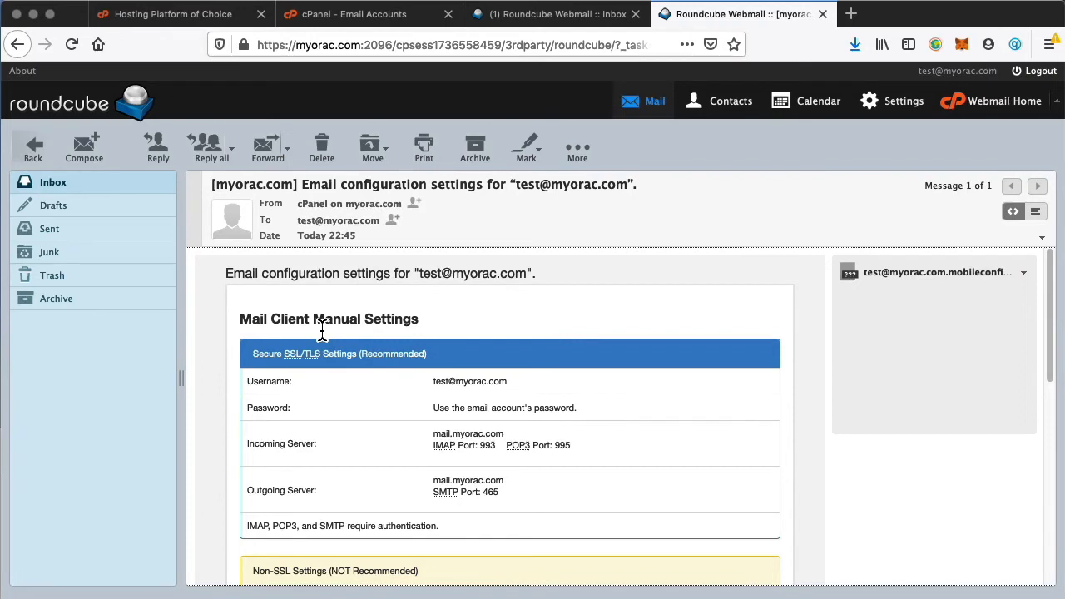
mouse_move(360, 396)
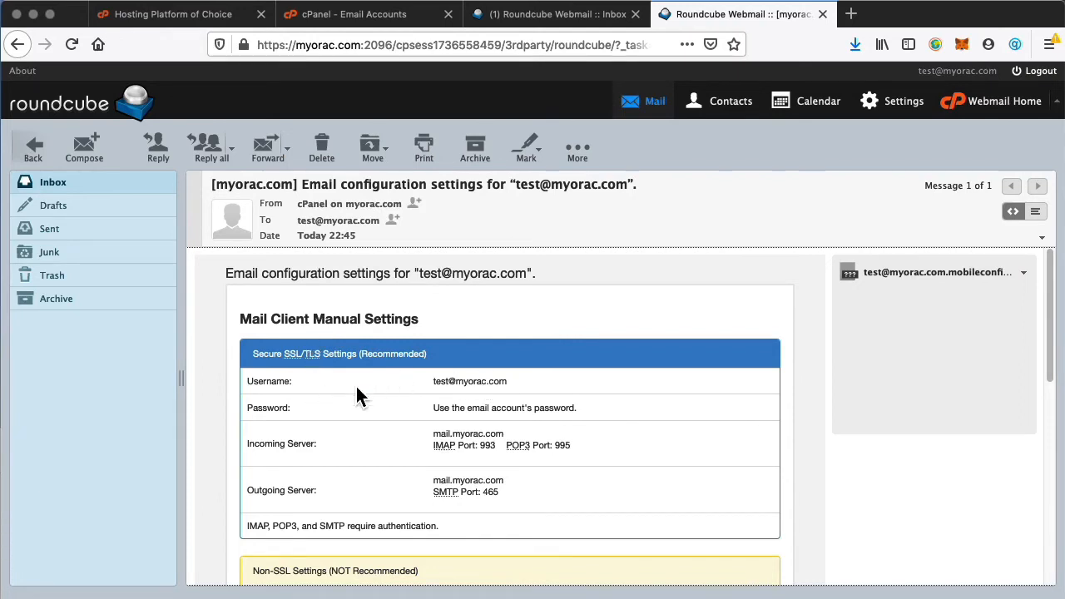
mouse_move(556, 459)
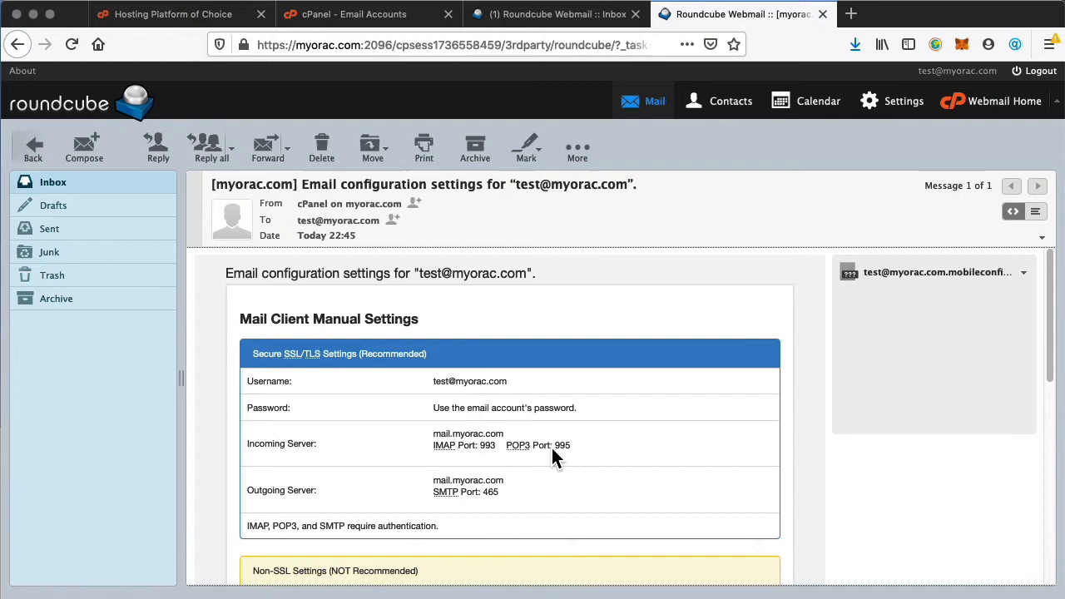
mouse_move(213, 289)
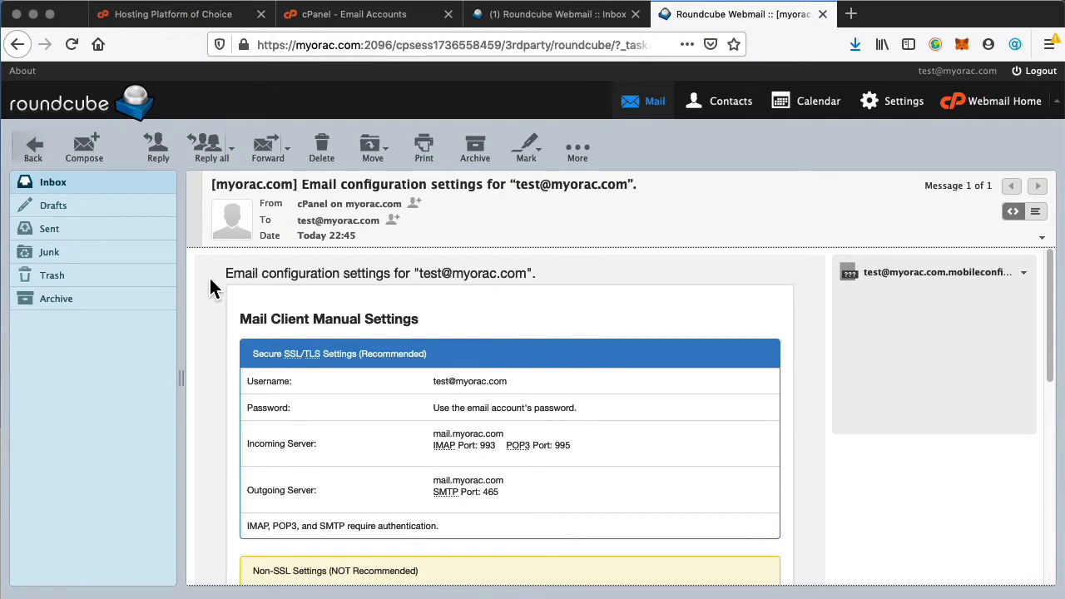
click(53, 182)
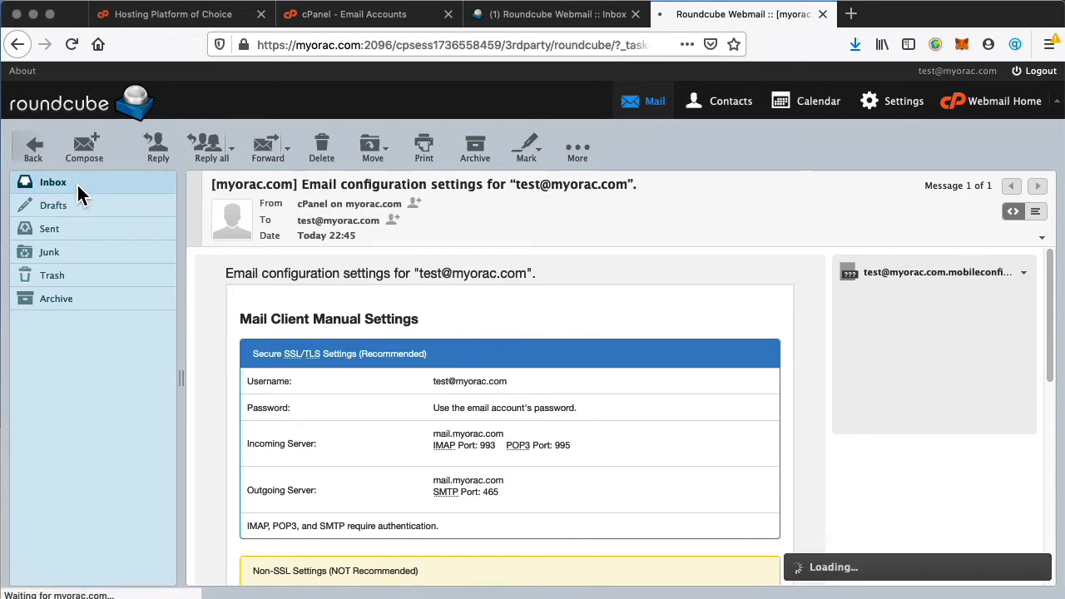
click(53, 181)
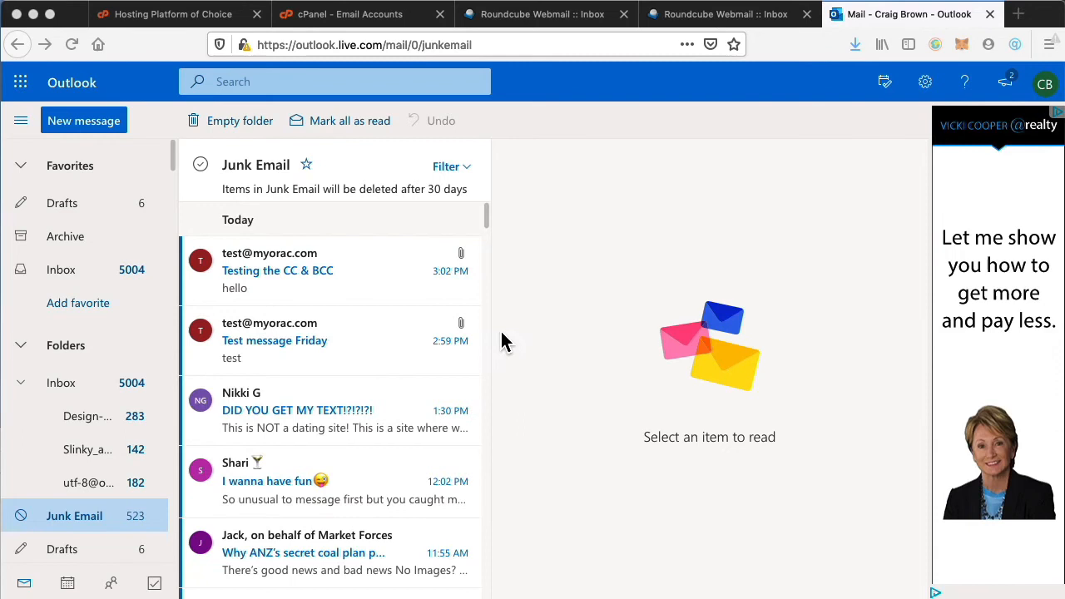
mouse_move(210, 371)
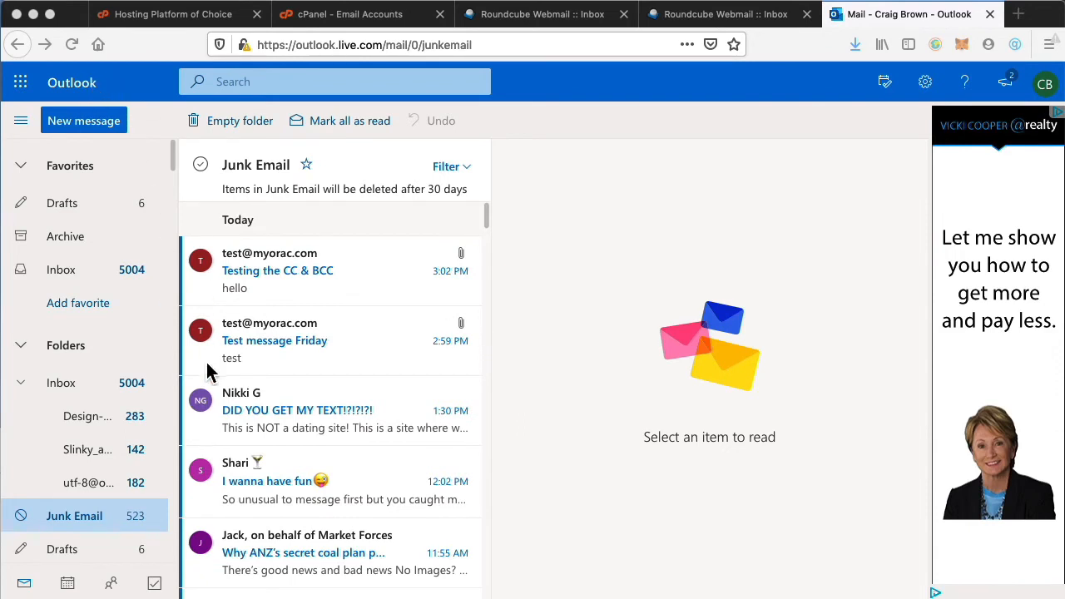
mouse_move(318, 356)
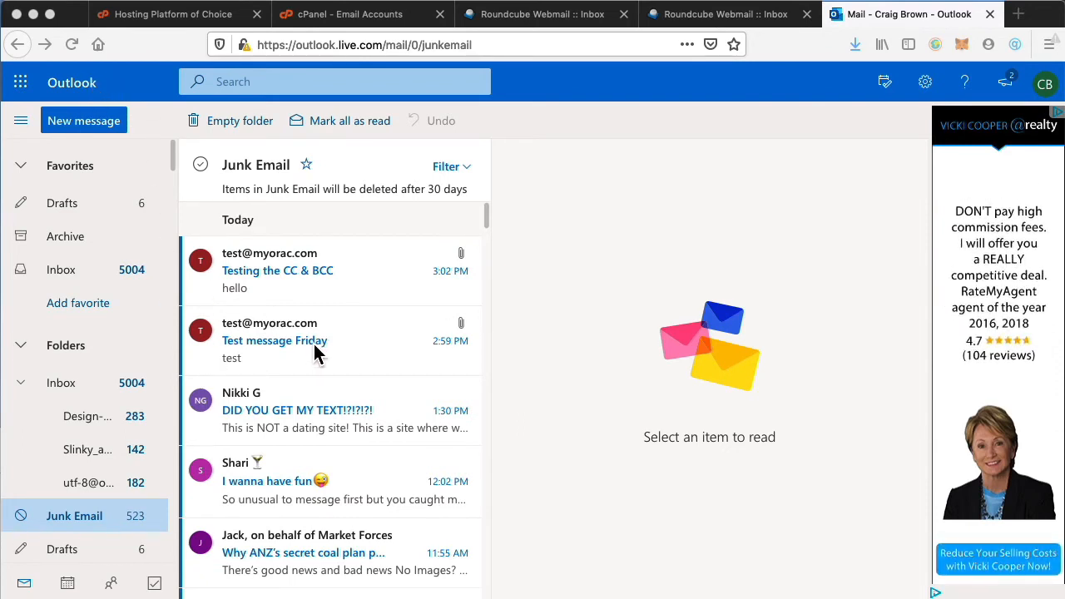
mouse_move(286, 349)
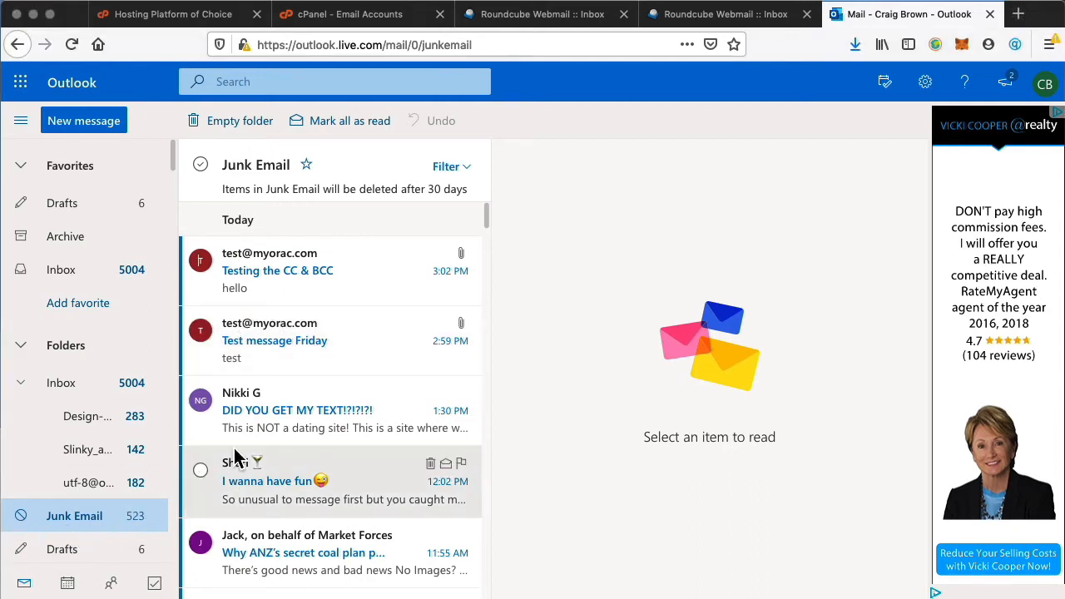
mouse_move(254, 345)
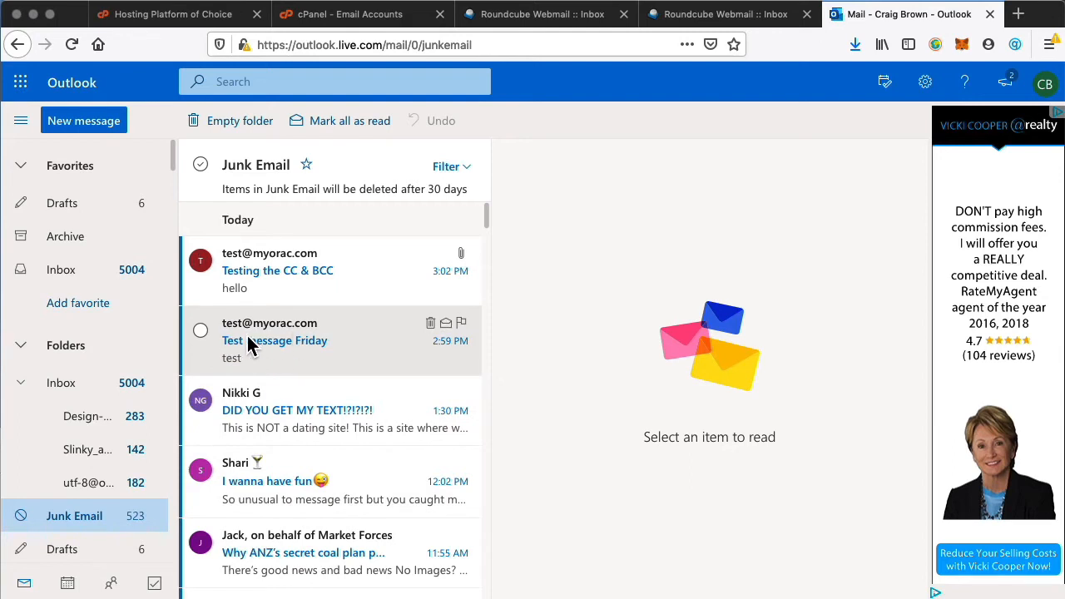
Read Test message Friday in Junk Email, then mark Testing the CC & BCC as not spam
click(275, 340)
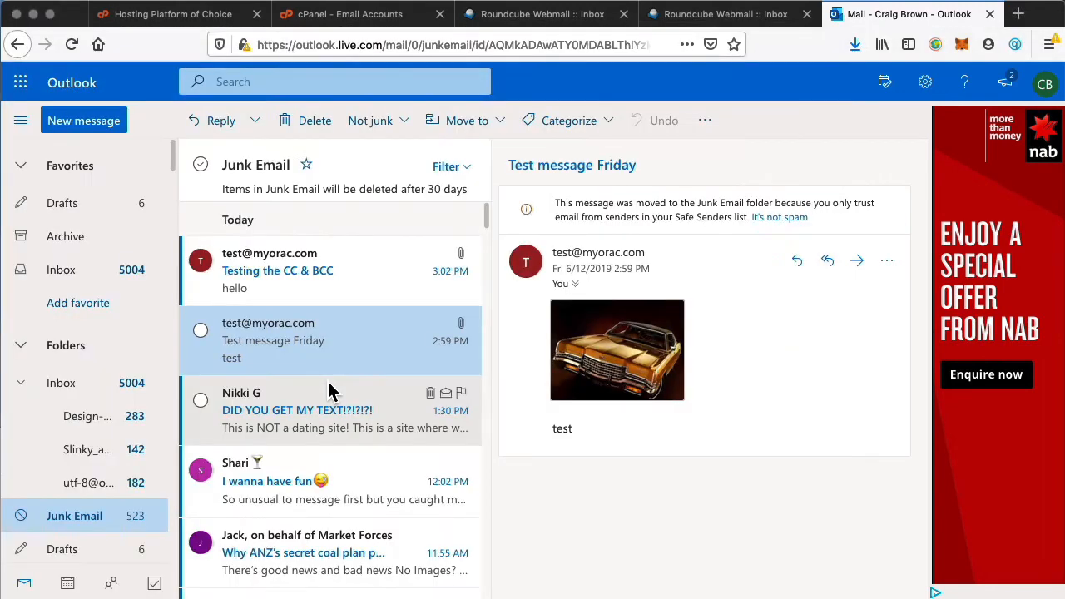
click(278, 270)
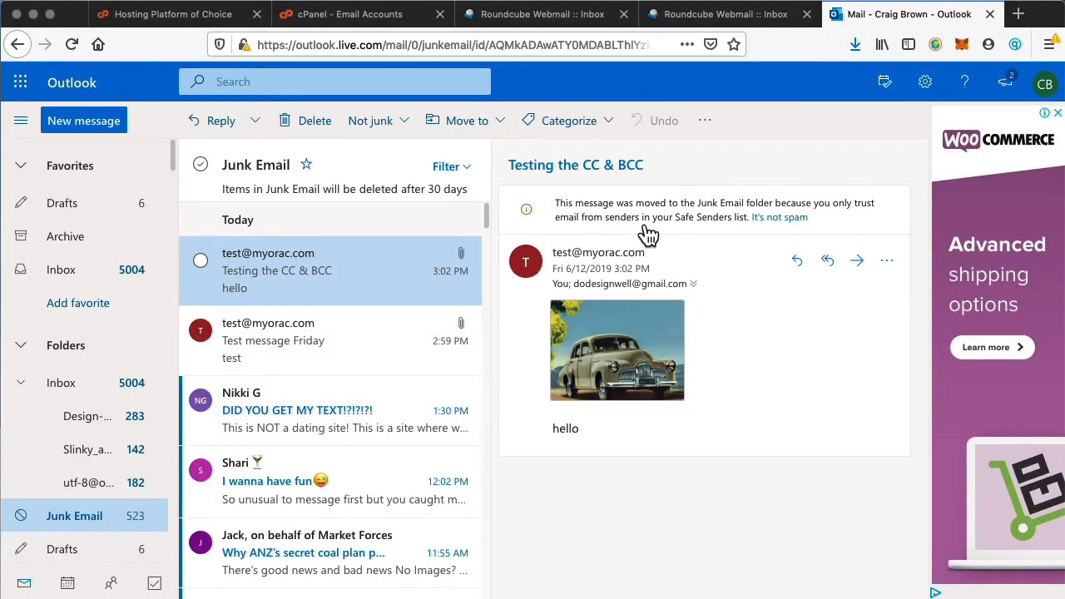
mouse_move(771, 228)
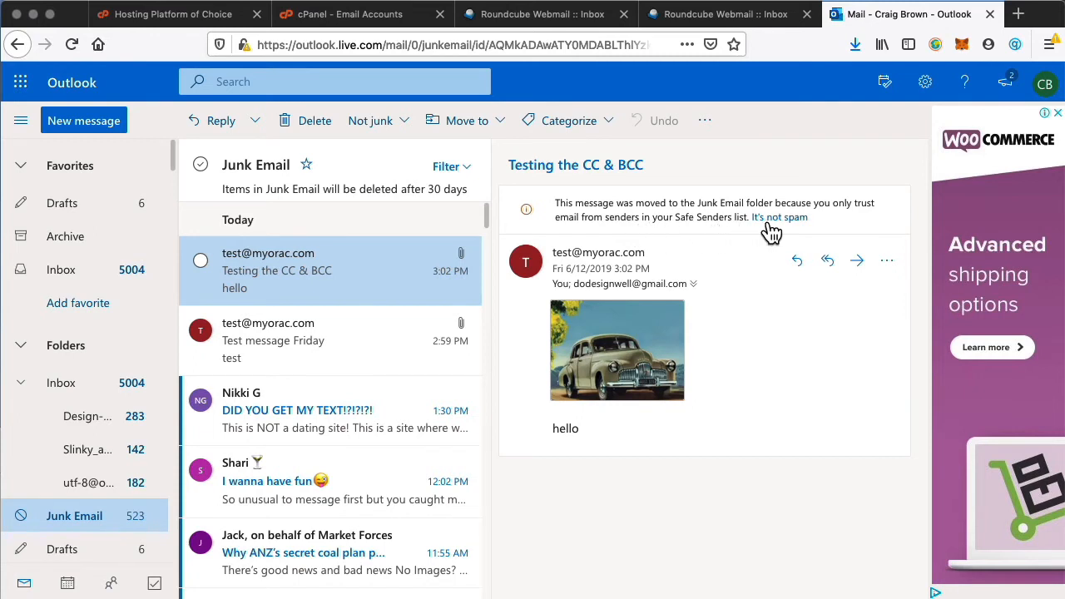
click(778, 218)
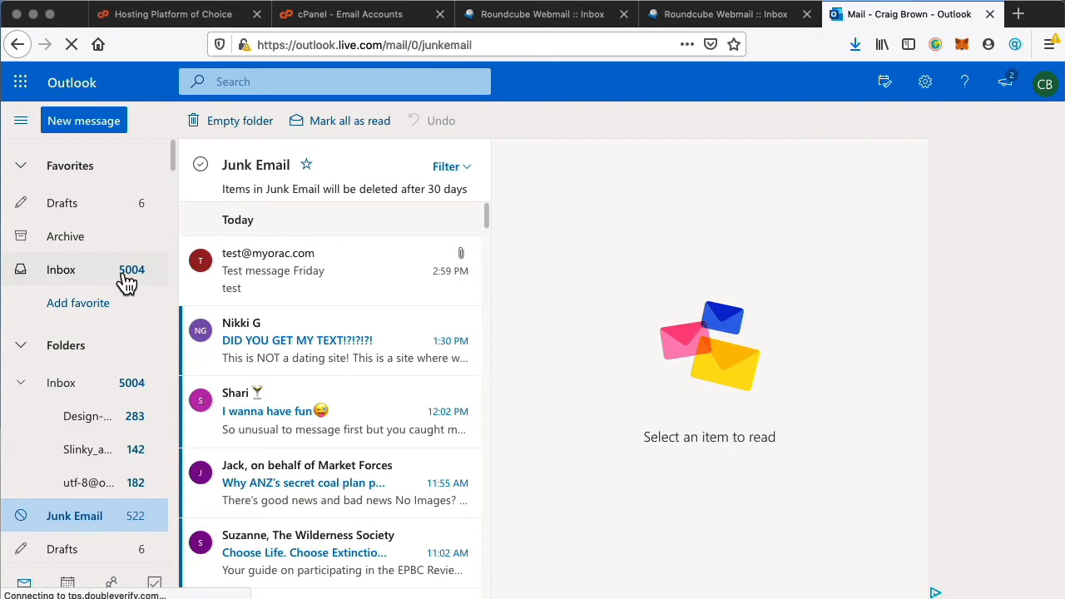
Read the Testing the CC & BCC email in the Inbox and check its Cc recipient card
click(61, 269)
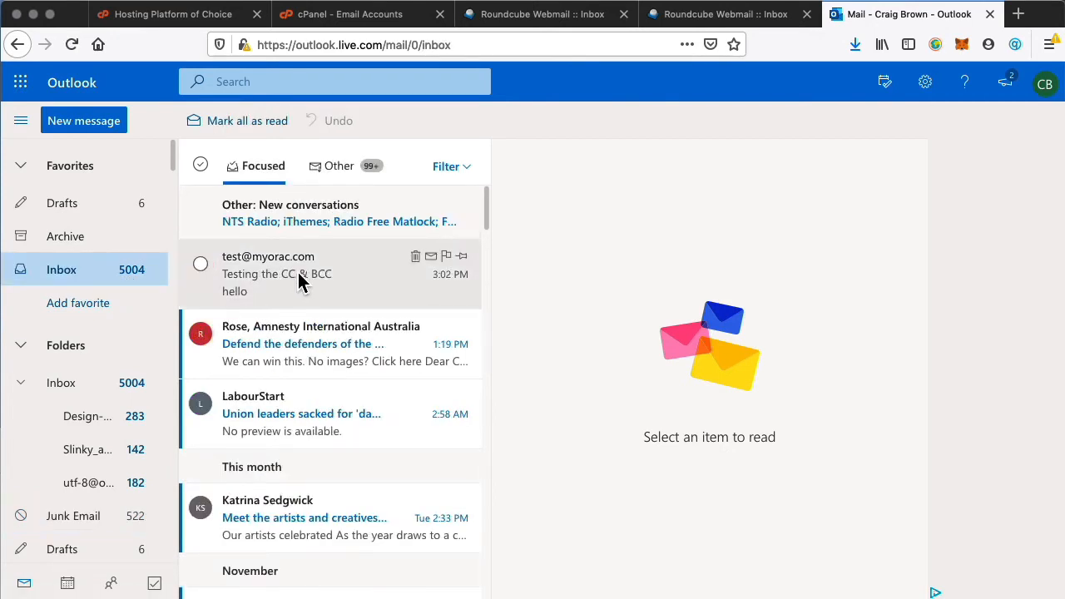
click(277, 273)
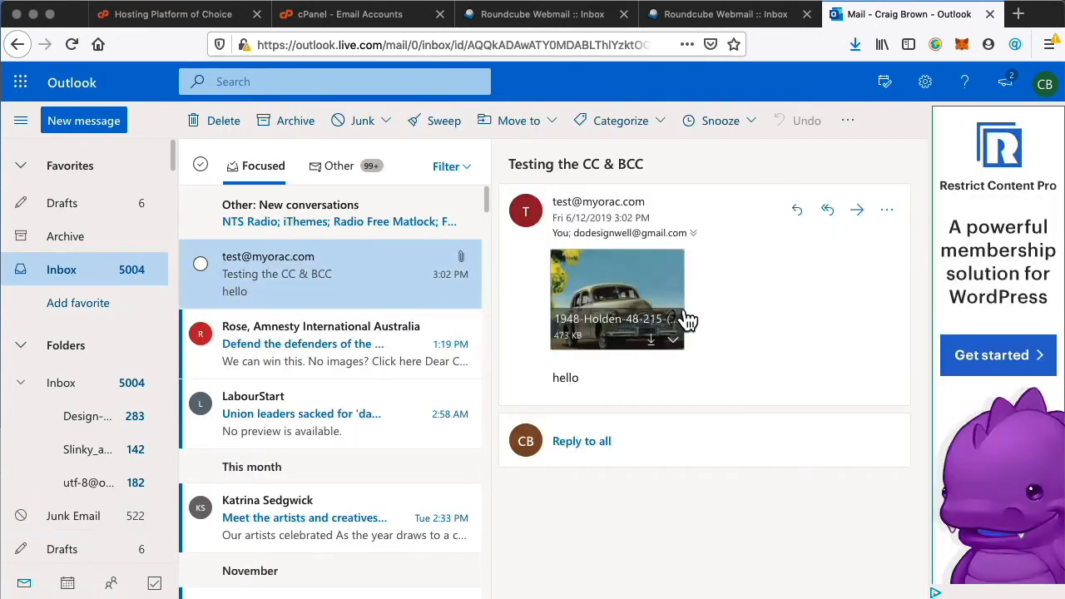
mouse_move(612, 249)
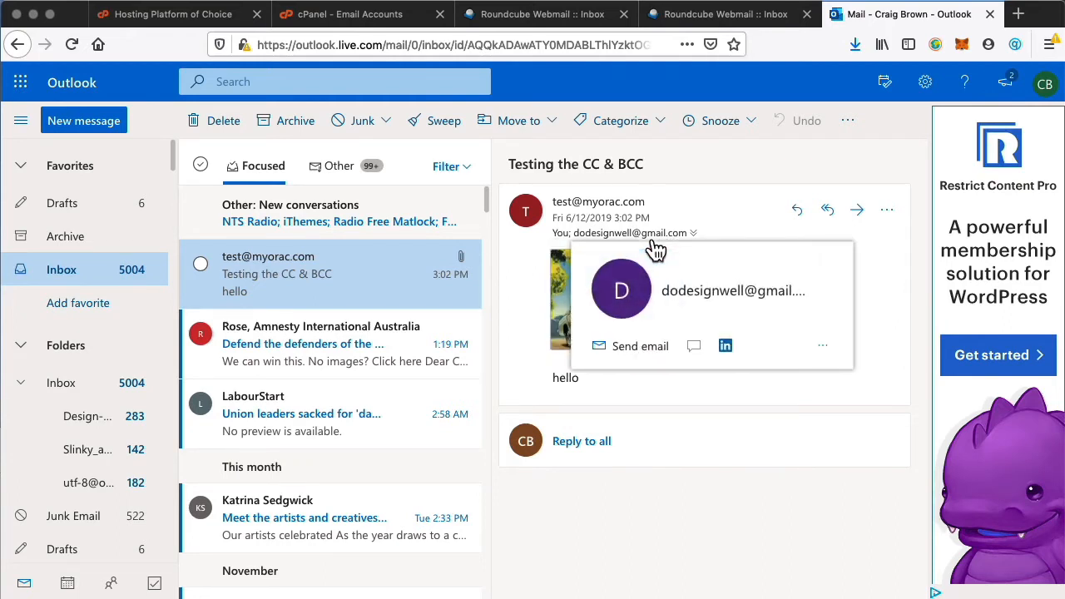
click(621, 289)
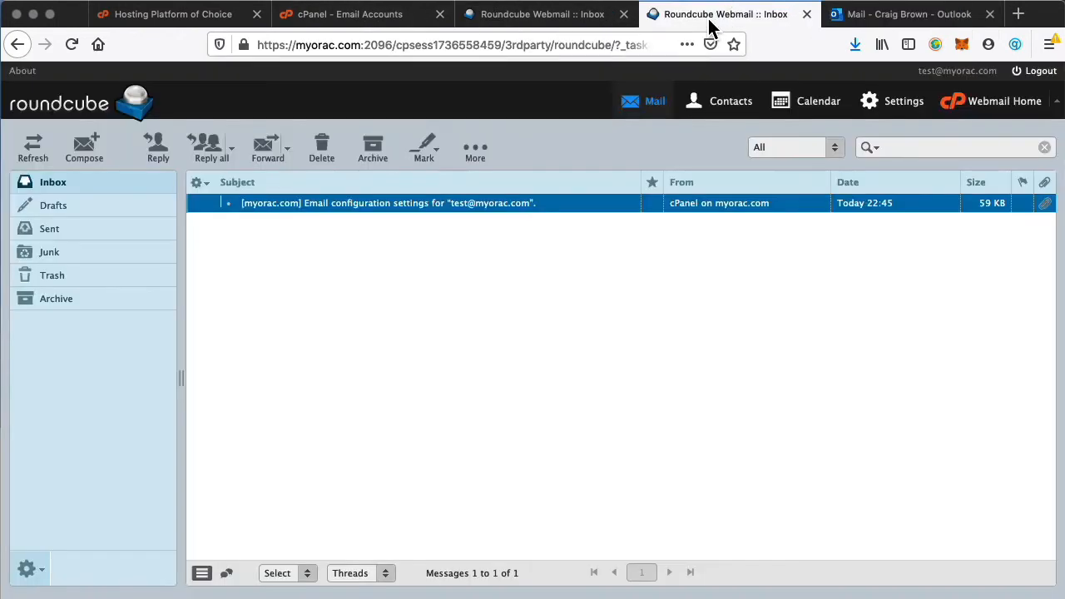
click(49, 229)
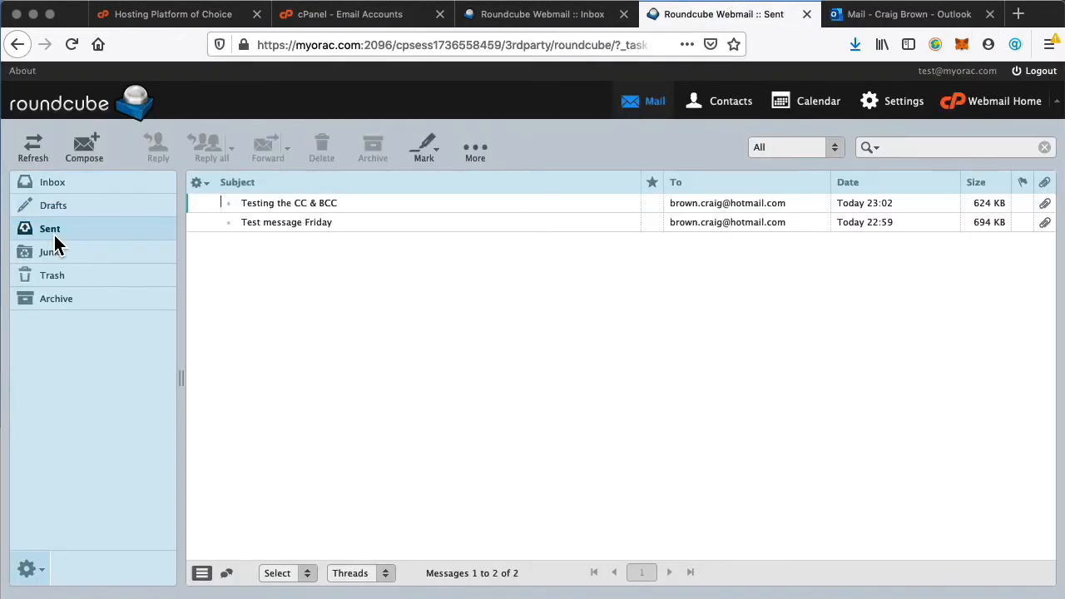
click(332, 202)
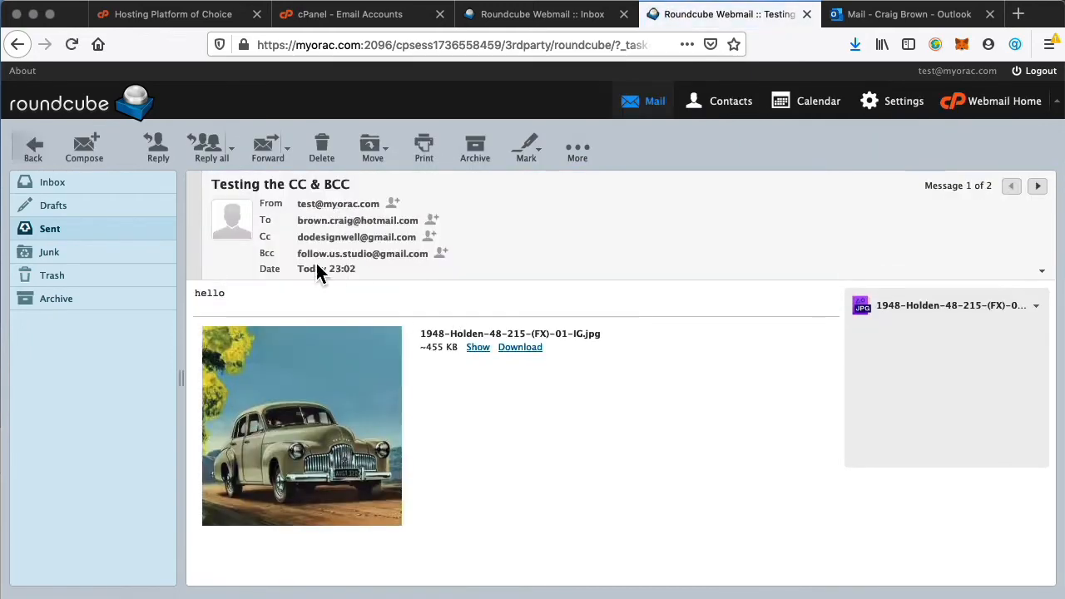
mouse_move(862, 19)
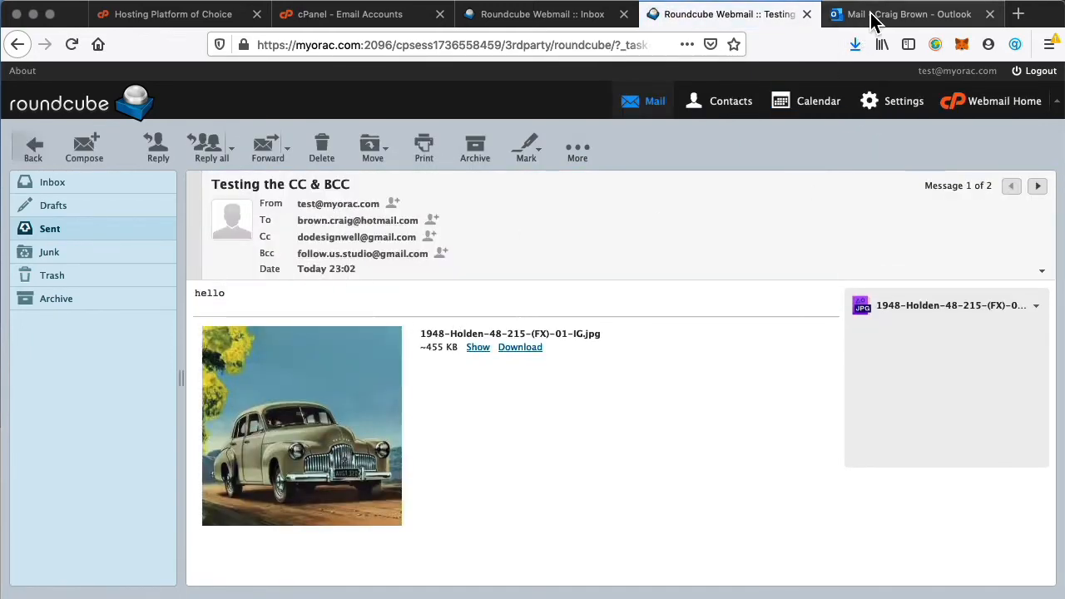
click(913, 13)
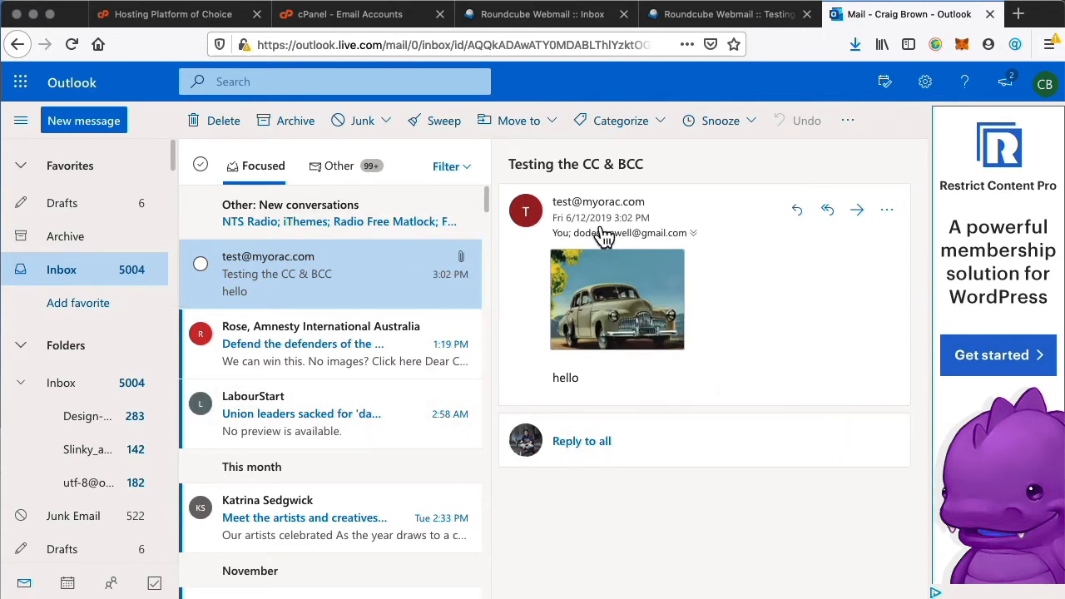
mouse_move(668, 297)
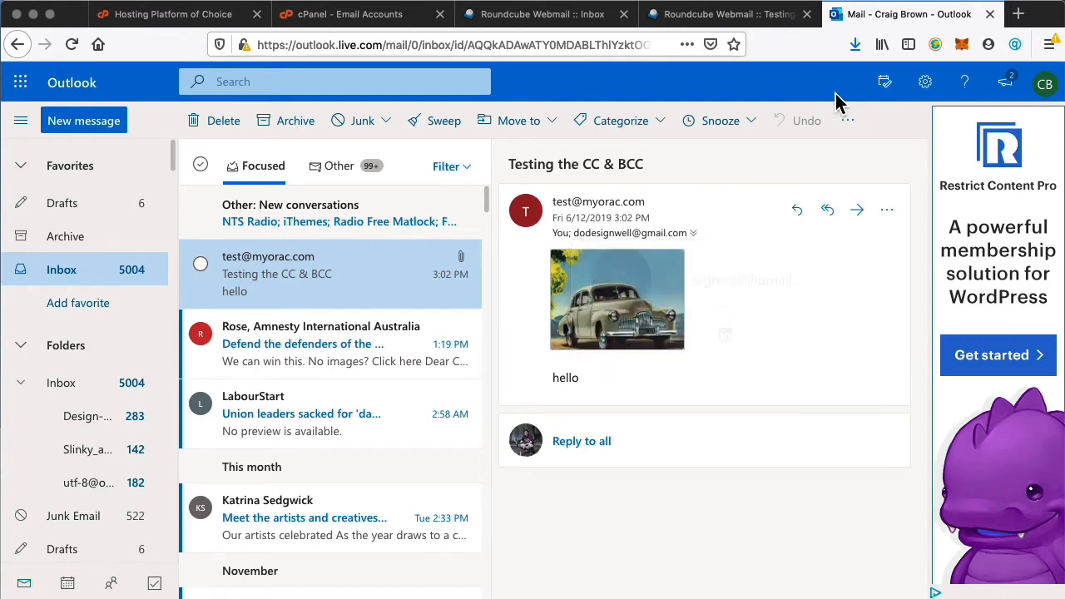
click(736, 14)
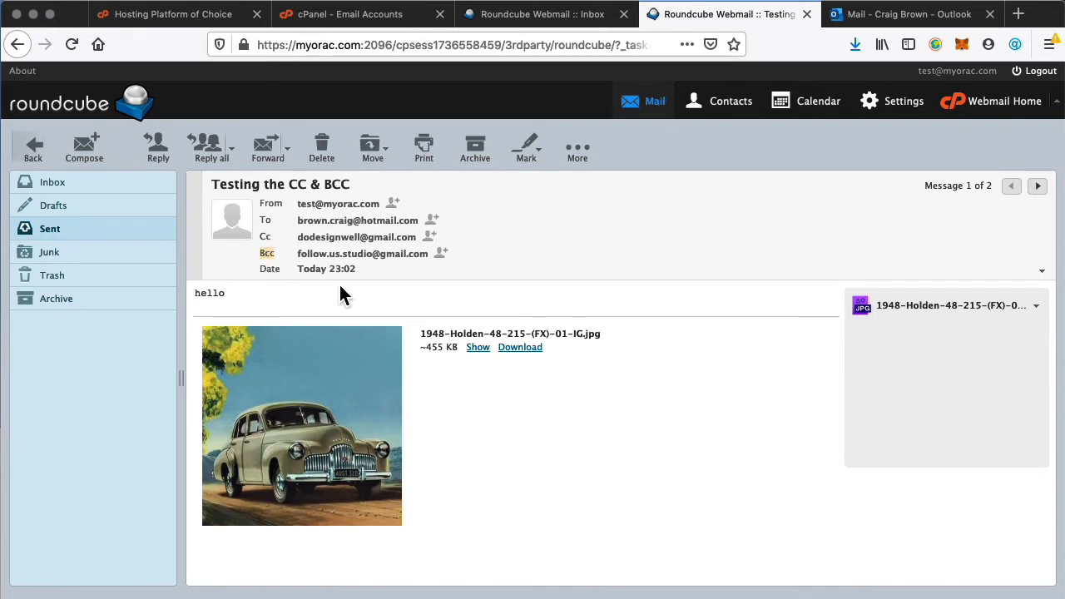
mouse_move(260, 284)
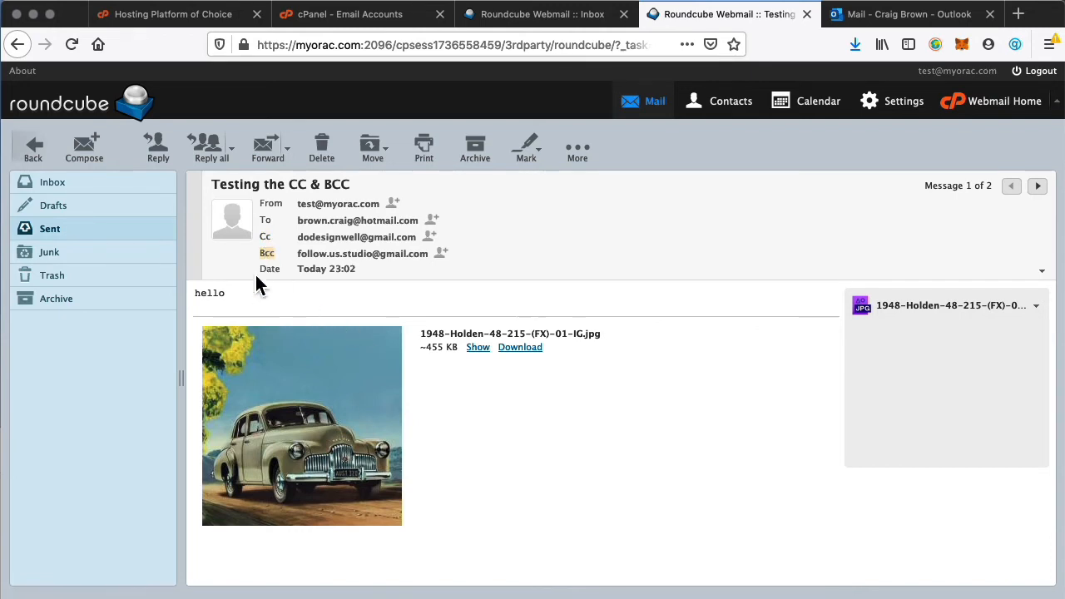
mouse_move(267, 260)
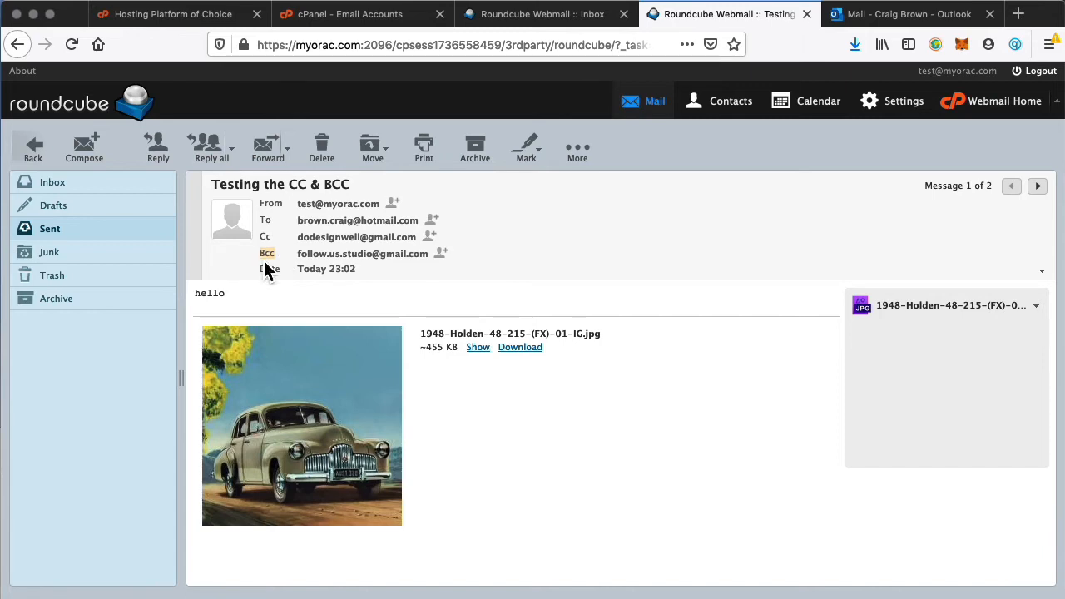
mouse_move(236, 303)
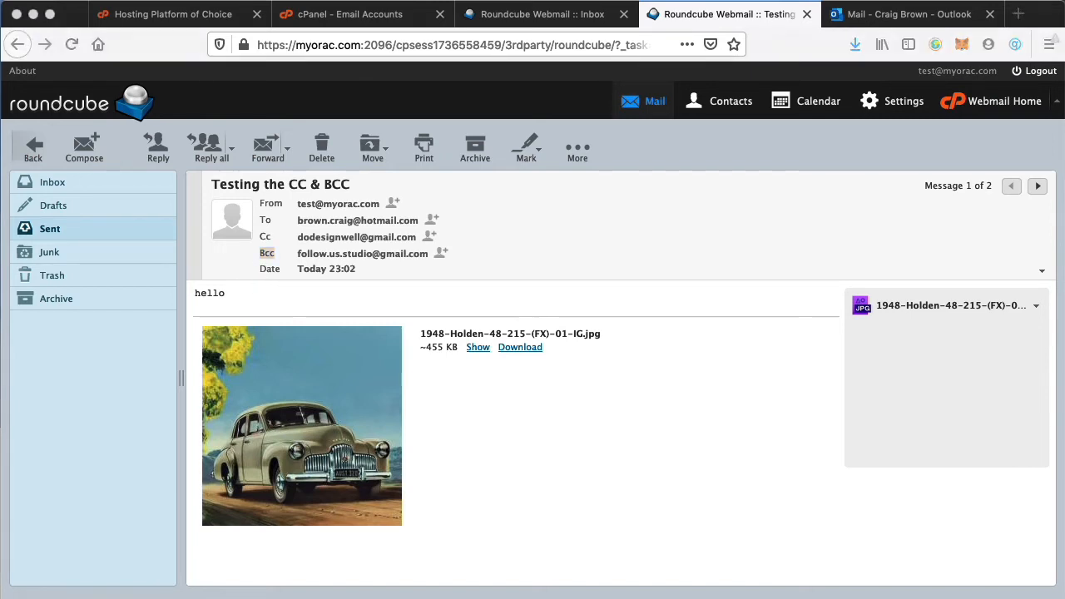
click(911, 14)
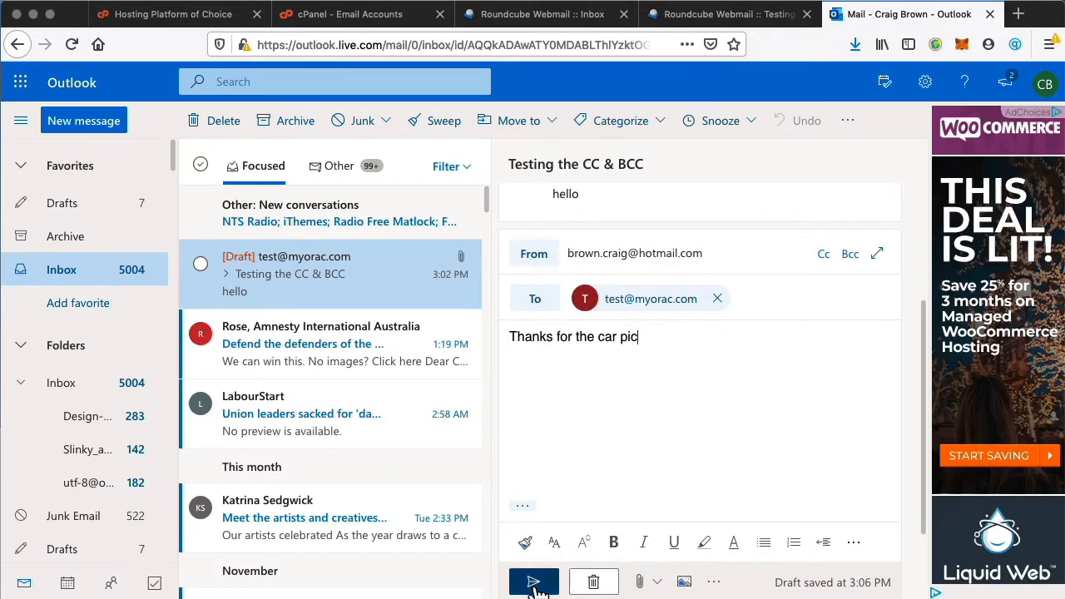
Send the 'Thanks for the car pic' reply and switch back to Roundcube webmail
click(534, 582)
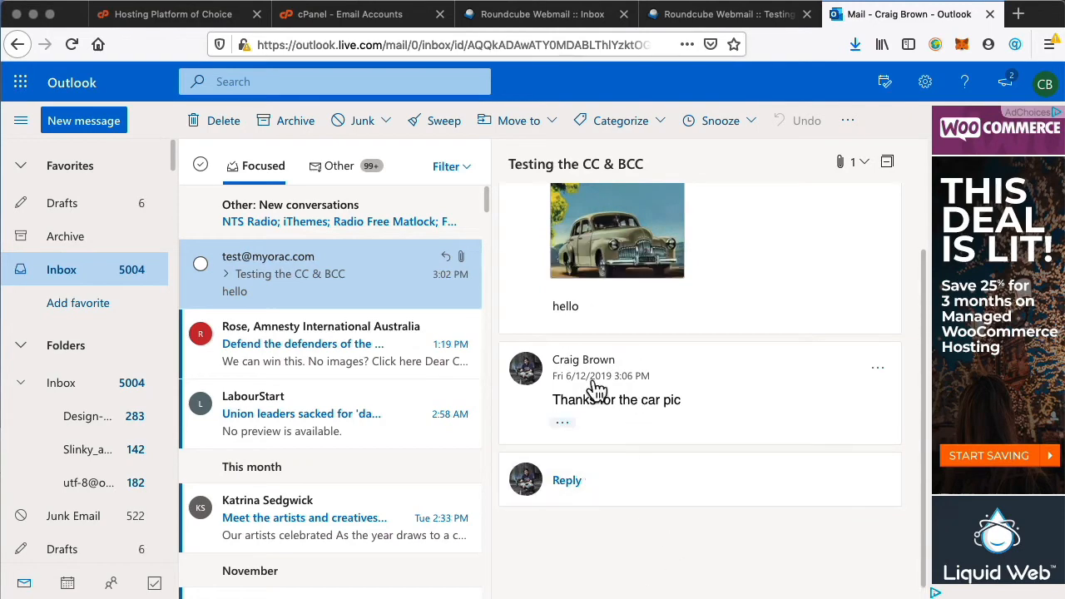
mouse_move(739, 28)
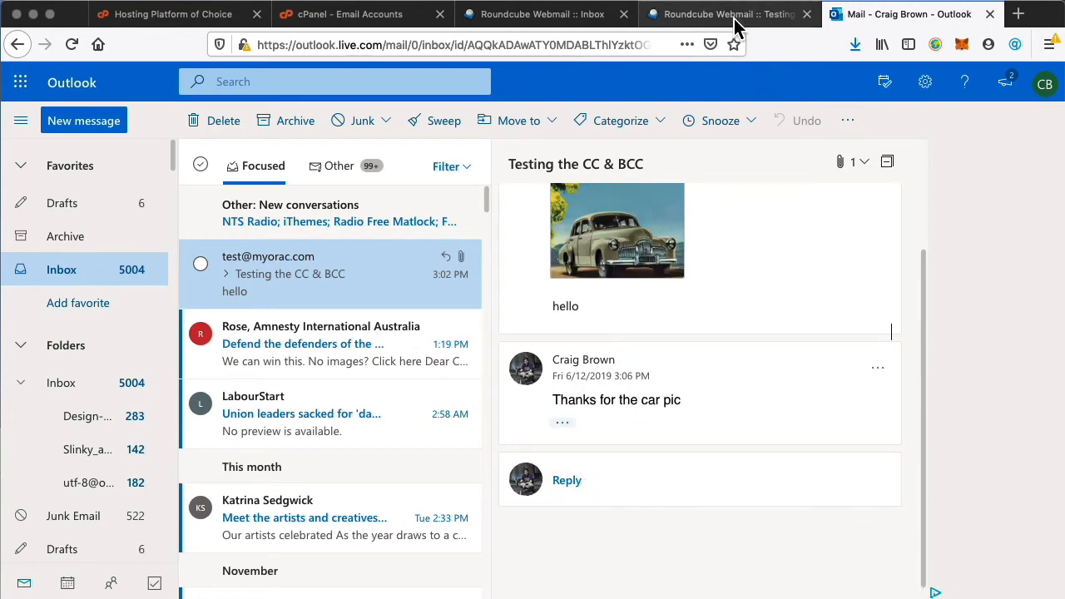
click(728, 14)
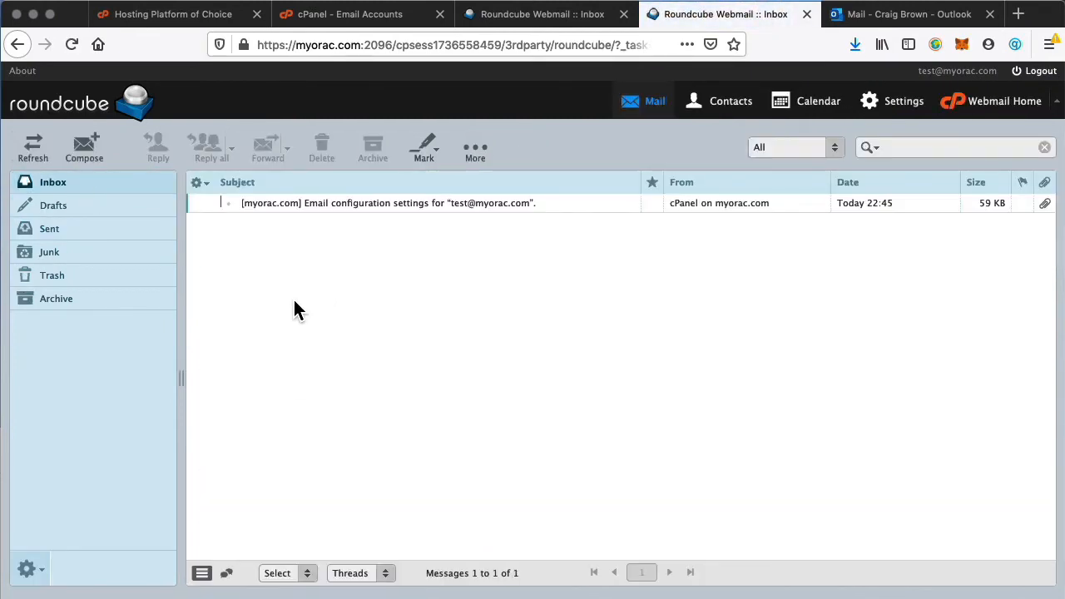
mouse_move(329, 306)
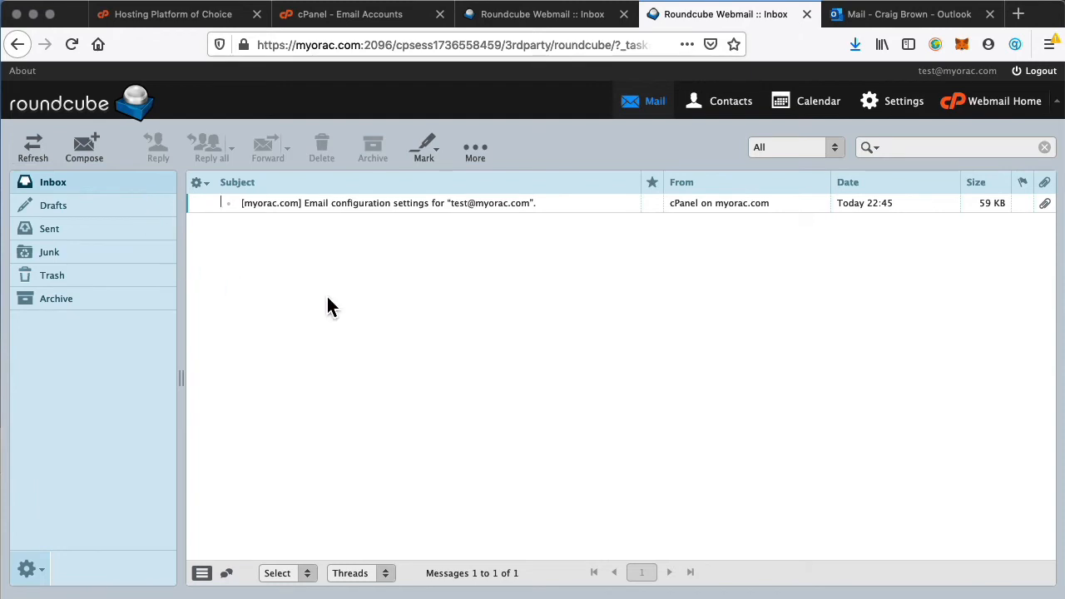
mouse_move(669, 259)
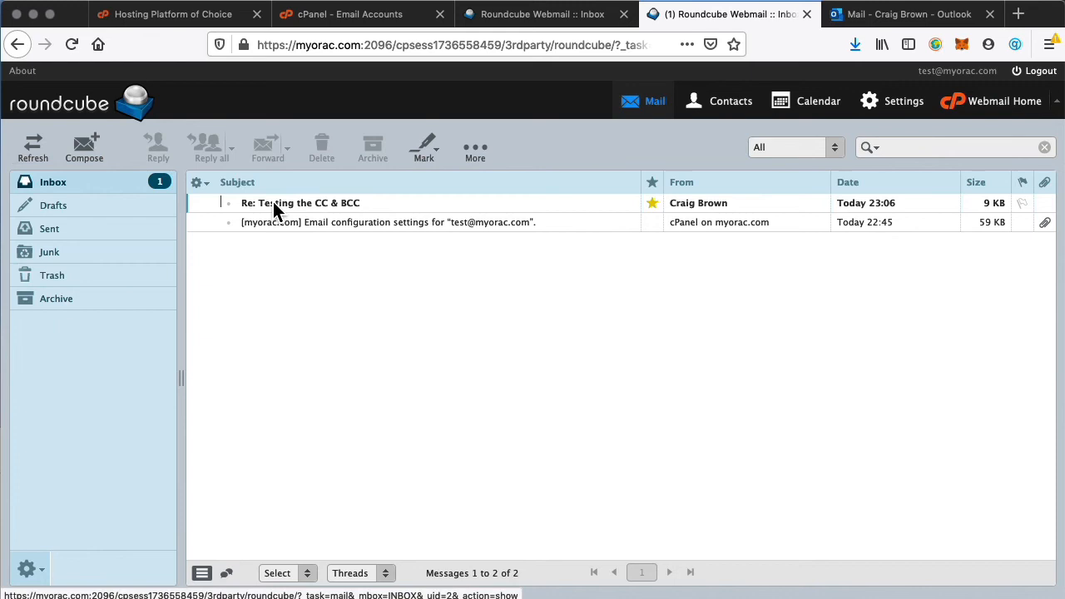
click(308, 202)
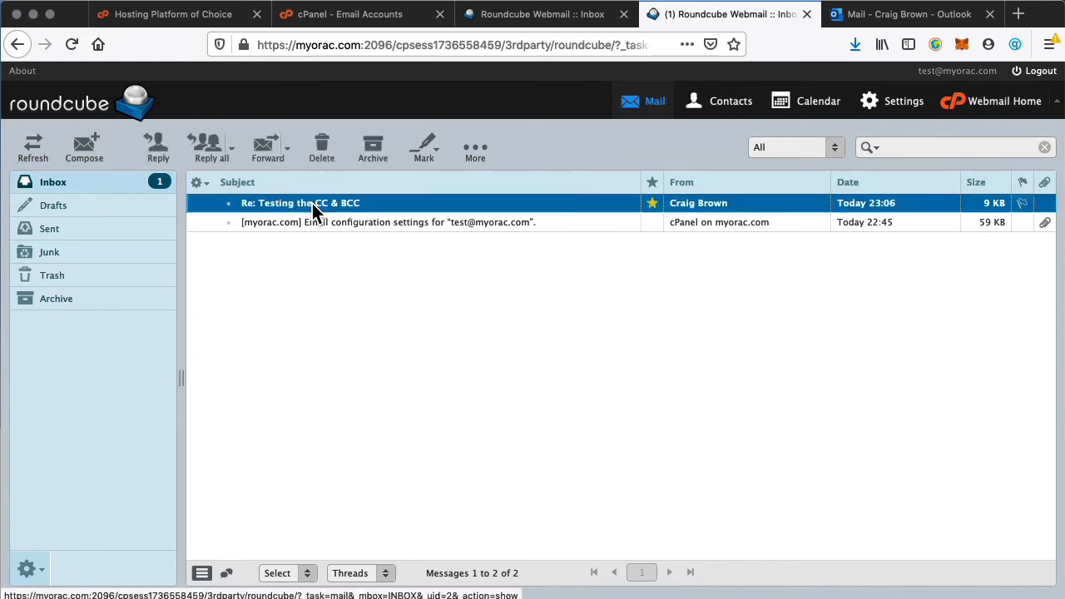
double_click(299, 203)
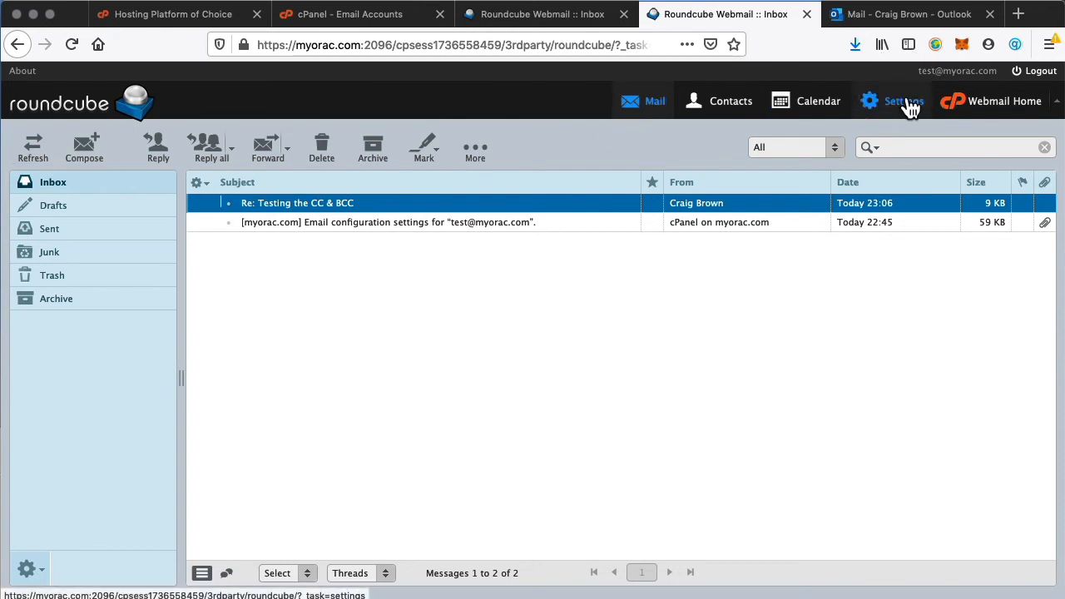
click(903, 101)
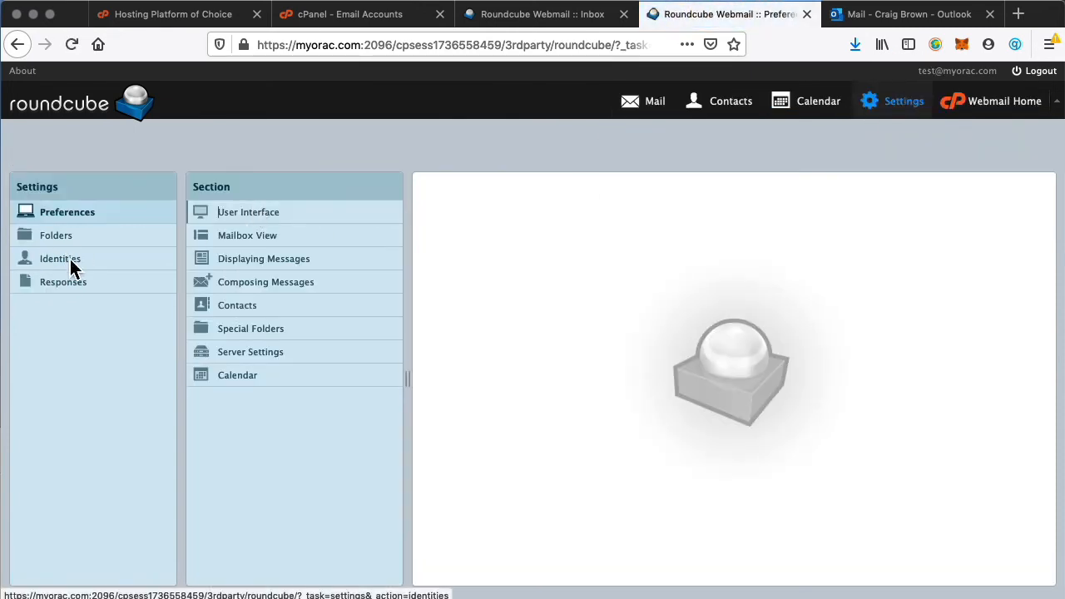
click(60, 258)
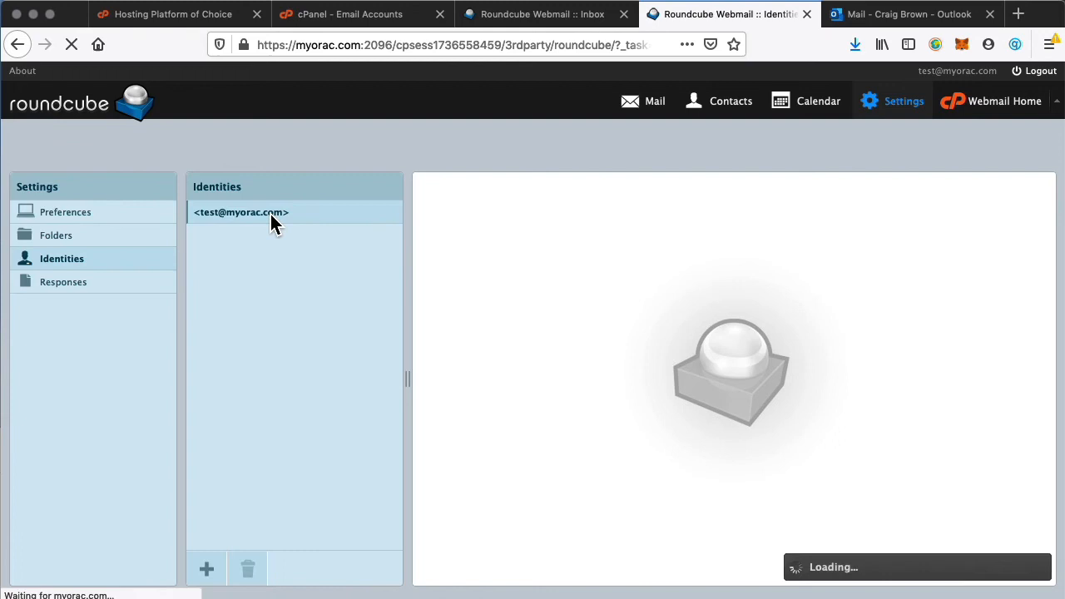
click(240, 212)
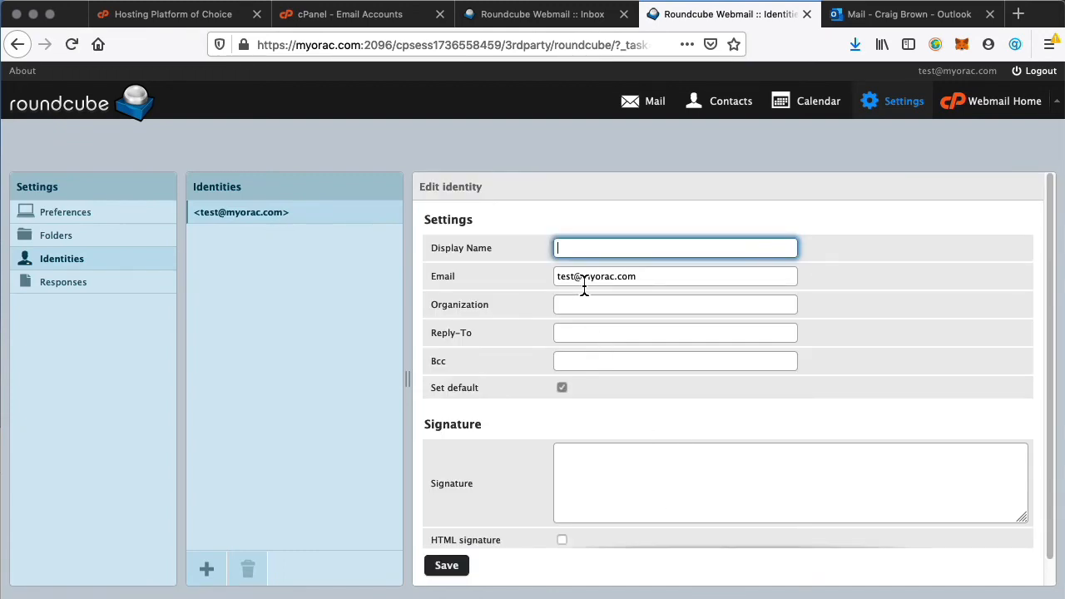
click(674, 247)
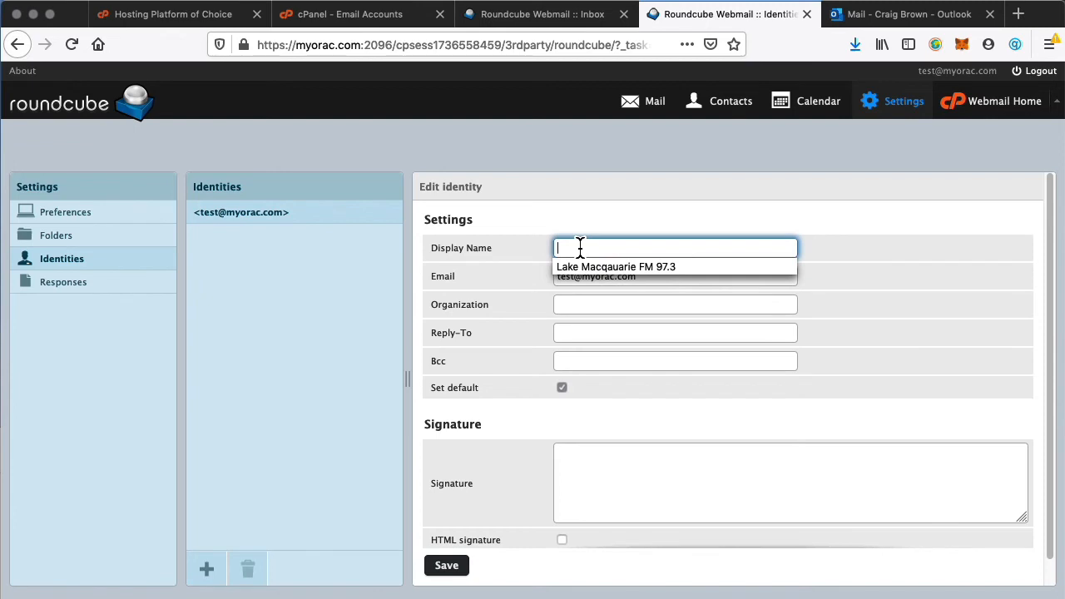
click(609, 247)
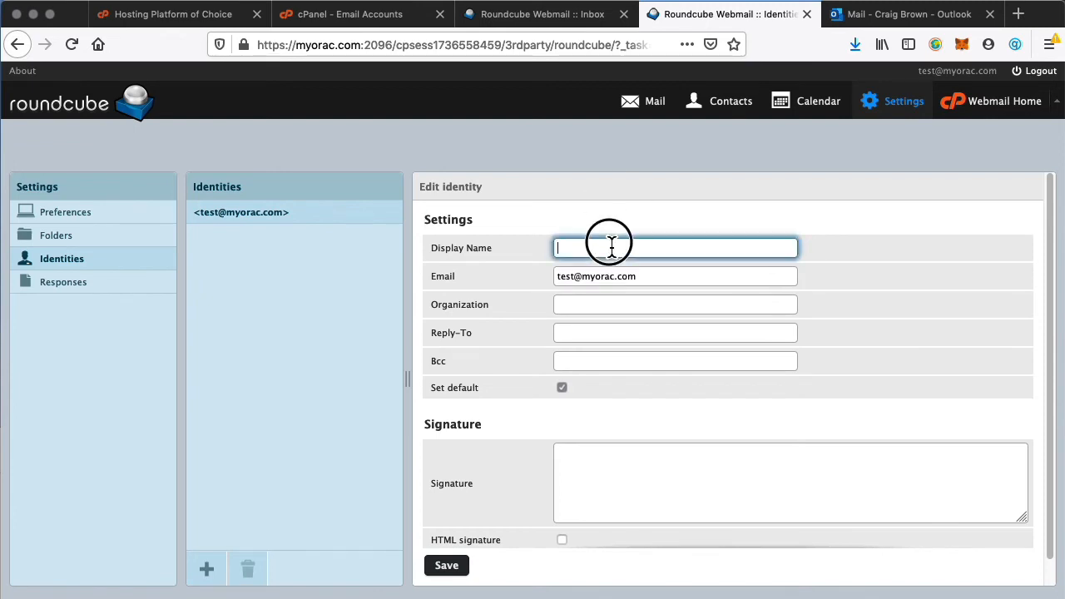
text(TEST M)
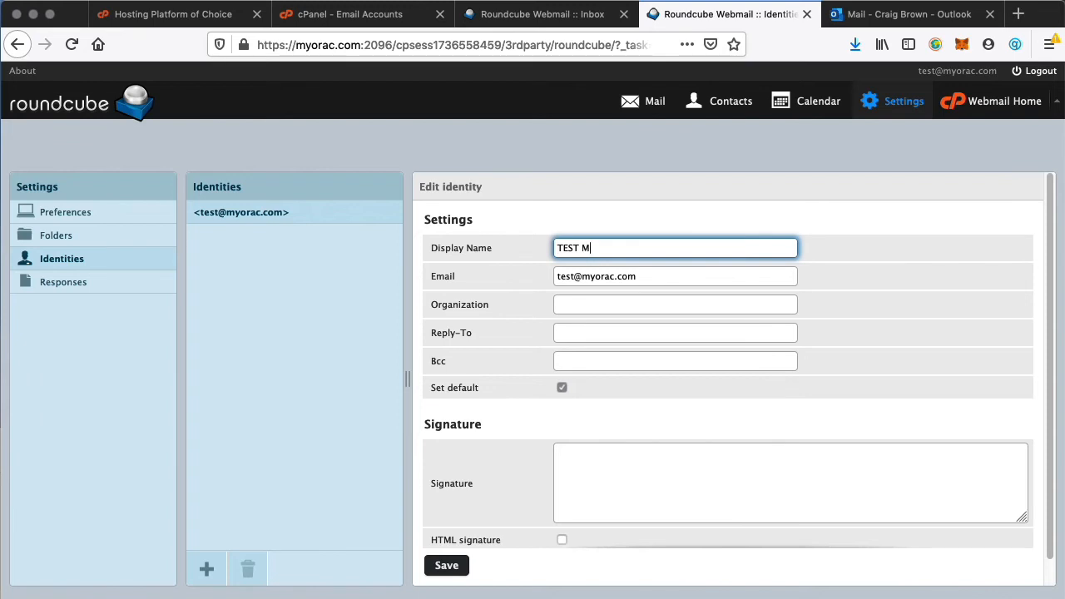
text(E)
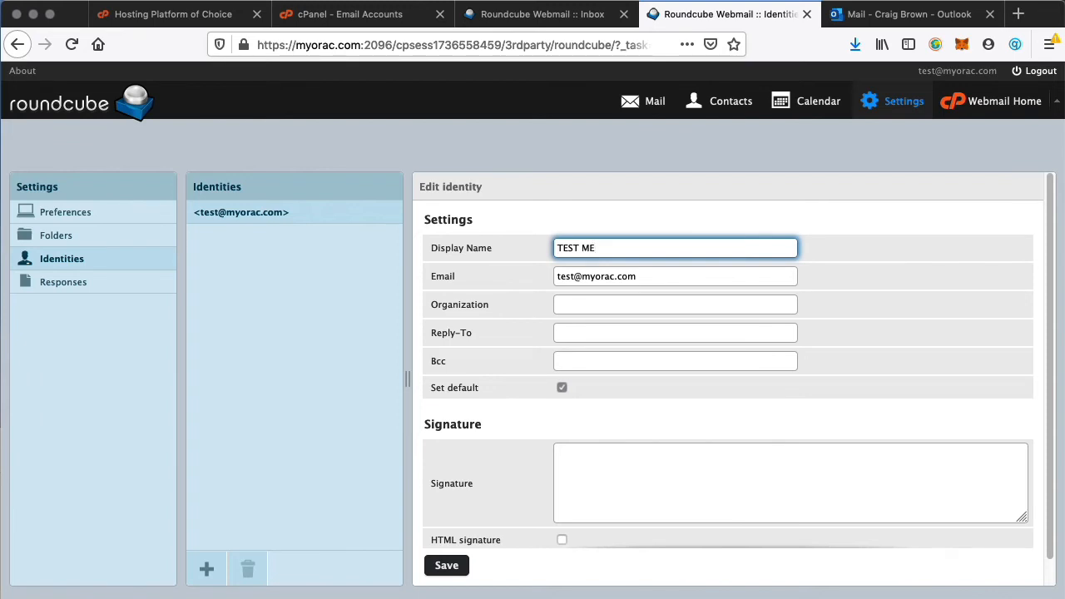
click(675, 304)
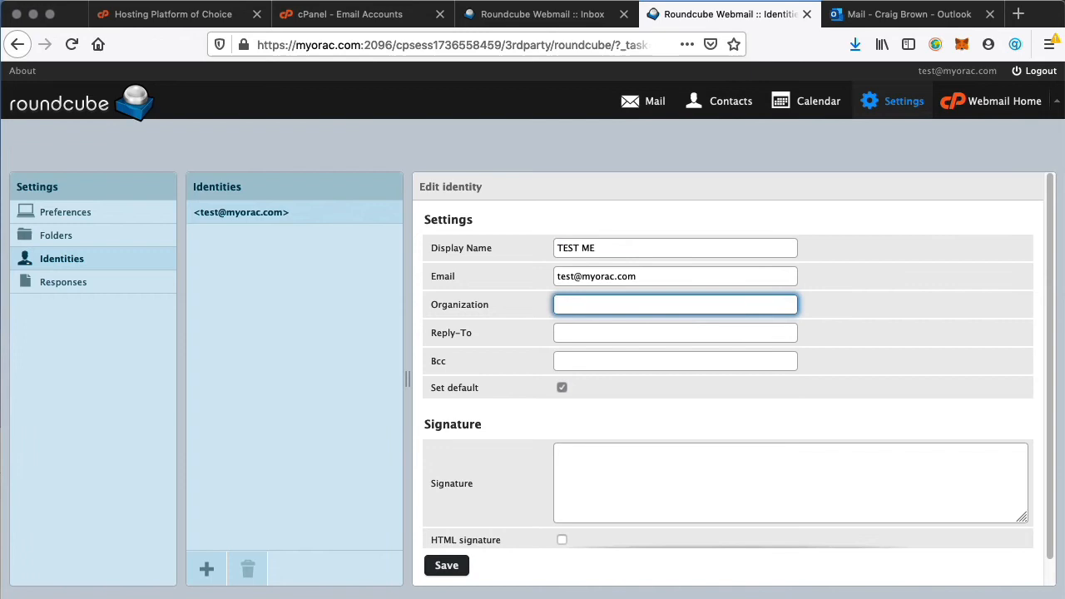
text(TEST CO)
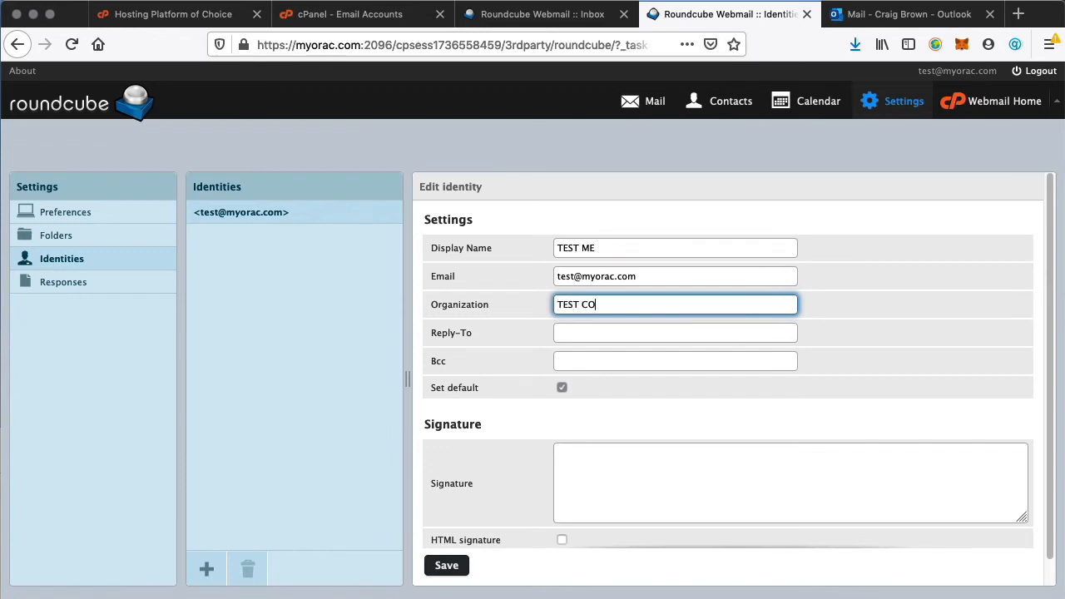
click(673, 332)
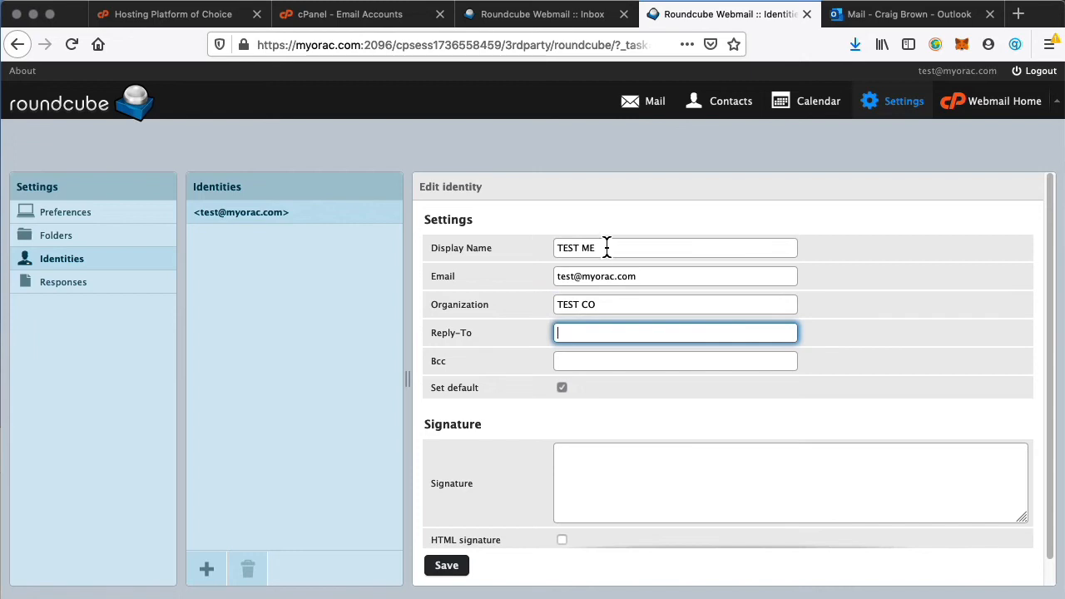
mouse_move(630, 298)
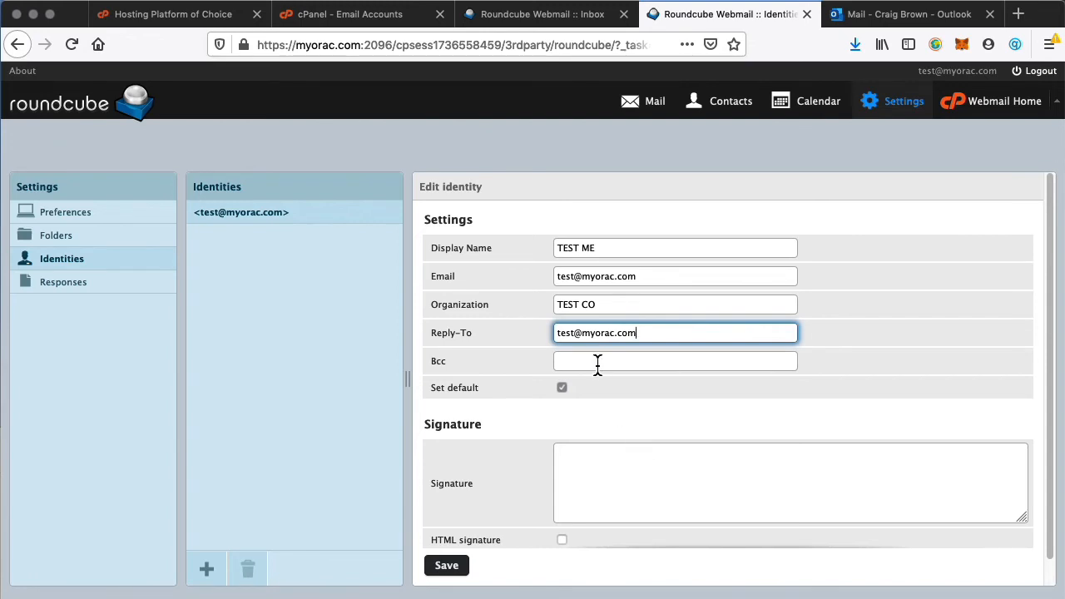
mouse_move(572, 349)
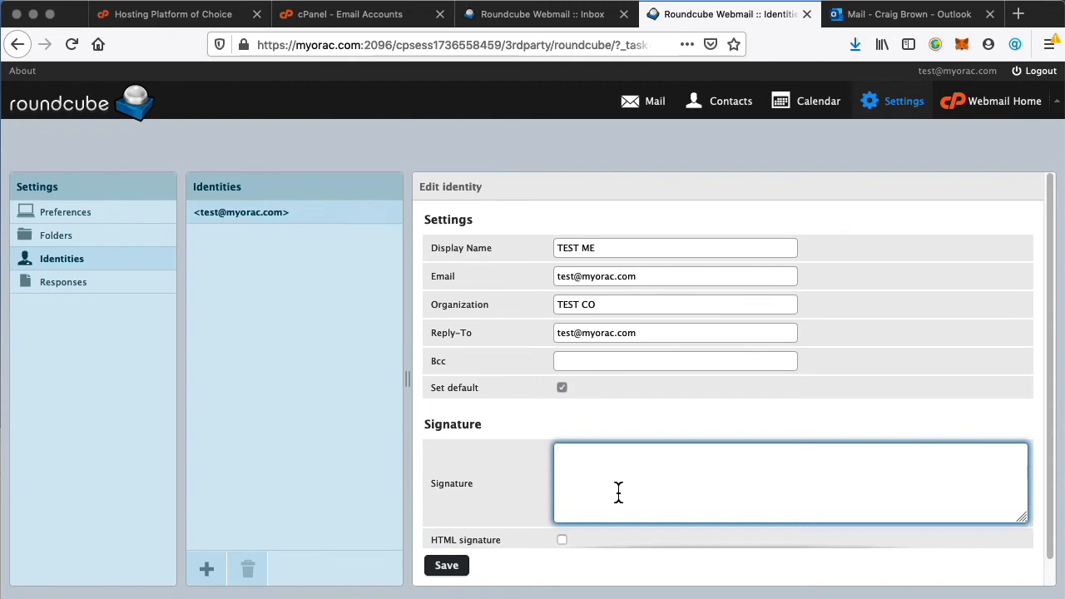
text(TEST ME)
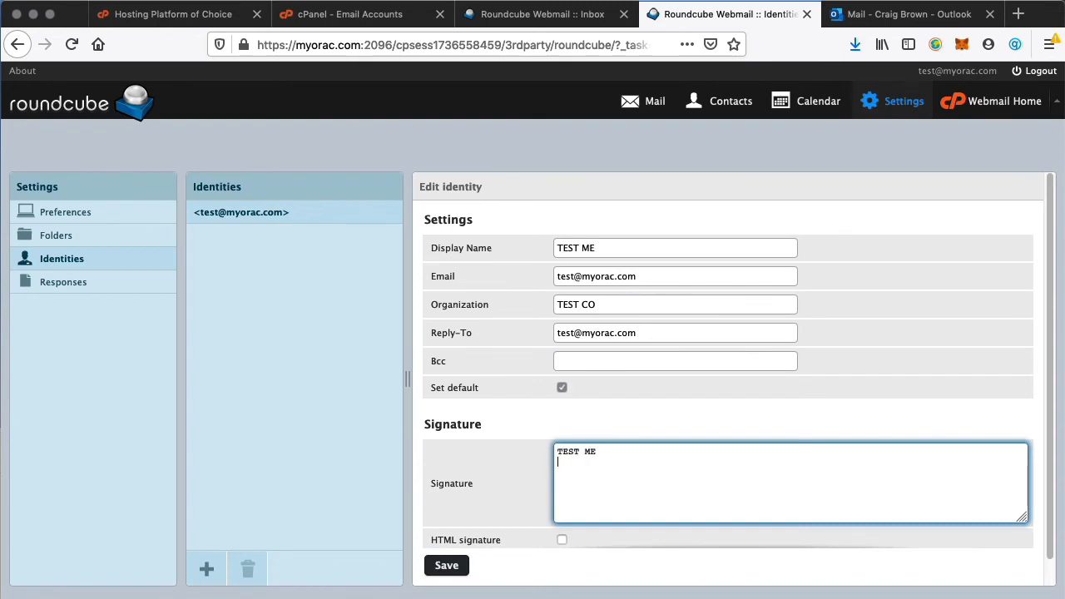
text(at)
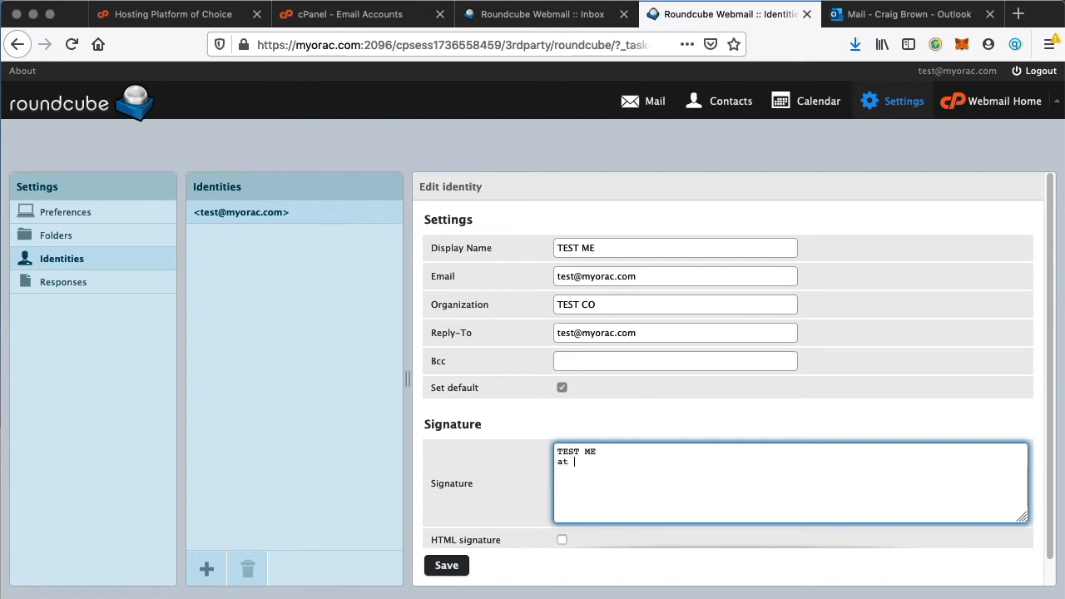
text(TEST CO)
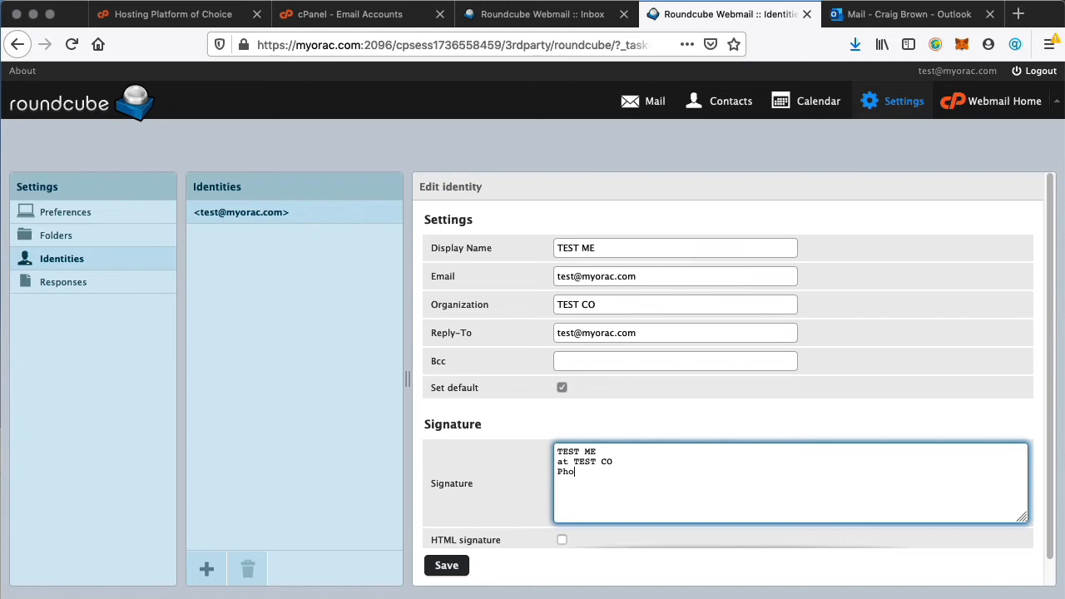
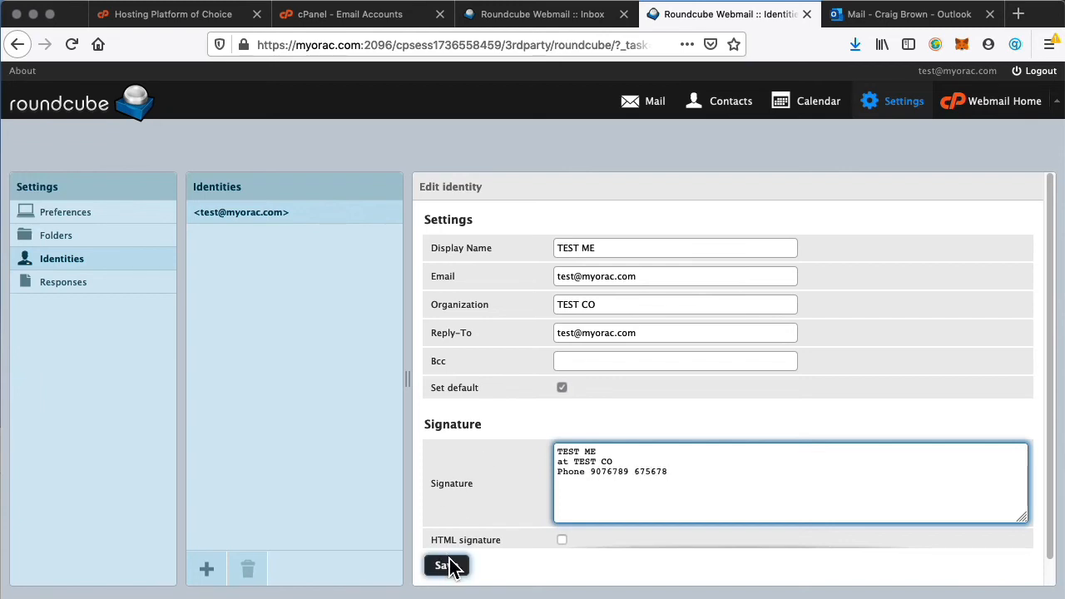
click(444, 564)
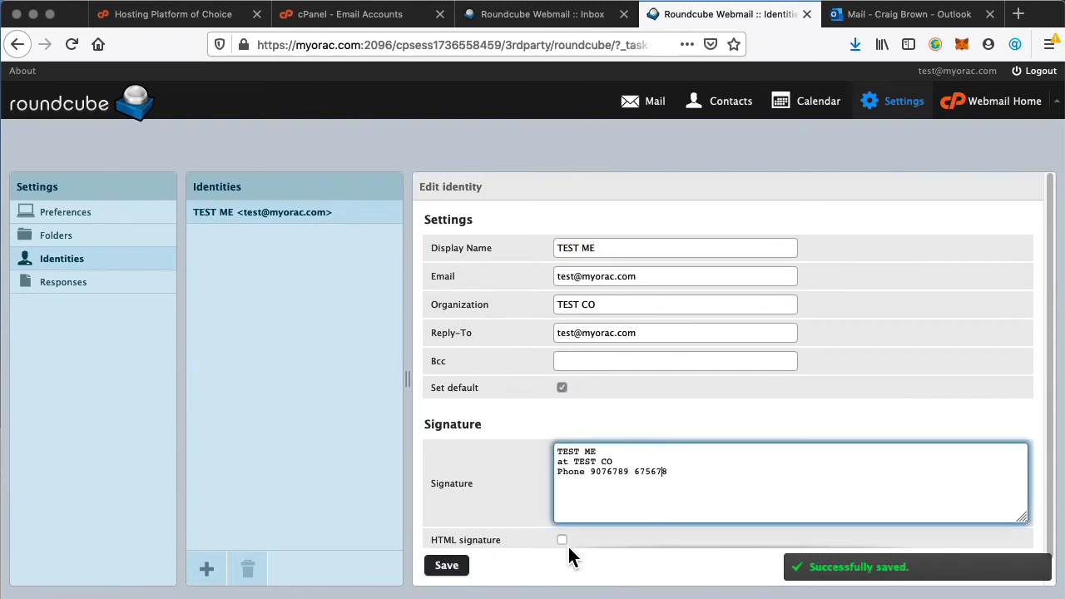
Switch the signature to HTML and make the TEST ME line bold red
scroll(down, 3)
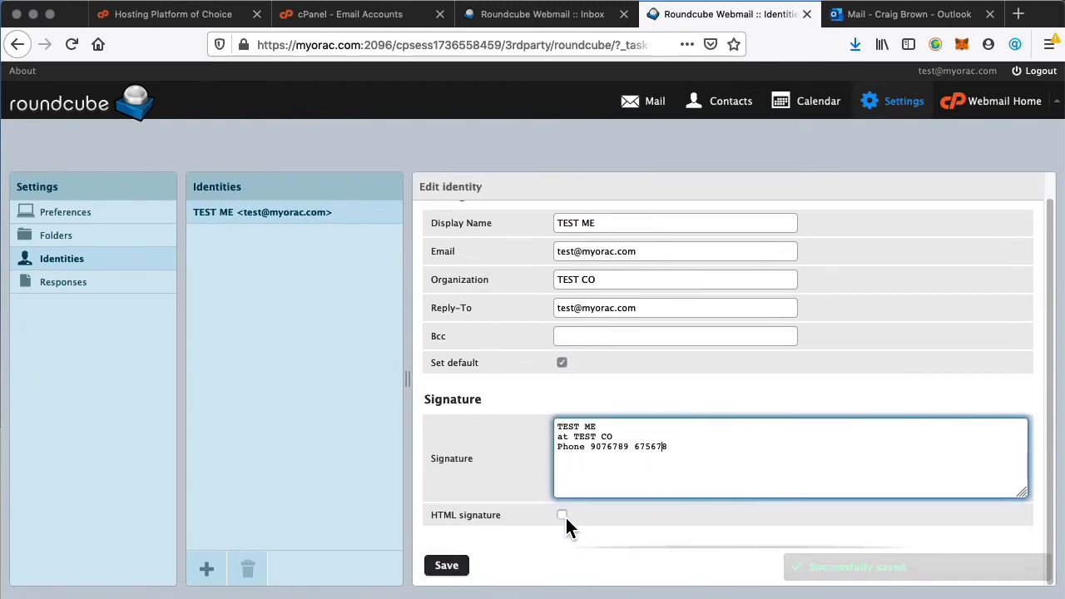
click(561, 515)
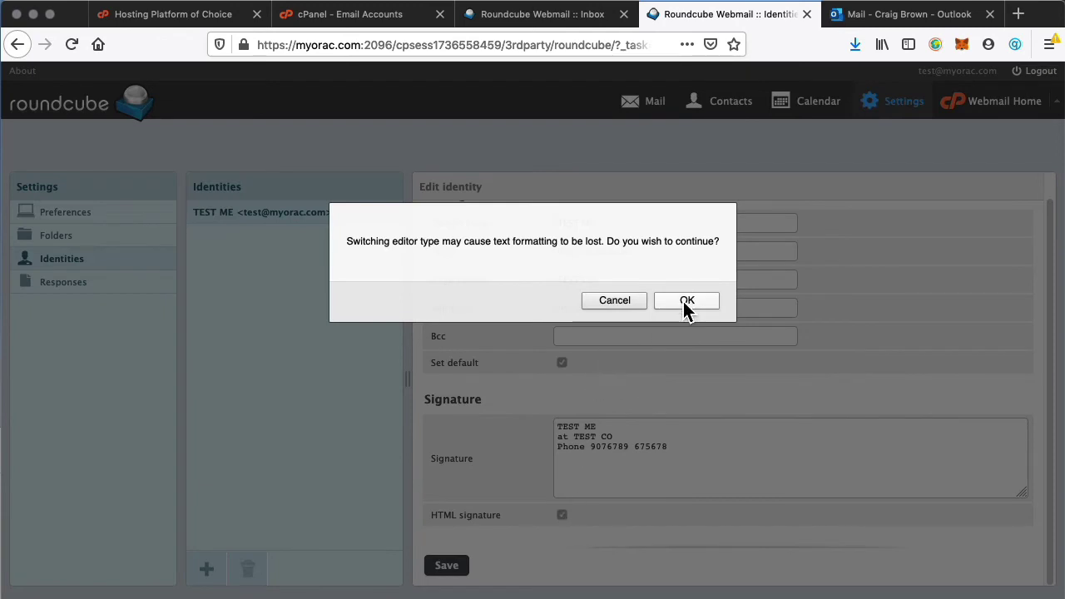
click(686, 300)
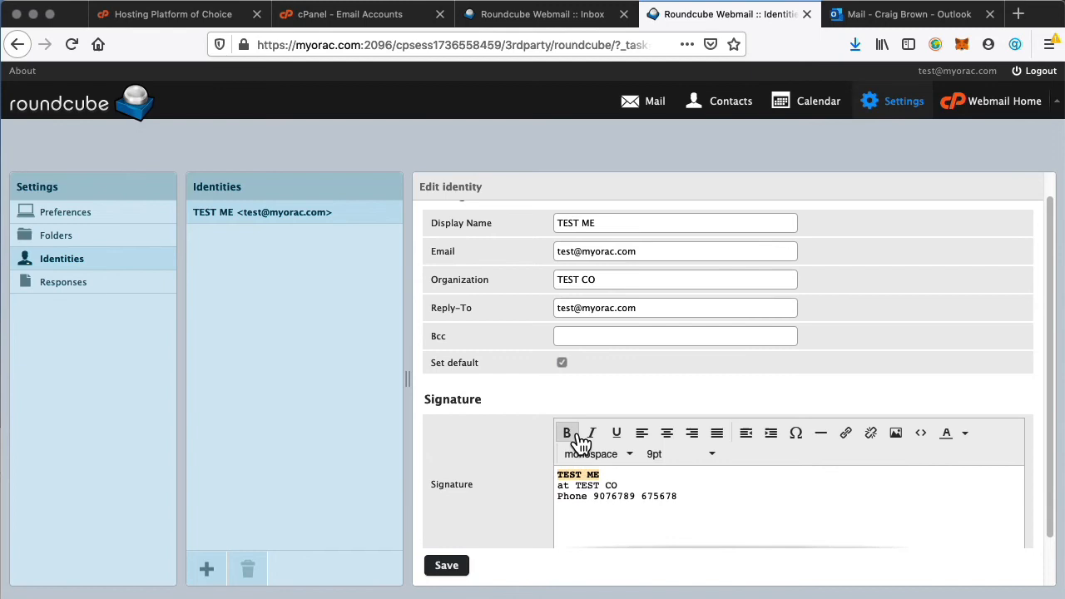
mouse_move(950, 432)
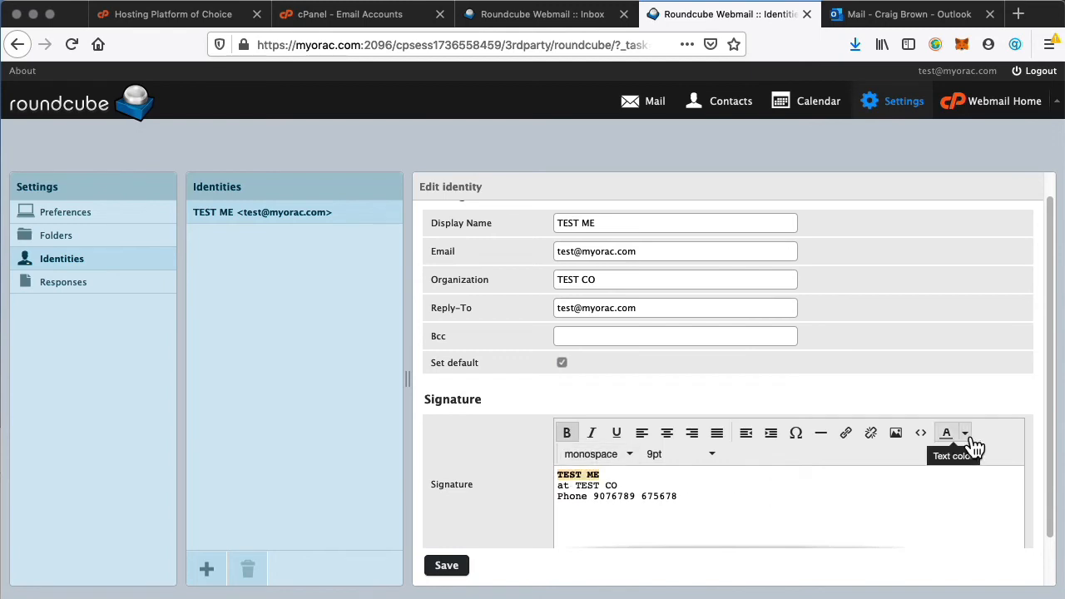
click(966, 432)
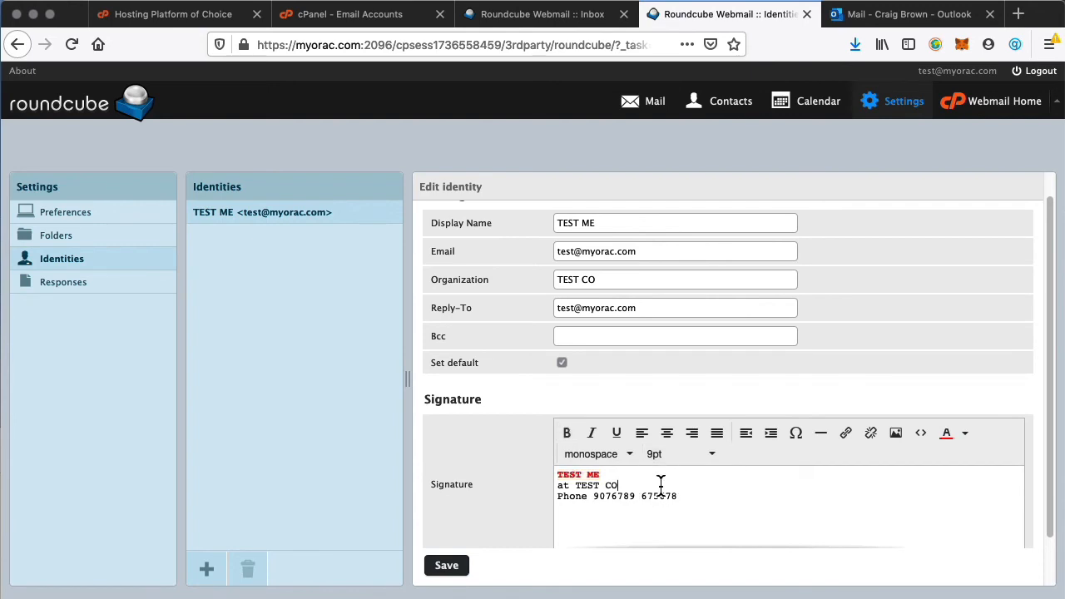
Save the HTML signature and return to the Mail inbox
scroll(down, 3)
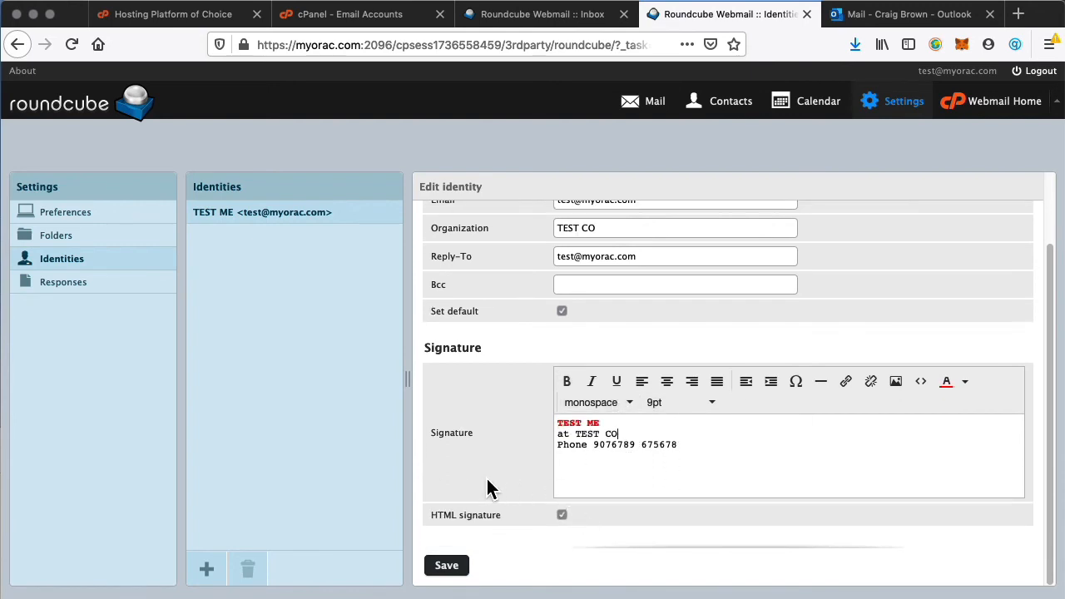
click(446, 565)
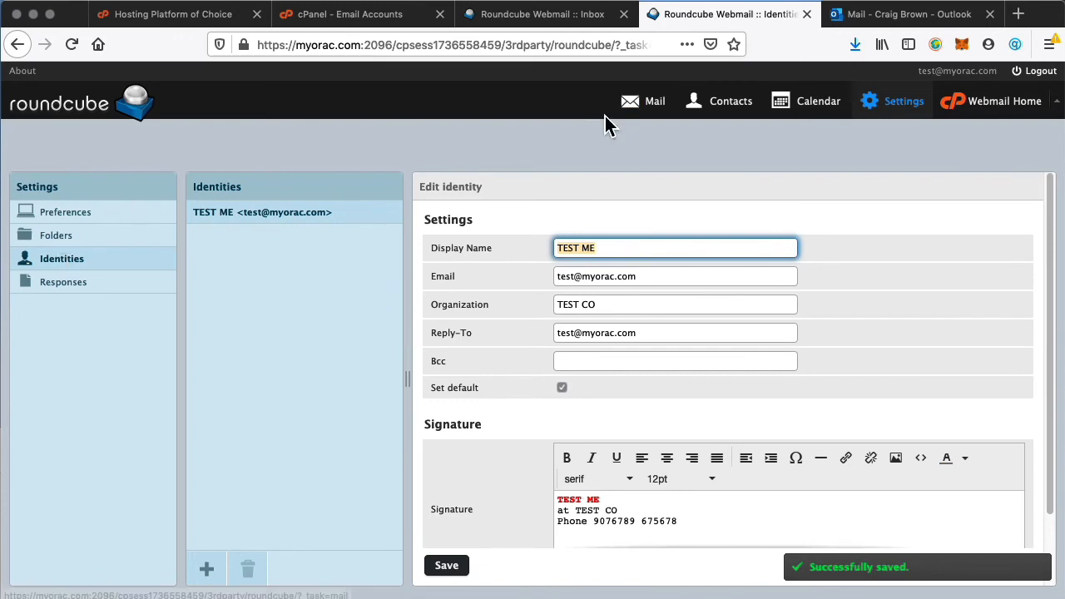
click(654, 100)
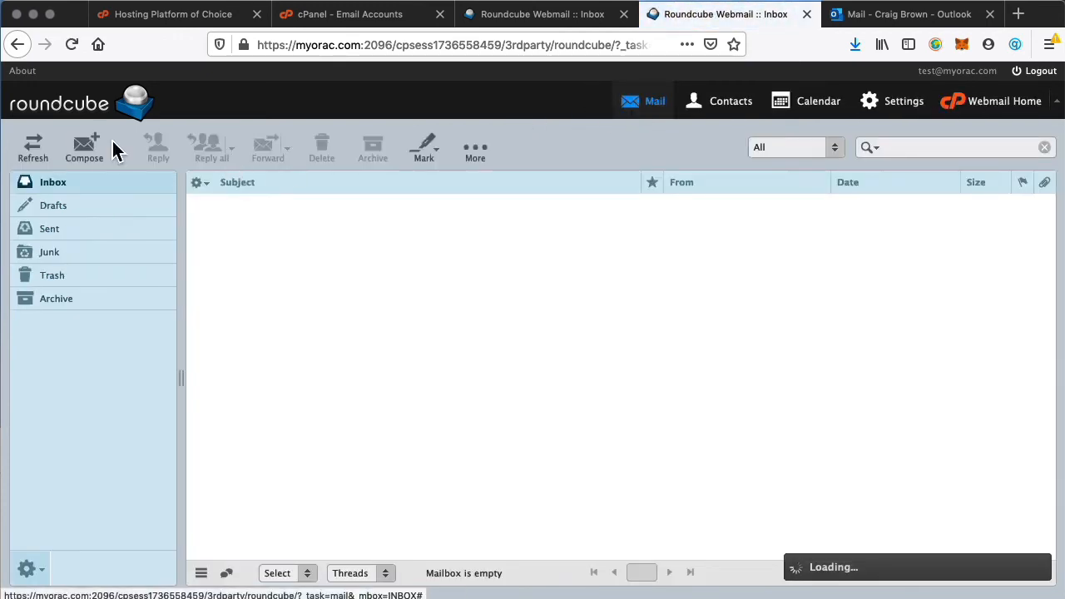
Compose a new message in HTML mode to see the bold red TEST ME signature, then discard it
click(84, 142)
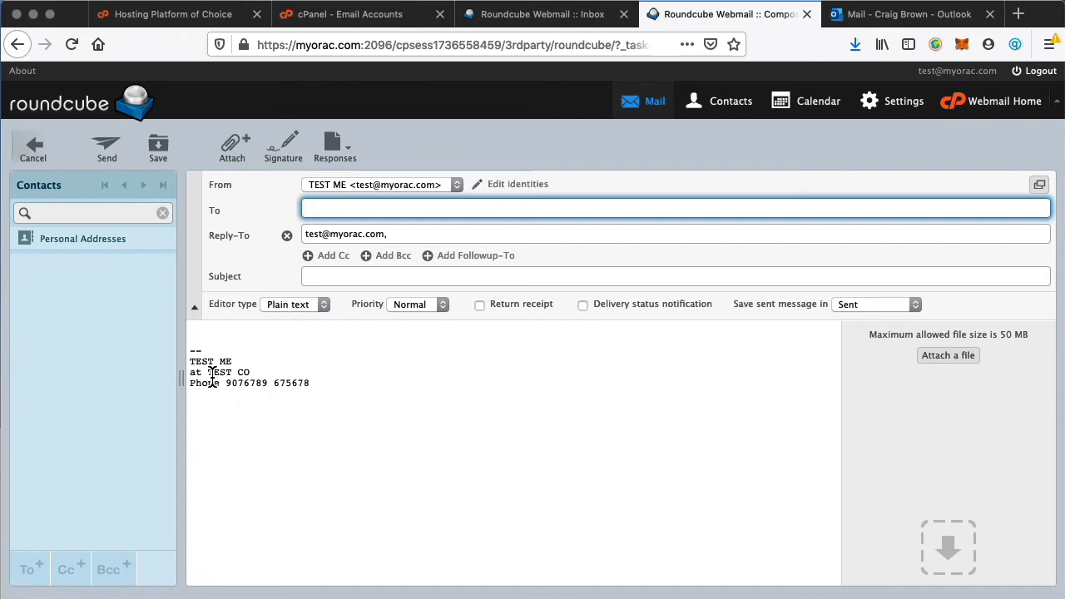
click(296, 304)
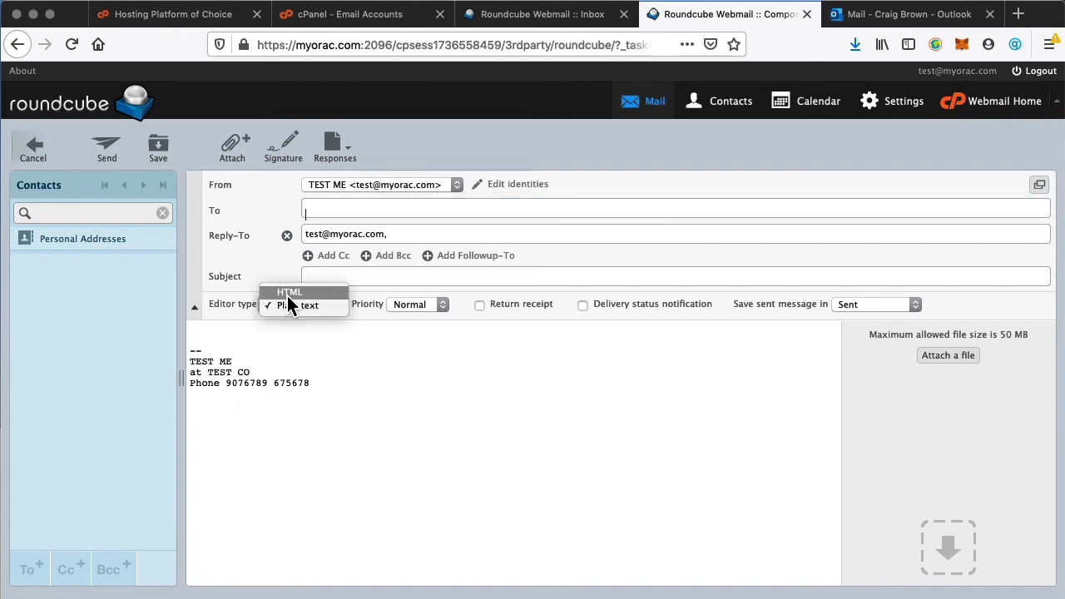
click(289, 292)
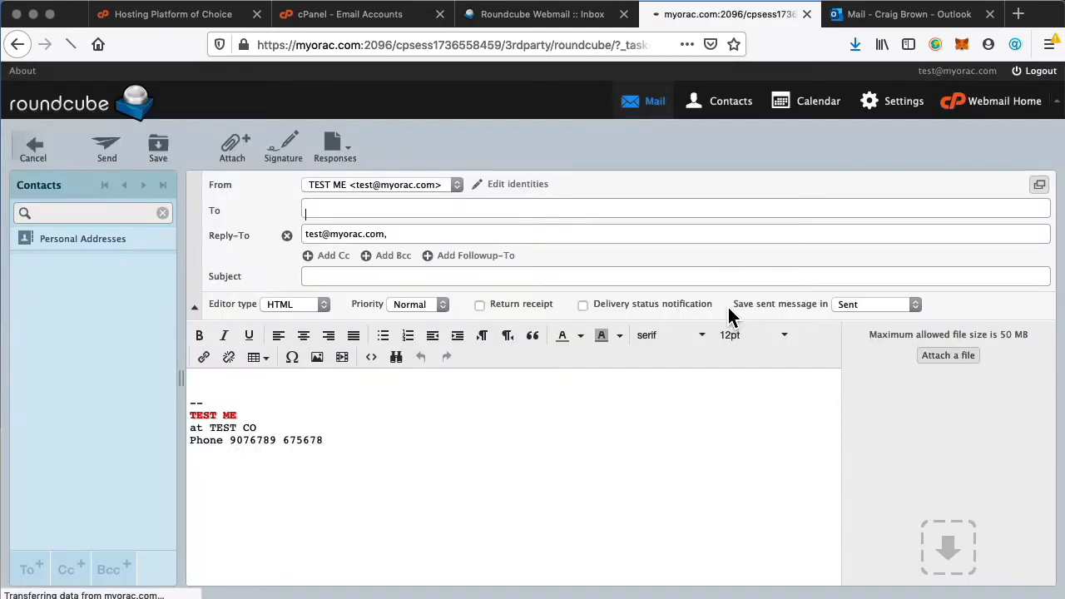
click(33, 143)
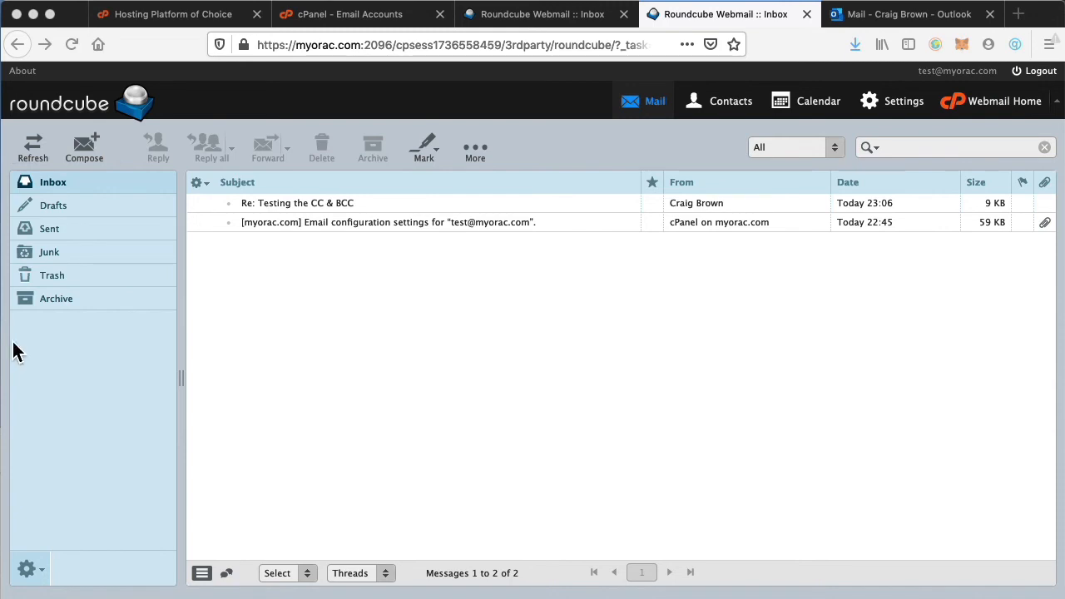
mouse_move(56, 583)
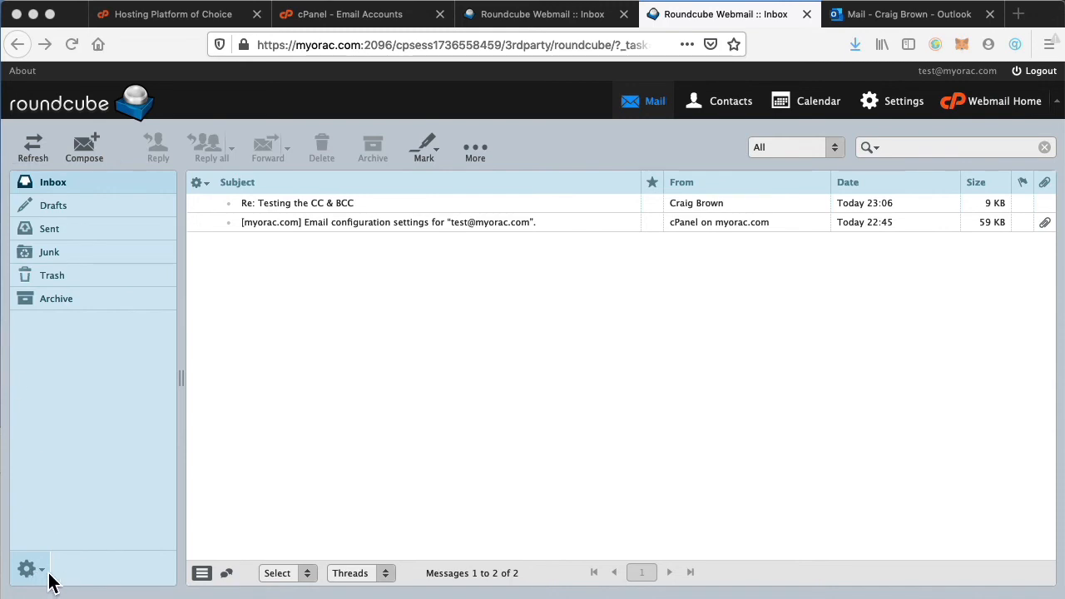
Bring up the mailbox actions menu from the gear below the folder list
click(27, 568)
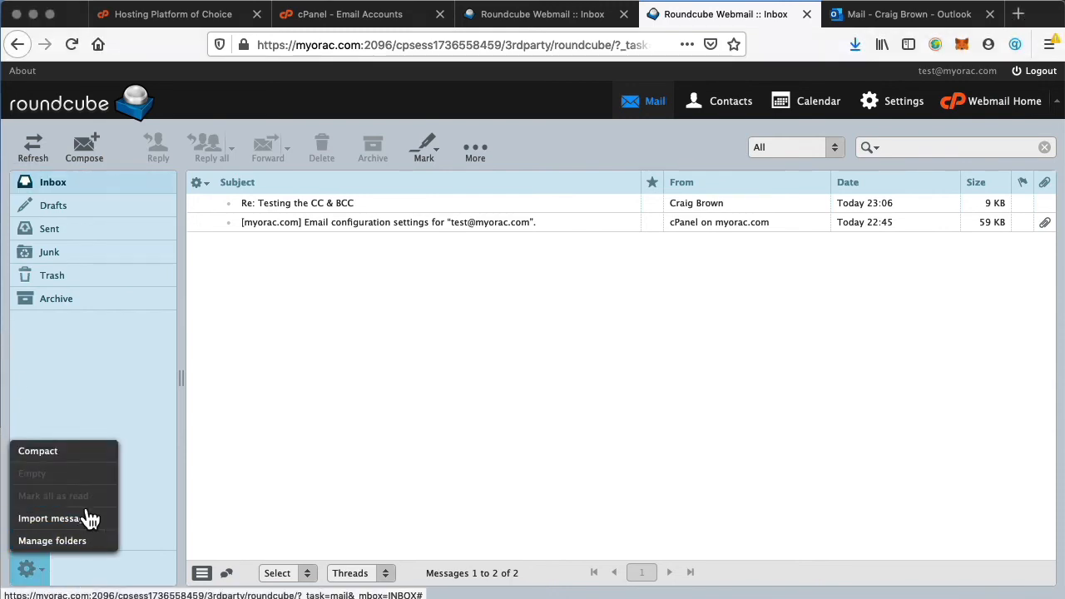
In Manage folders, create a top-level folder named Tax with no parent and save it
click(52, 540)
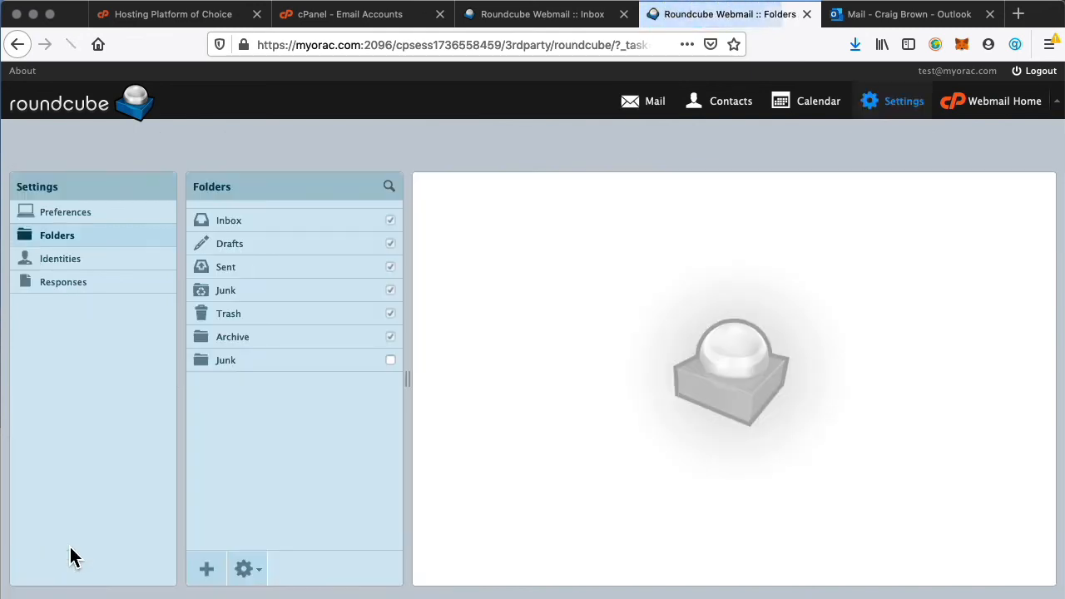
mouse_move(279, 217)
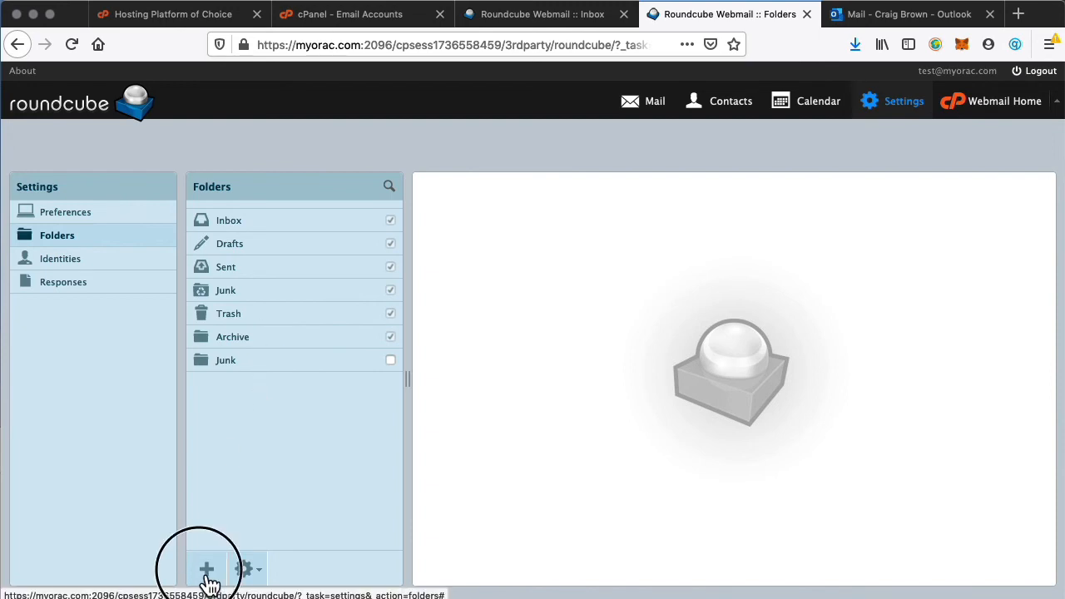
click(205, 569)
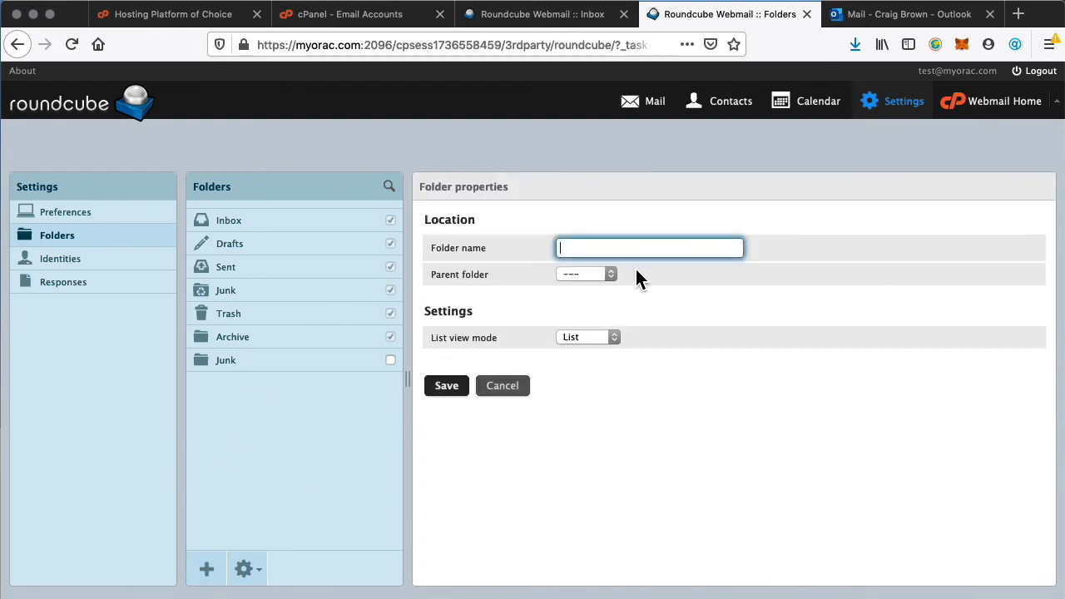
text(T)
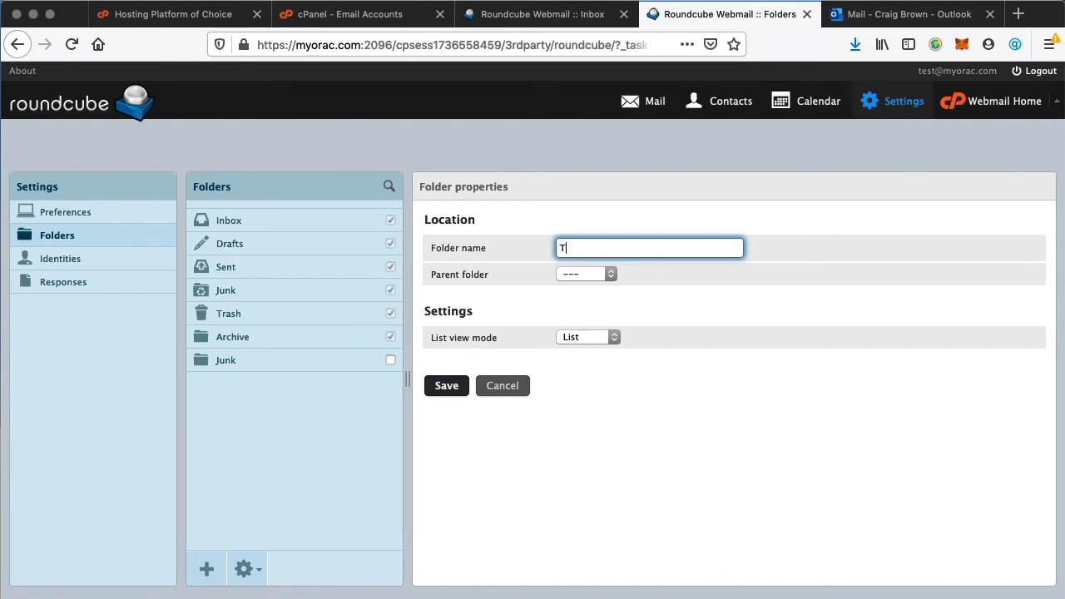
text(ax)
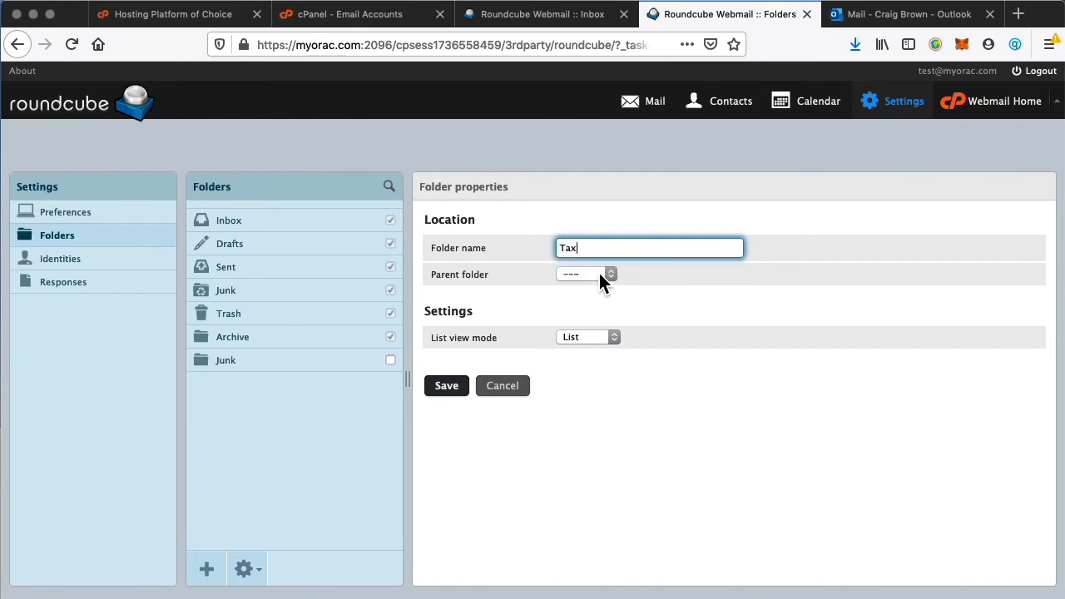
click(586, 274)
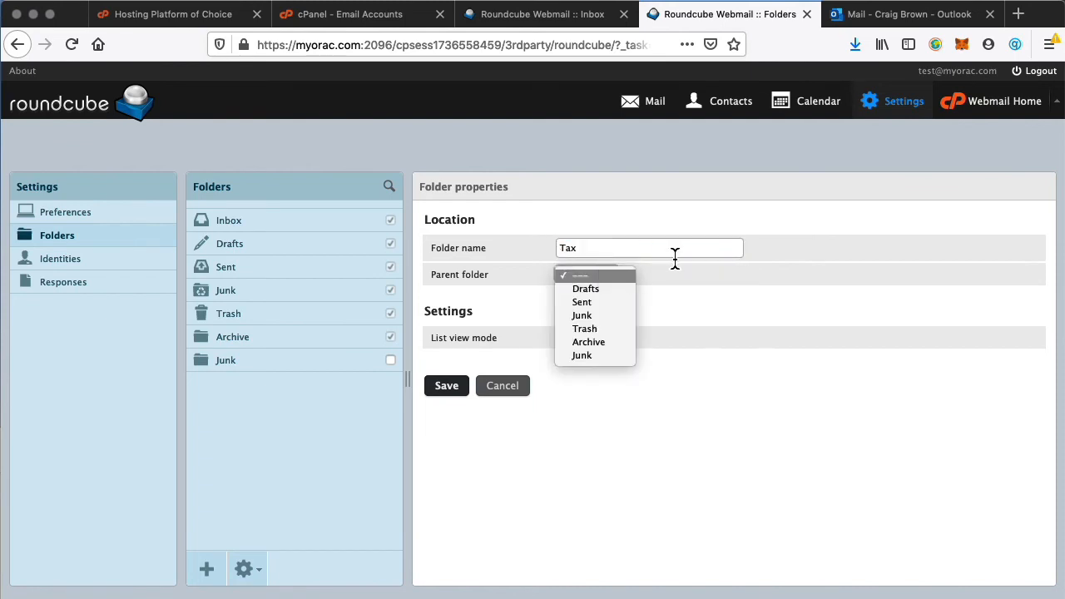
mouse_move(736, 295)
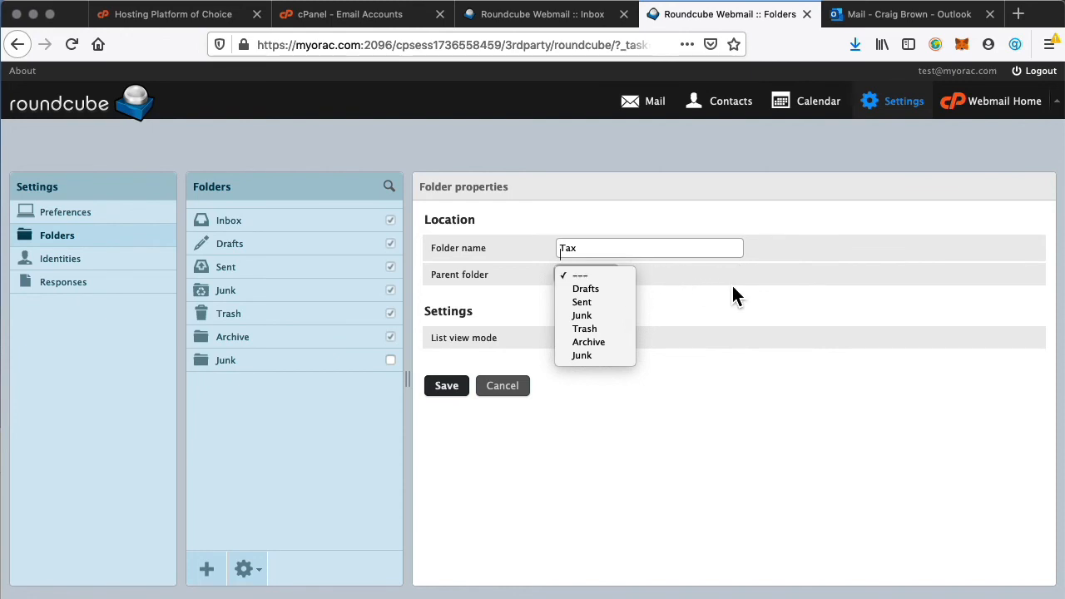
mouse_move(752, 192)
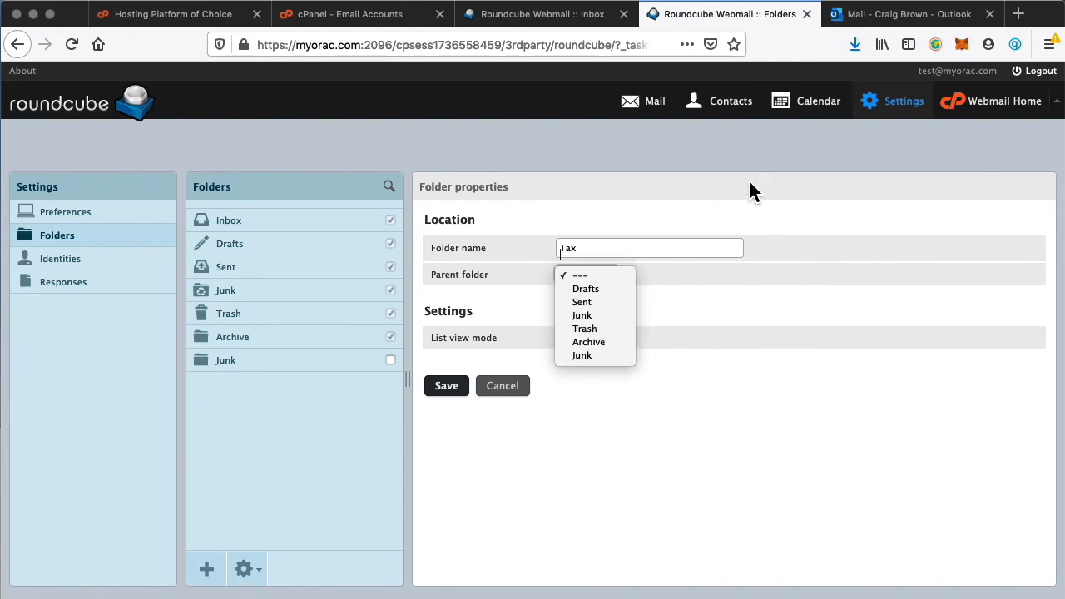
click(577, 275)
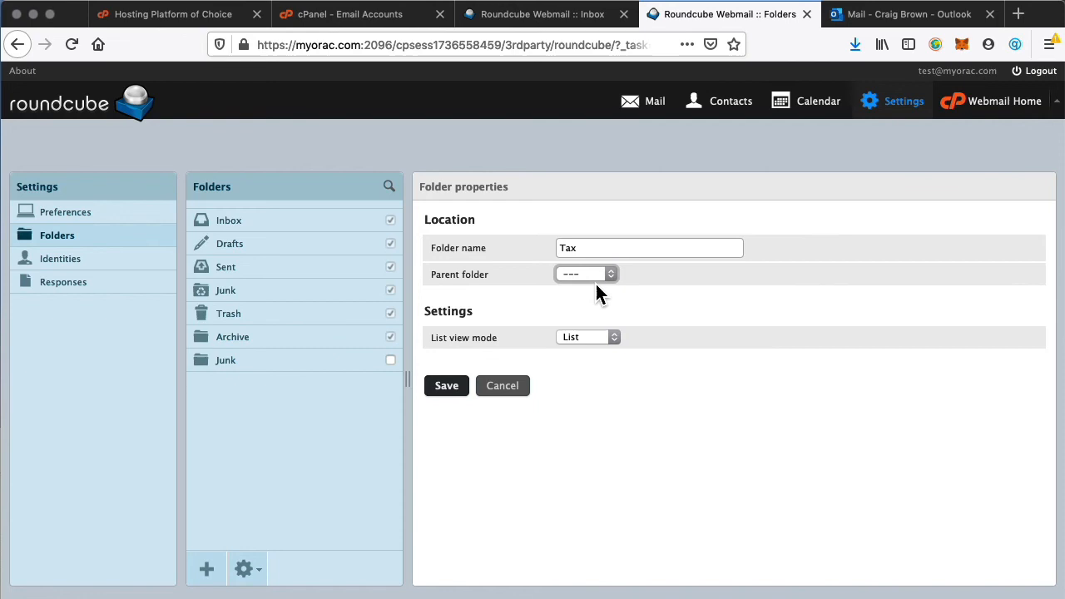
mouse_move(452, 356)
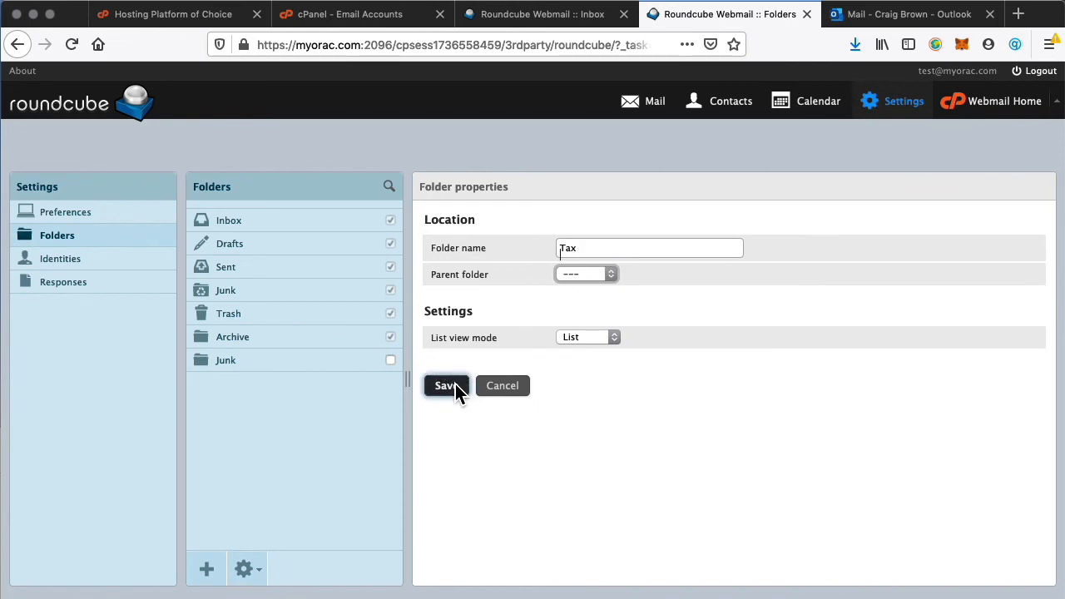
click(445, 385)
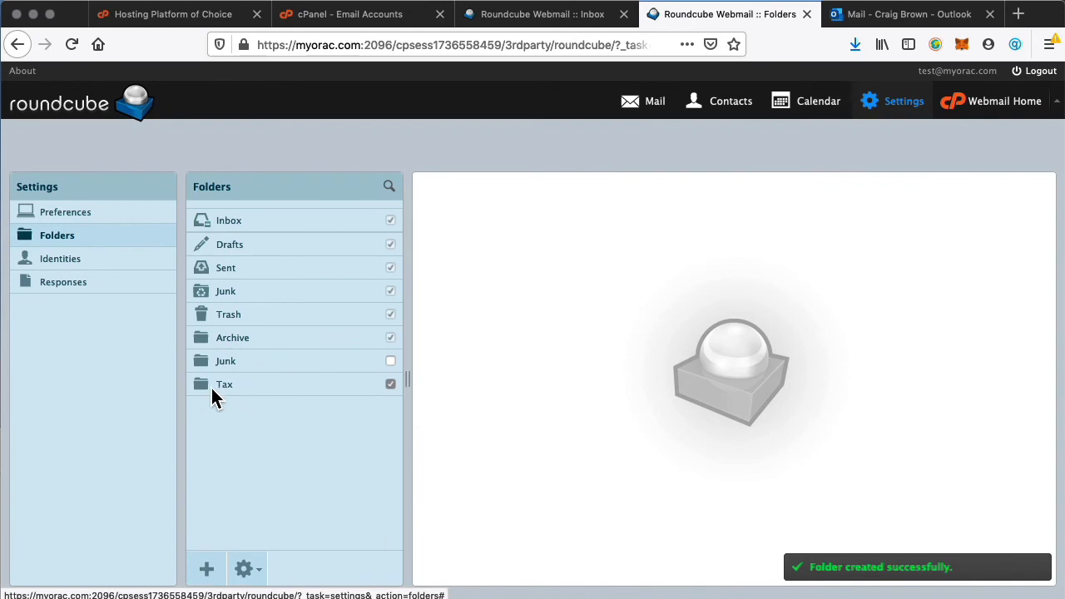
mouse_move(262, 402)
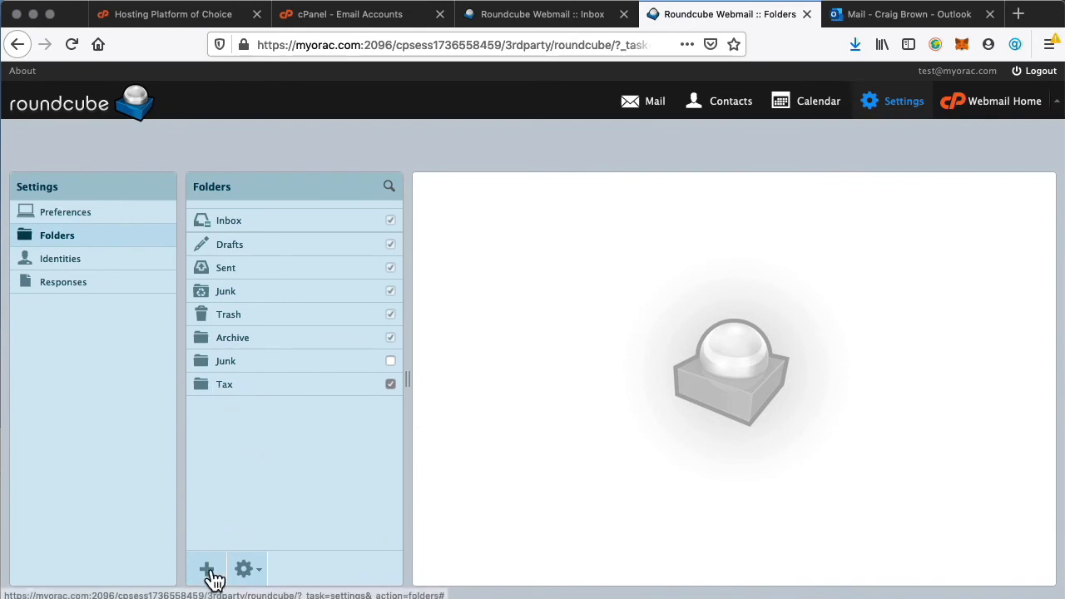
click(206, 569)
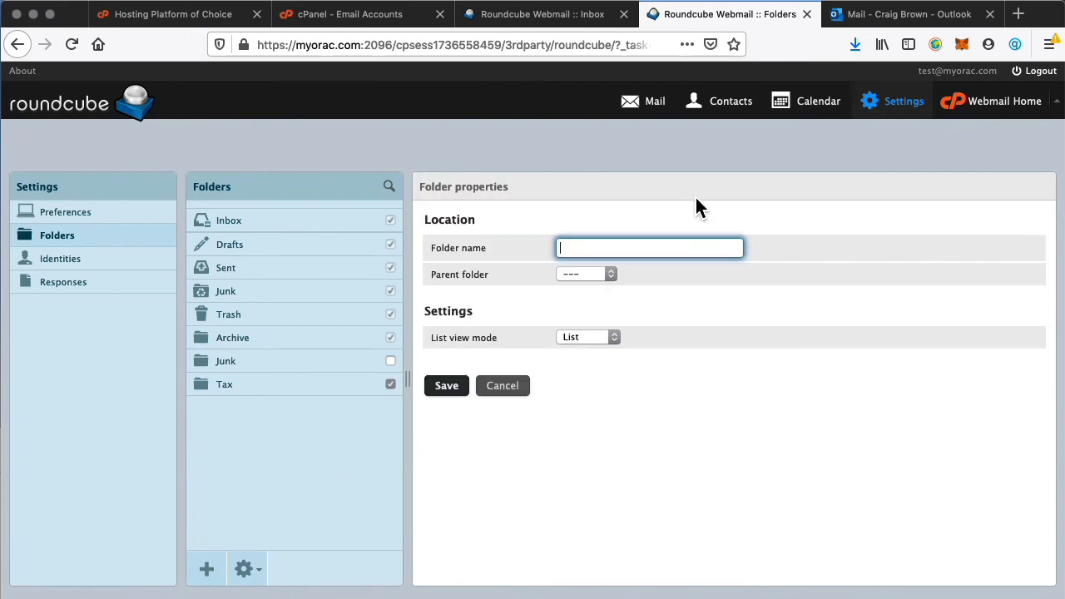
Save the new Cars folder and return to the mailbox
click(445, 385)
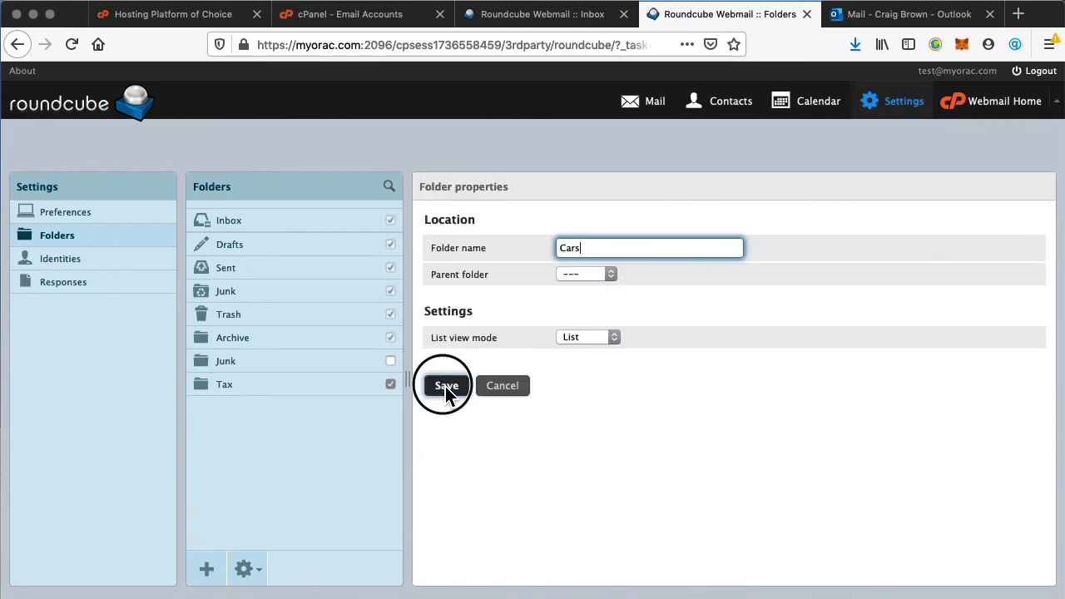
click(448, 385)
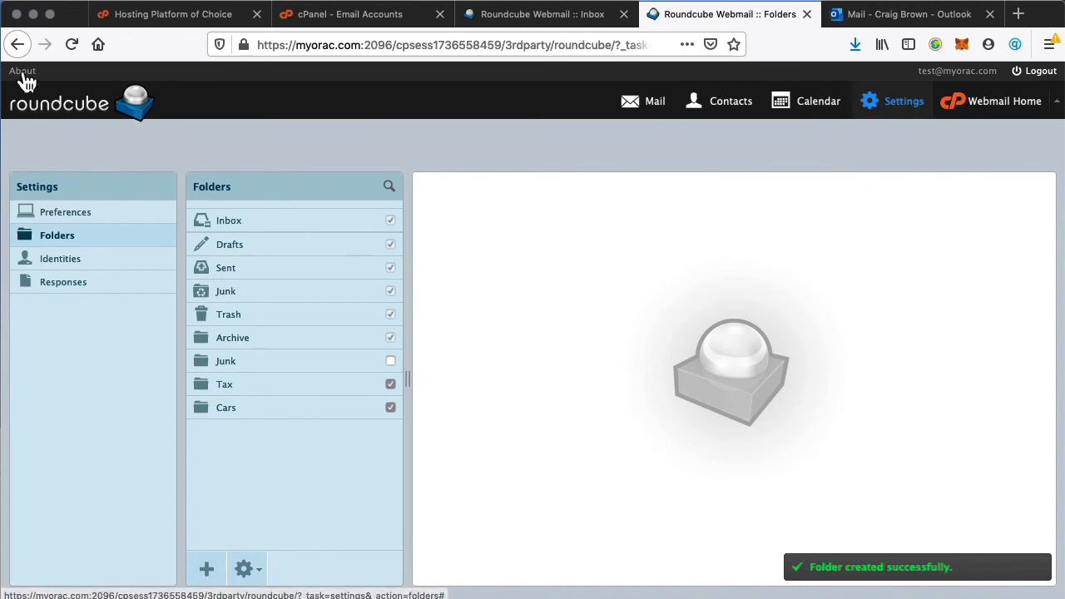
click(653, 101)
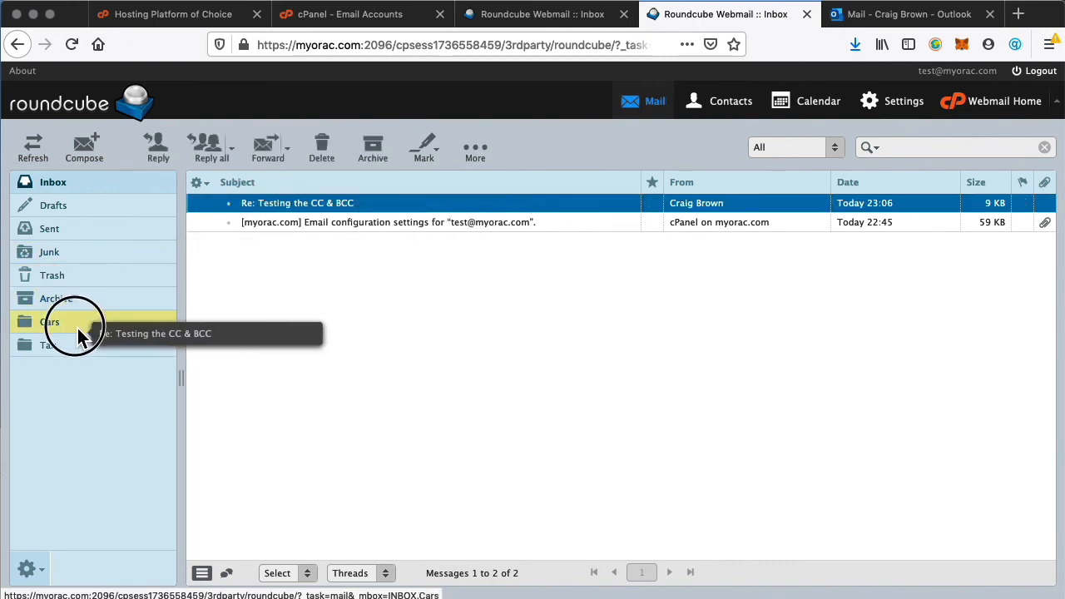
Drag the Re: Testing the CC & BCC reply into Cars, check it there, and go back to Inbox
drag(297, 202, 49, 322)
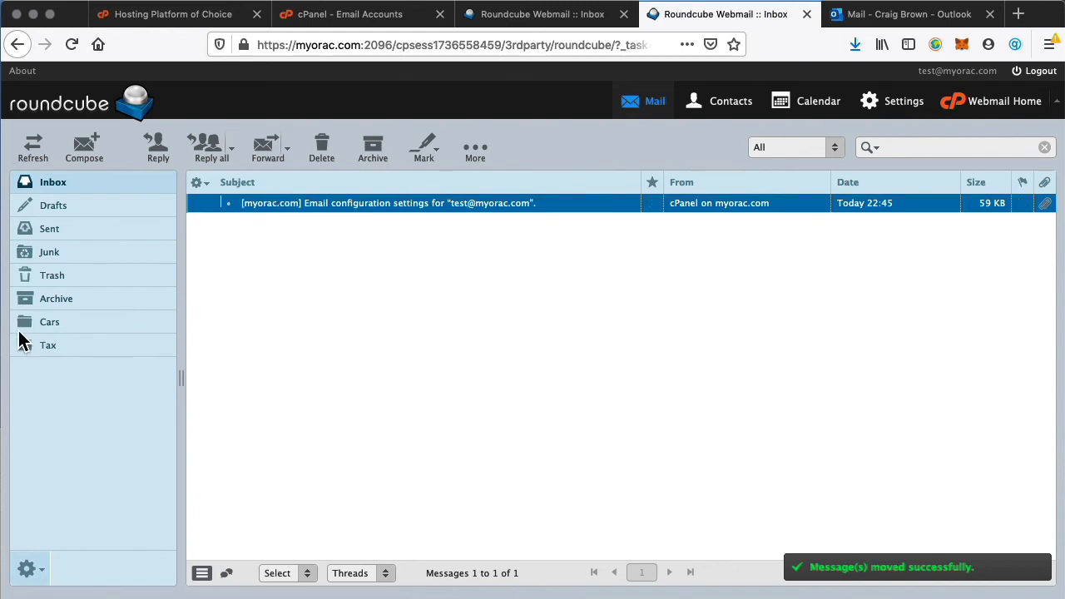
click(49, 322)
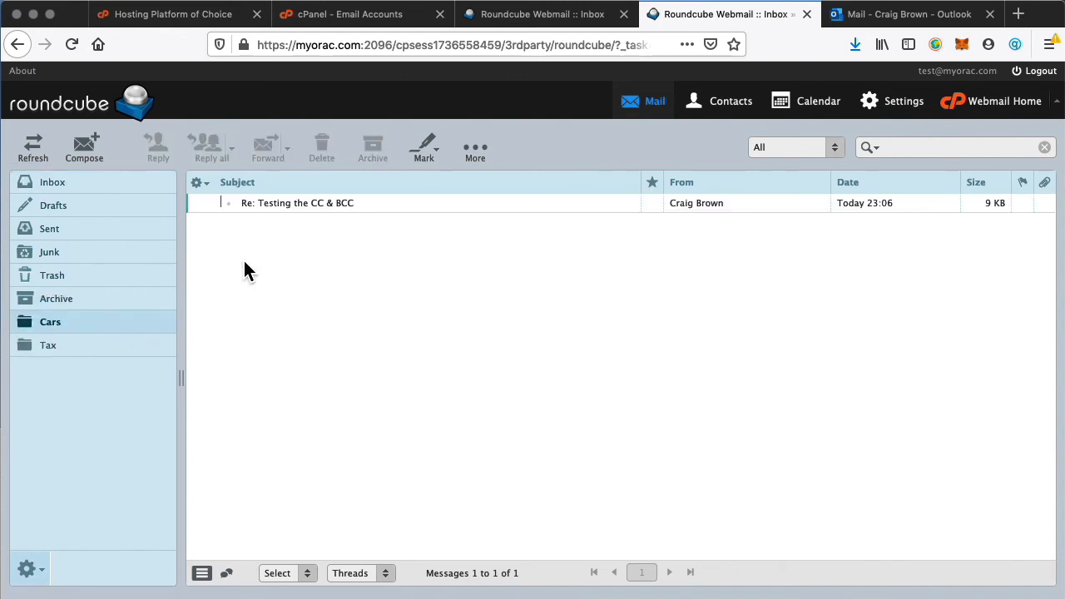
mouse_move(300, 202)
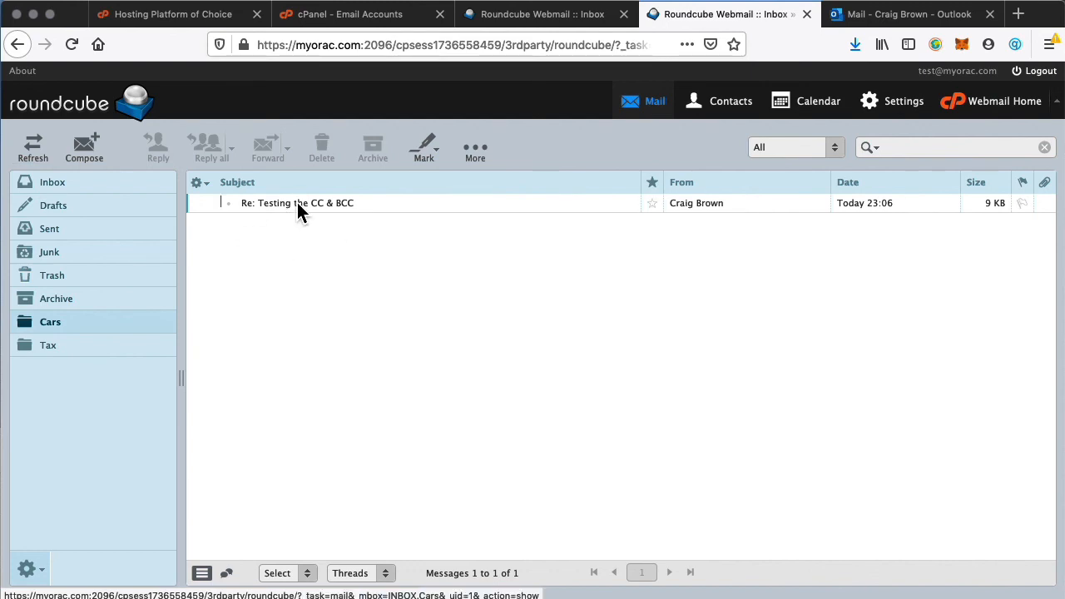
click(52, 182)
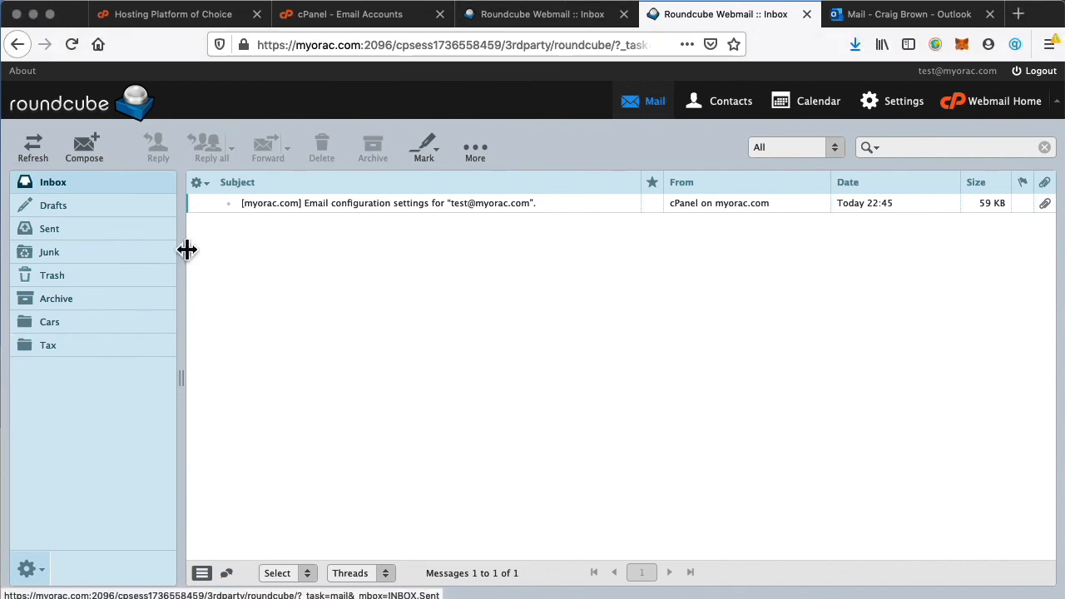
click(731, 101)
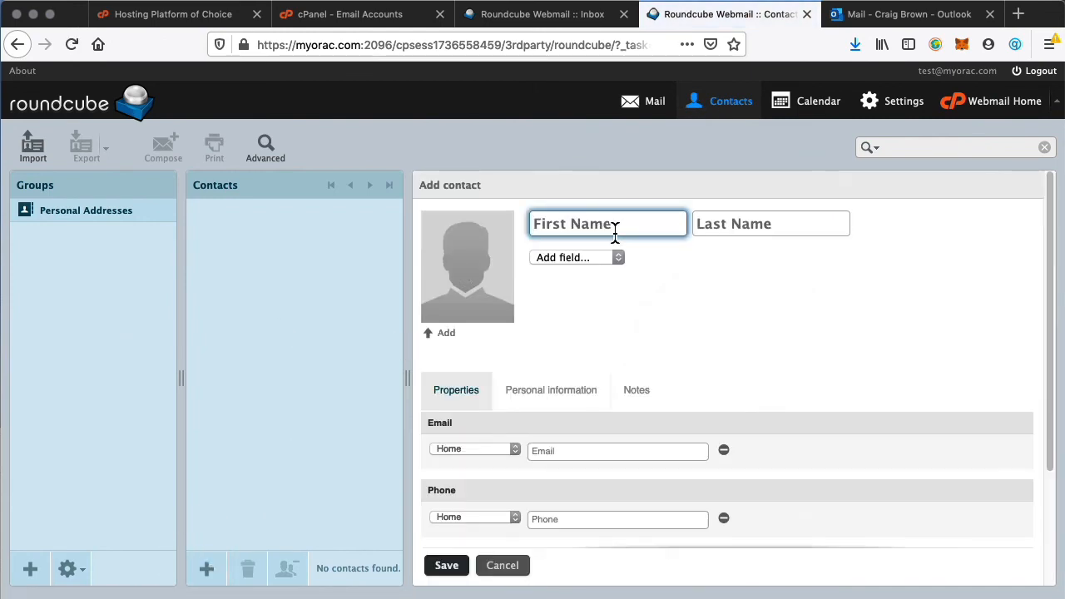
mouse_move(619, 253)
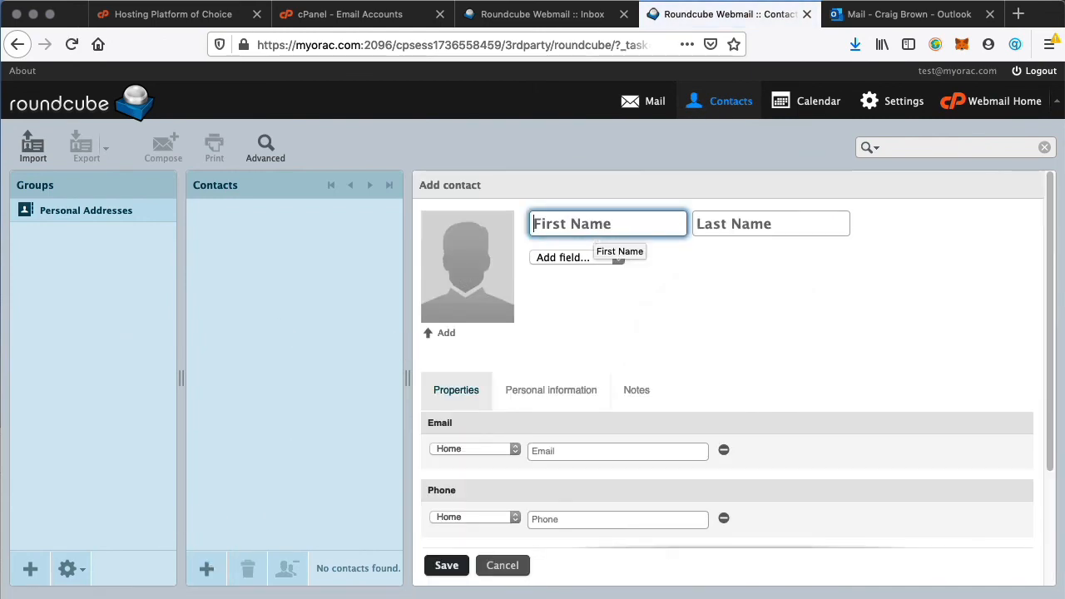
text(First)
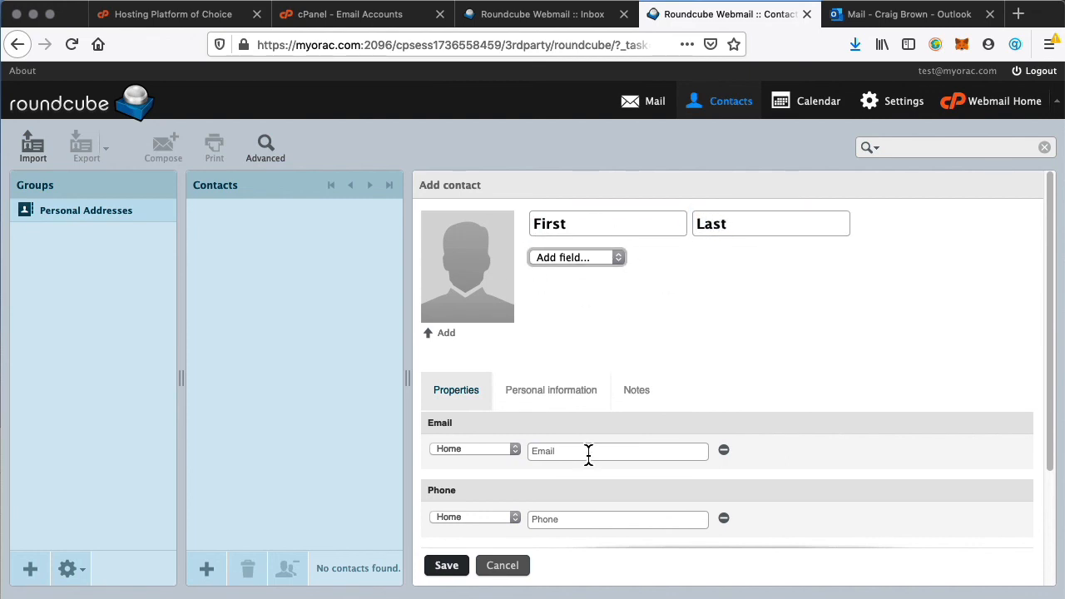
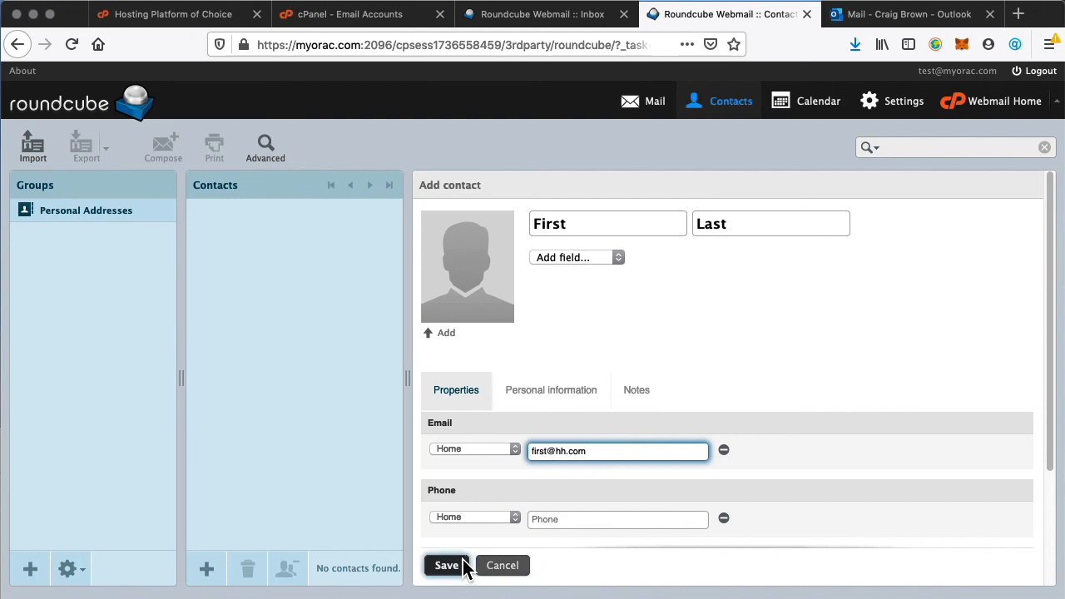
click(446, 565)
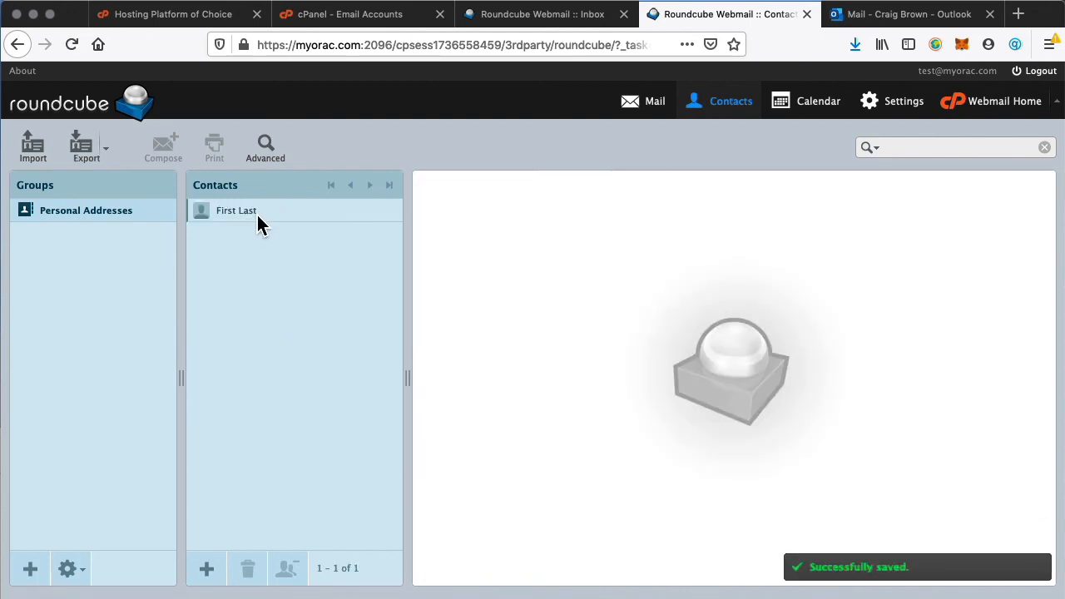
click(237, 210)
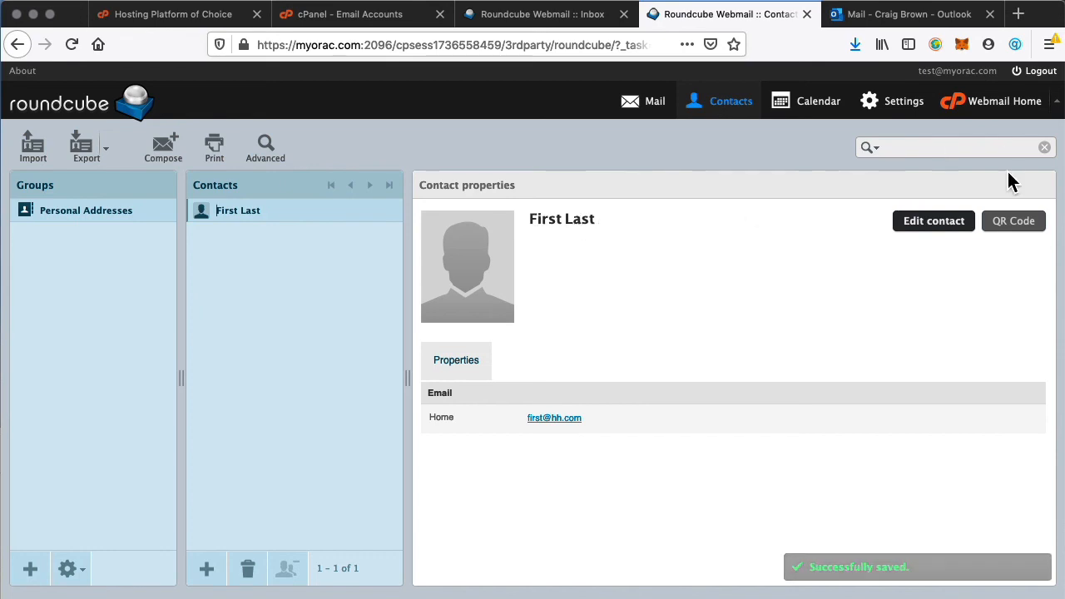
click(932, 220)
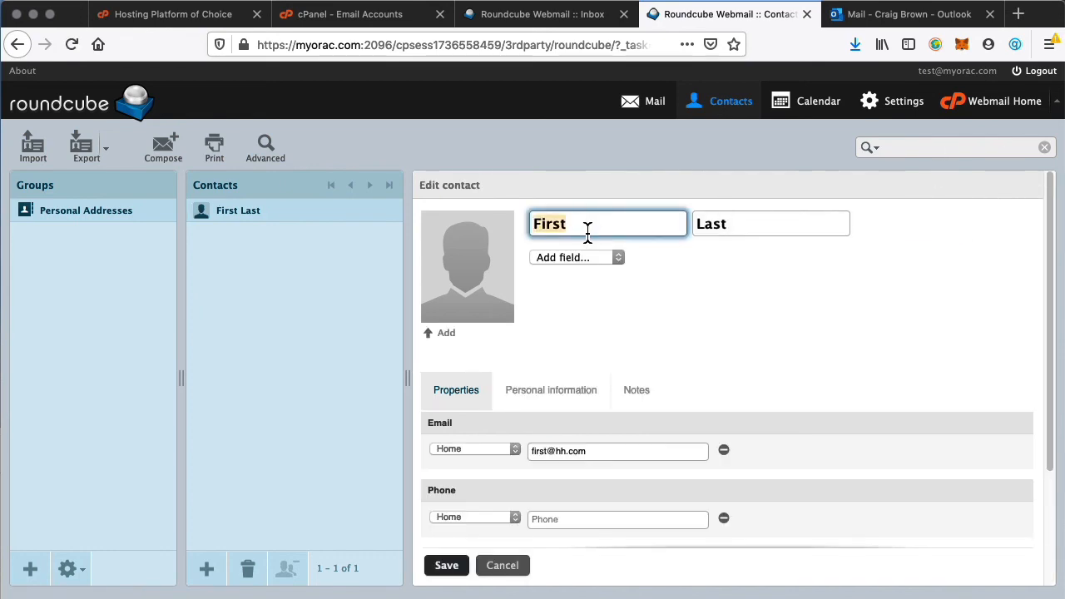
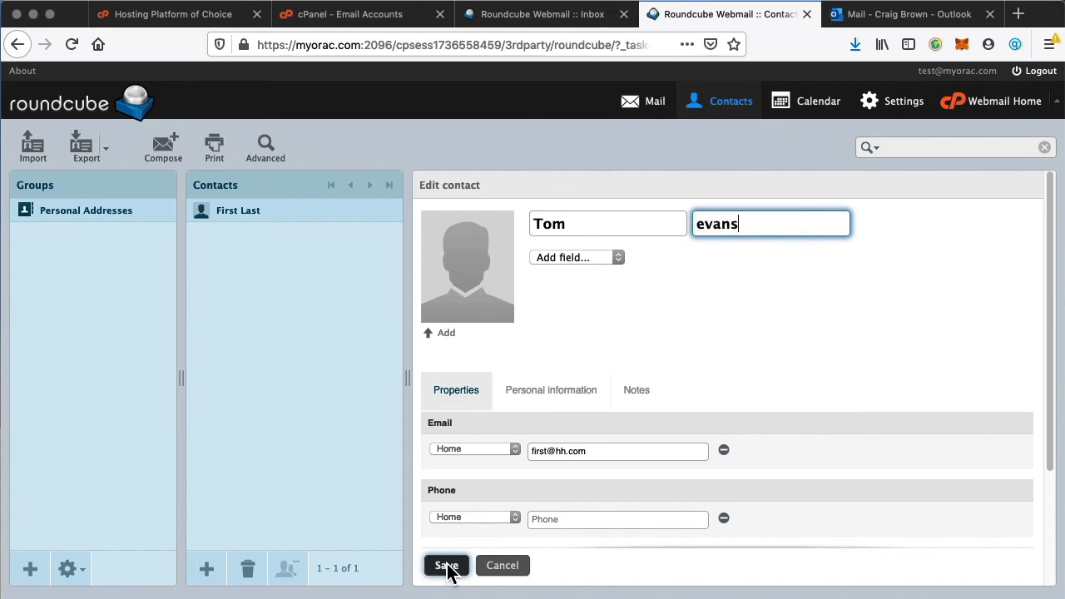
click(445, 565)
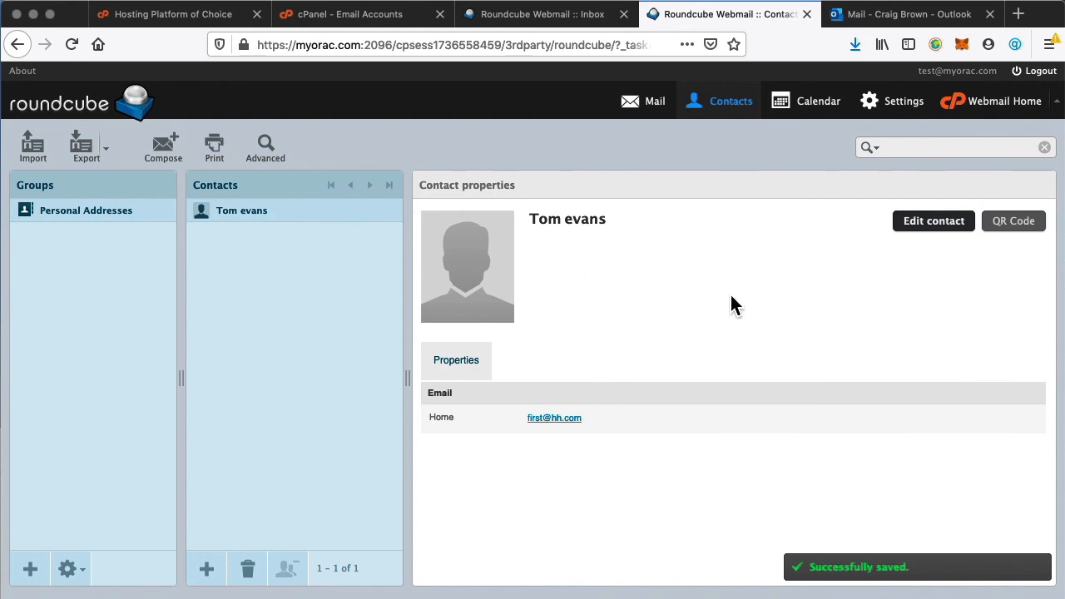
mouse_move(722, 291)
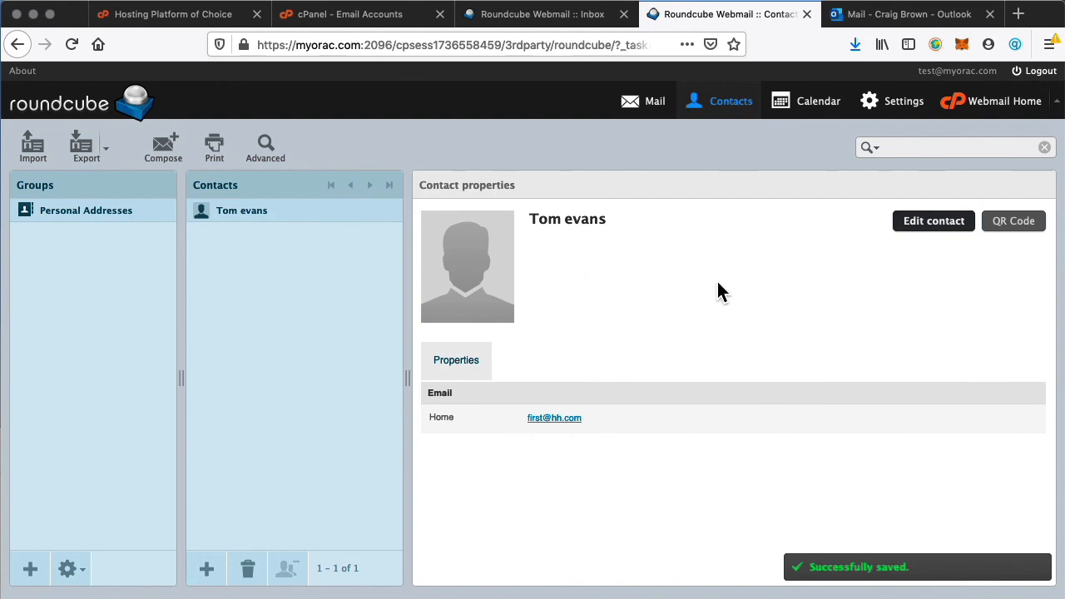
mouse_move(730, 132)
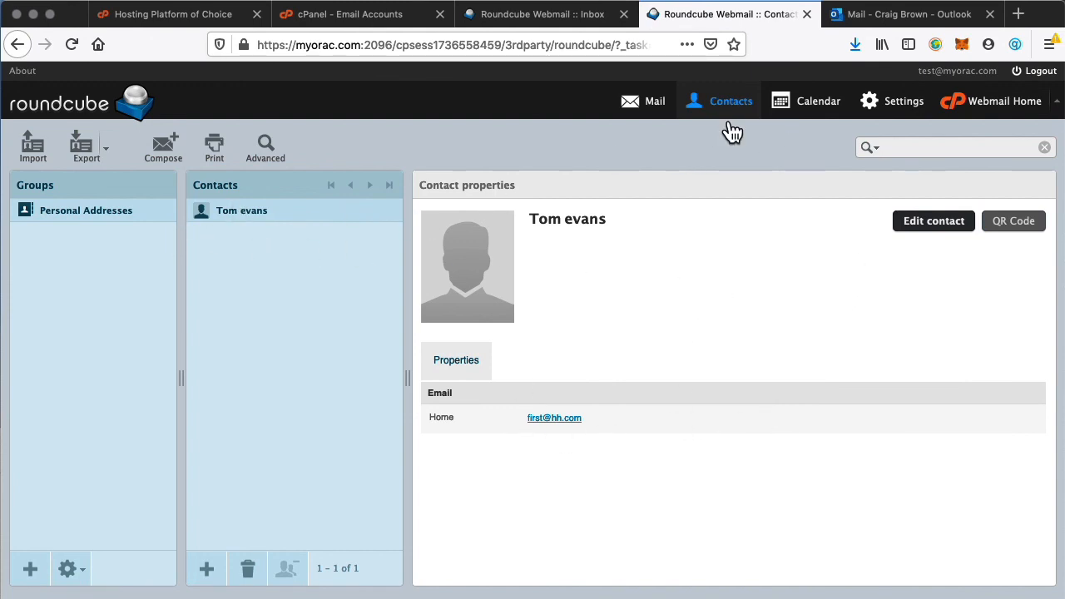
mouse_move(730, 131)
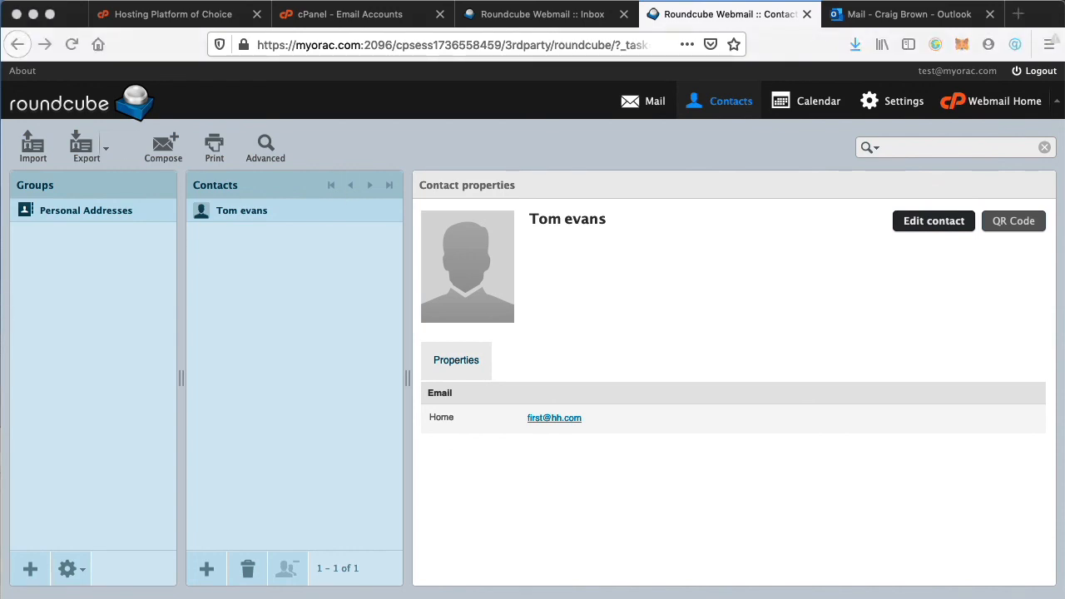
mouse_move(351, 320)
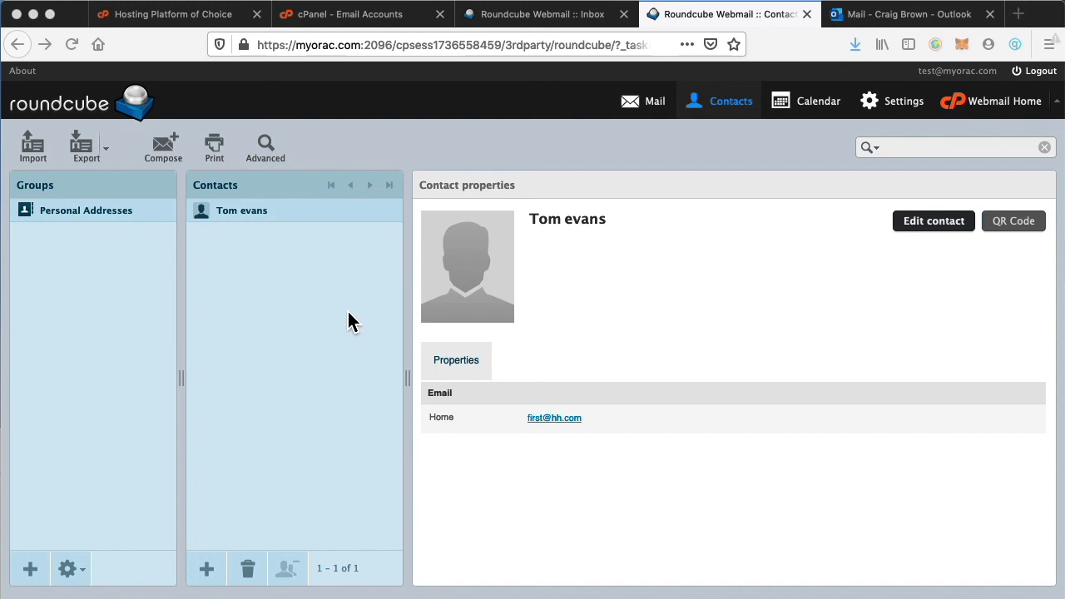
mouse_move(744, 303)
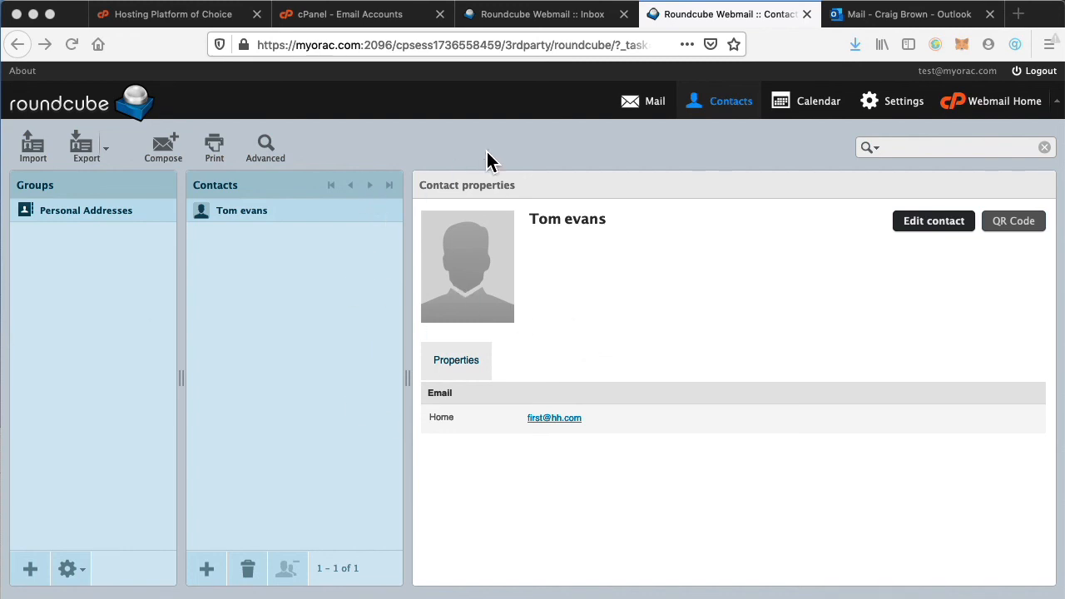
mouse_move(369, 434)
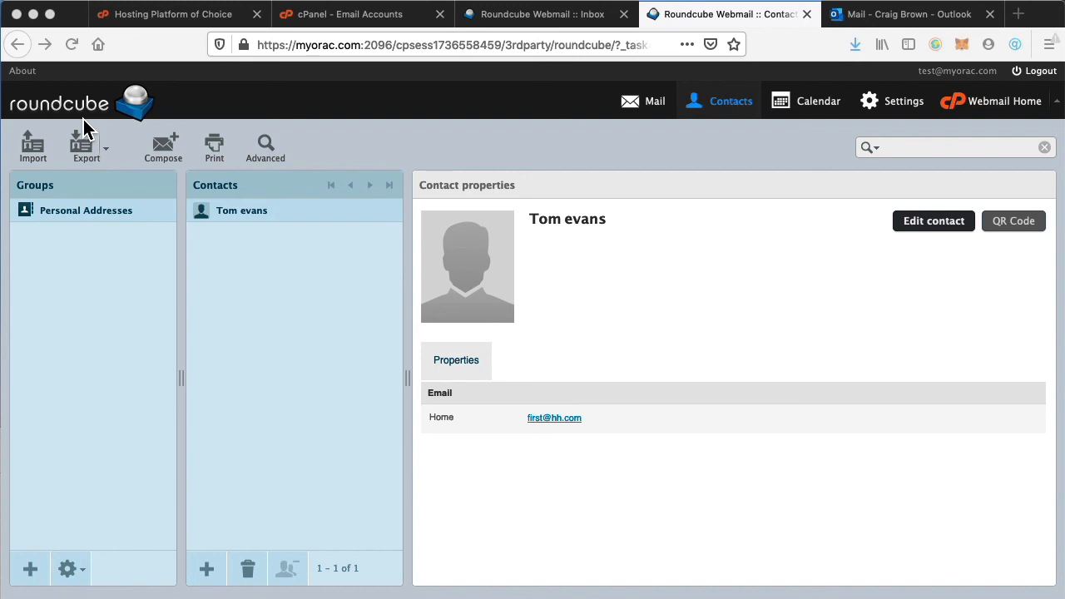
mouse_move(348, 297)
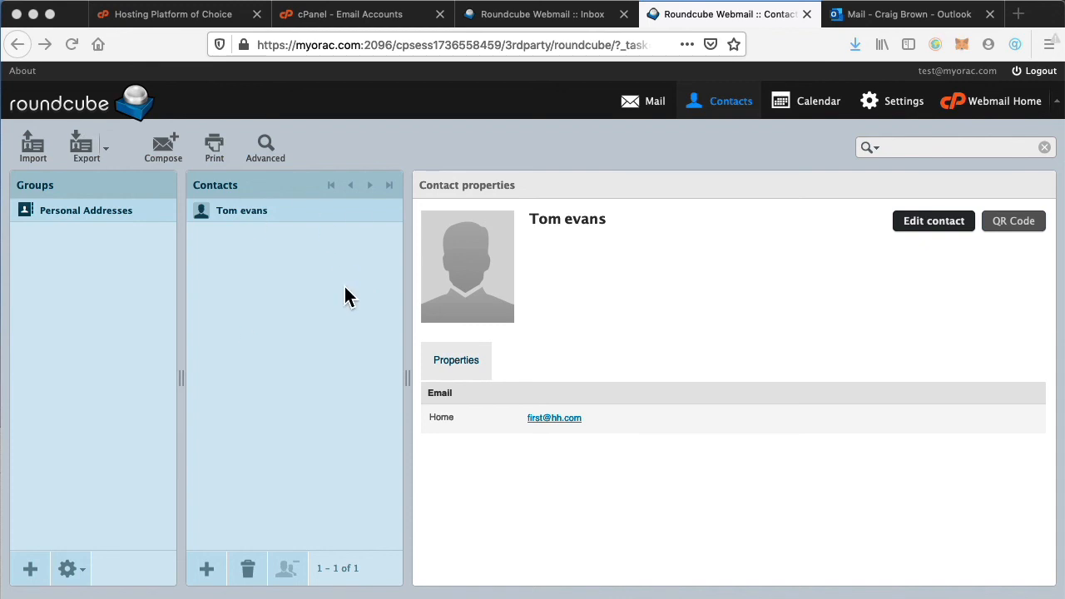
mouse_move(333, 327)
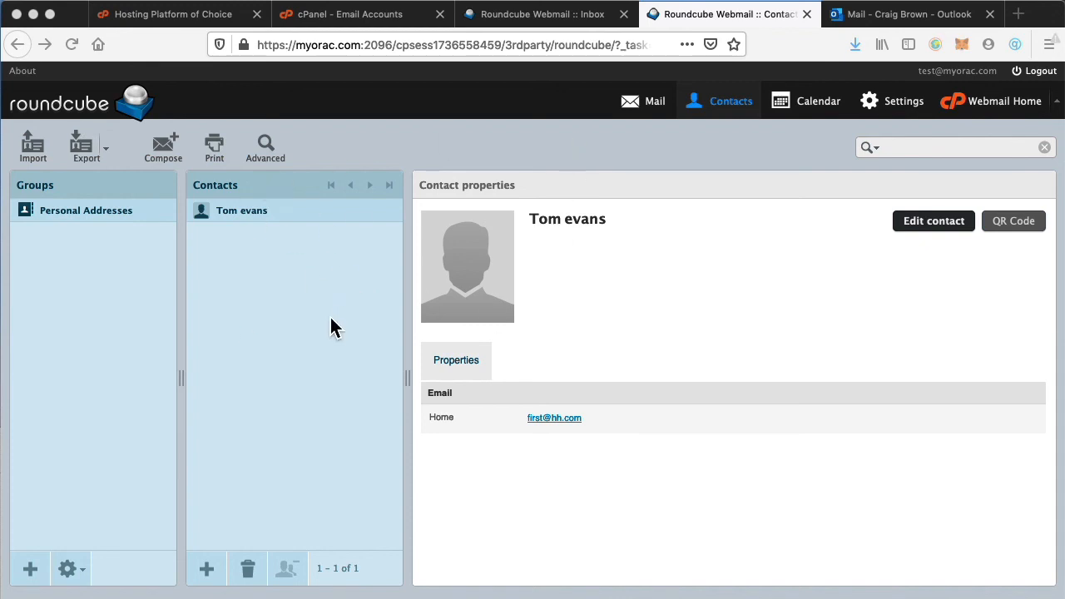
mouse_move(106, 215)
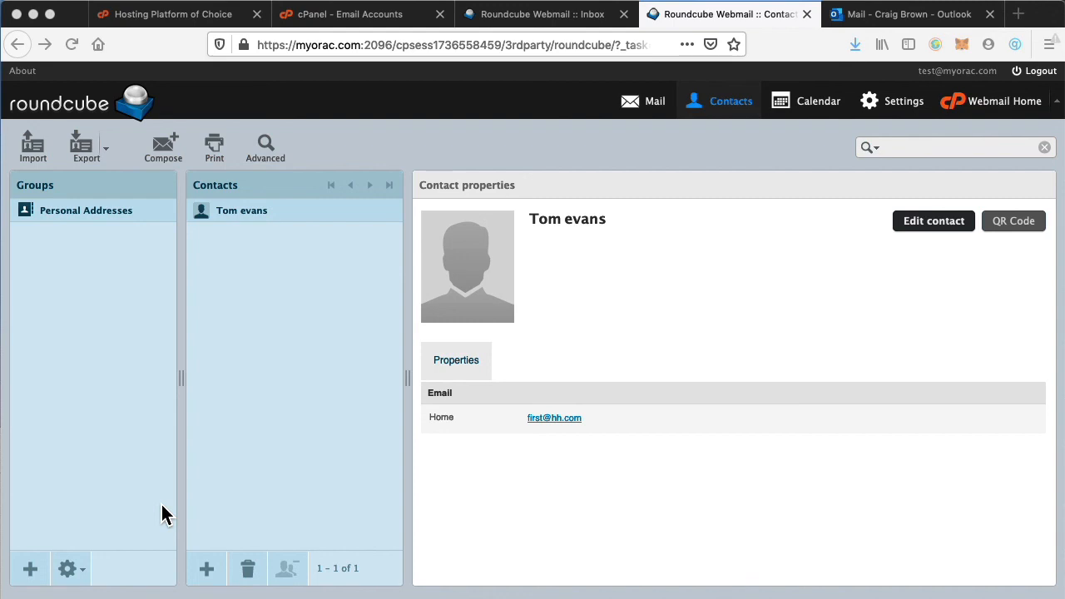
mouse_move(333, 332)
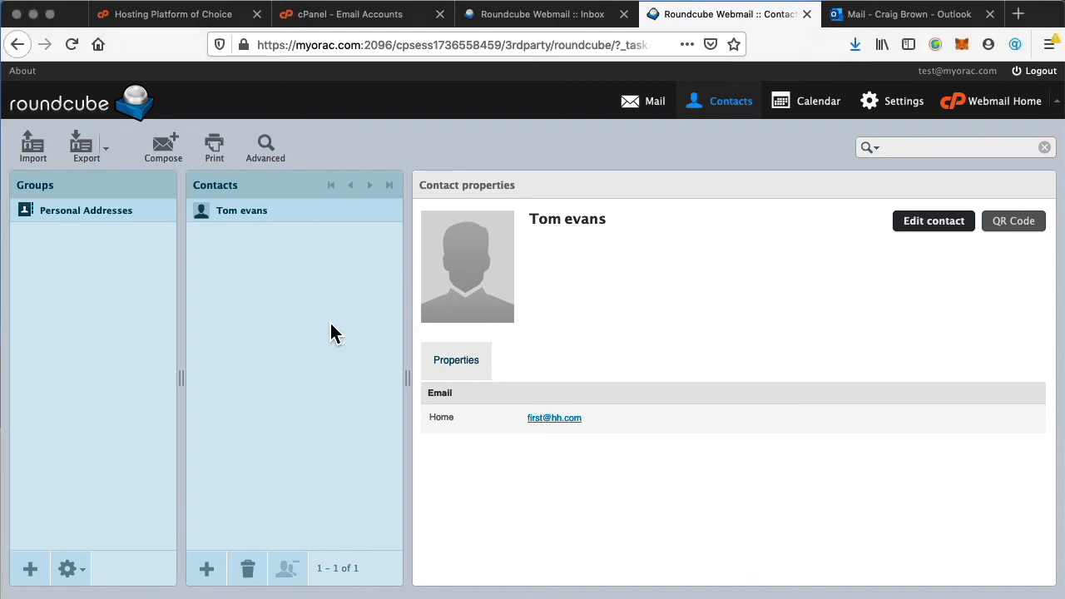